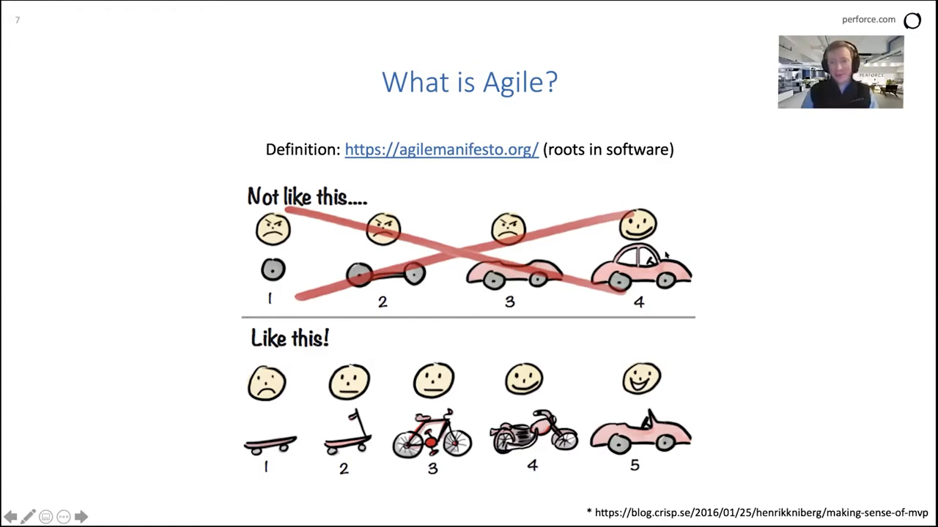
mouse_move(223, 369)
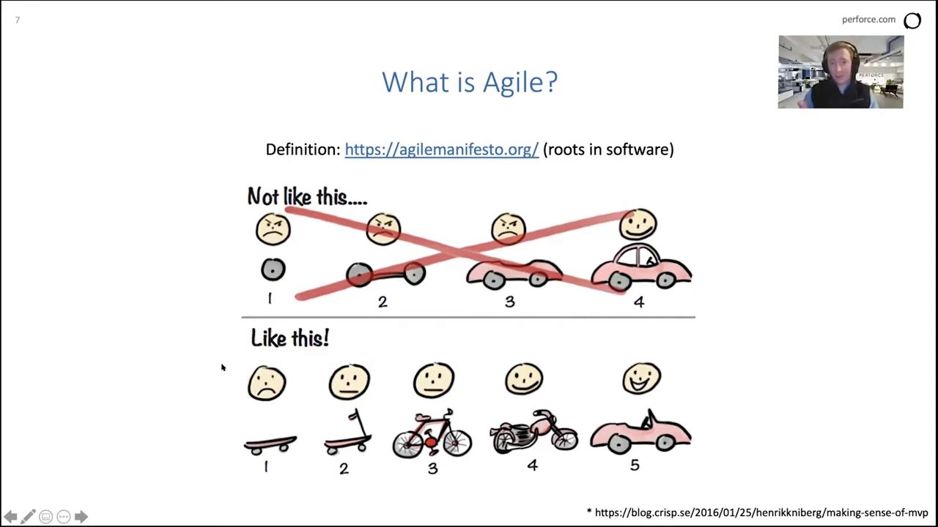
mouse_move(135, 457)
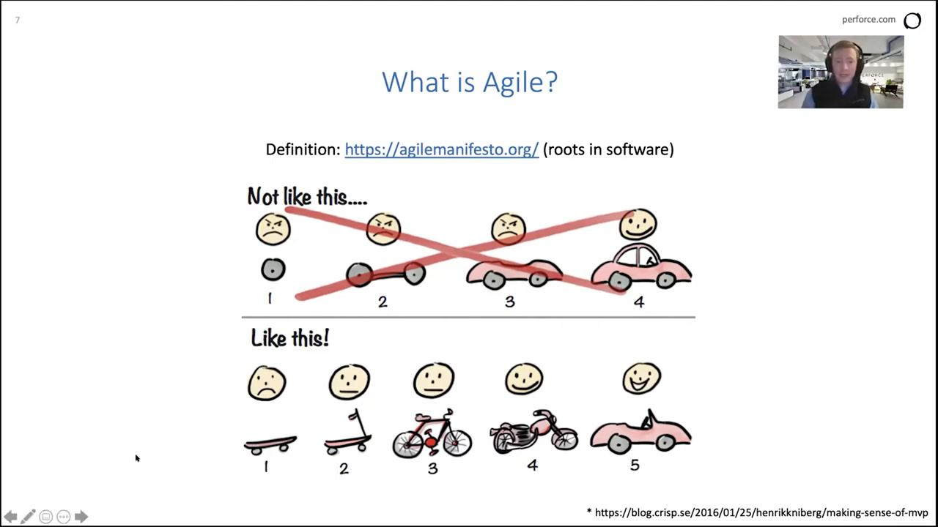
mouse_move(208, 439)
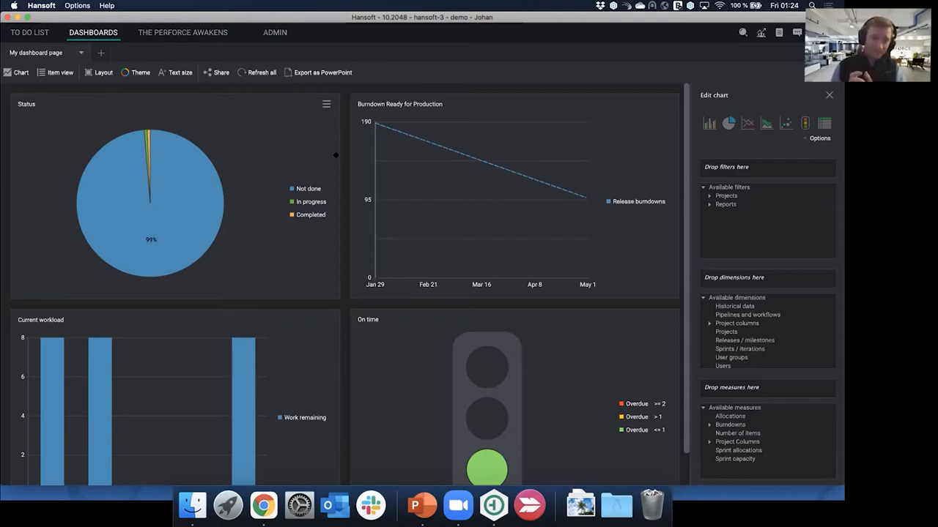
mouse_move(294, 150)
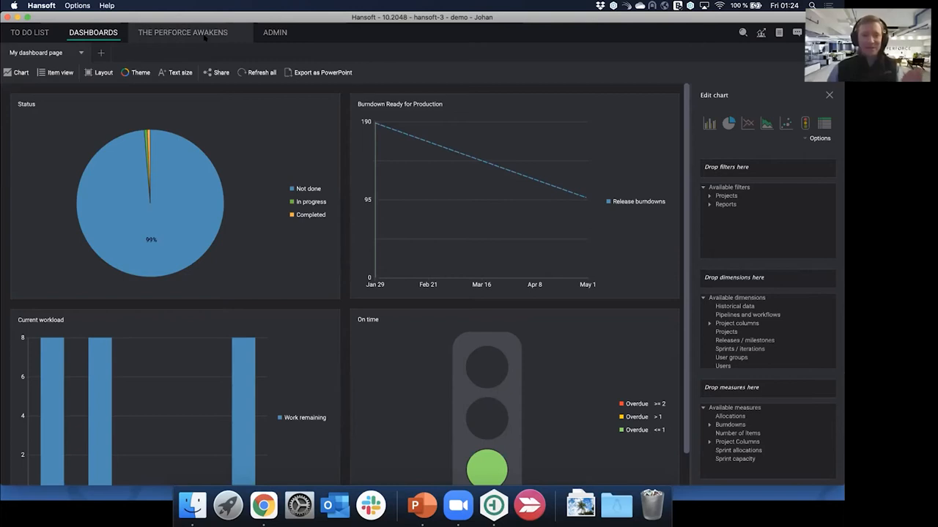
Show the team's workload allocation and choose how the allocation rows are grouped via the Users dropdown.
click(182, 32)
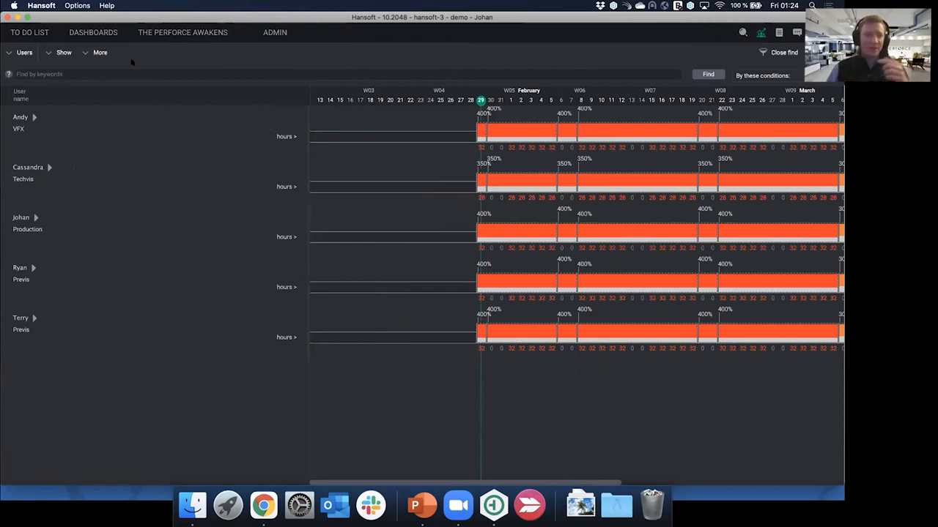
scroll(right, 3)
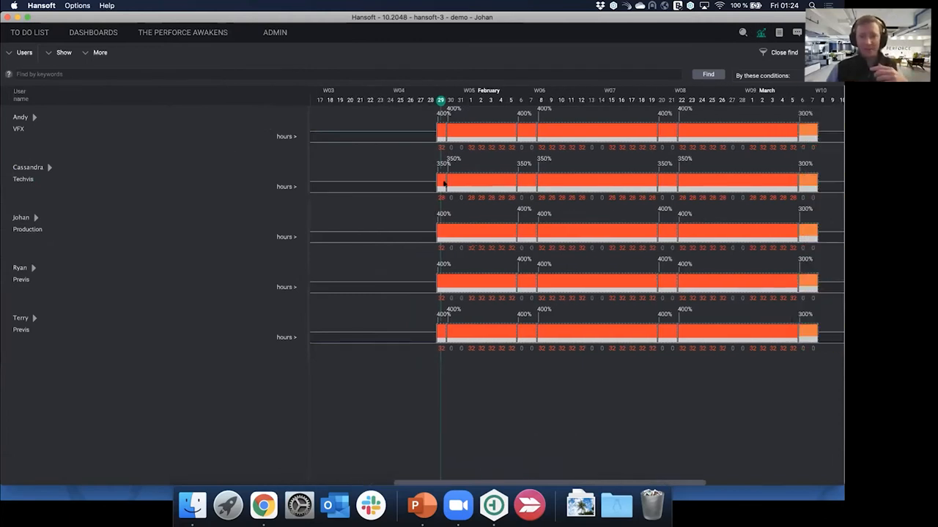
click(24, 52)
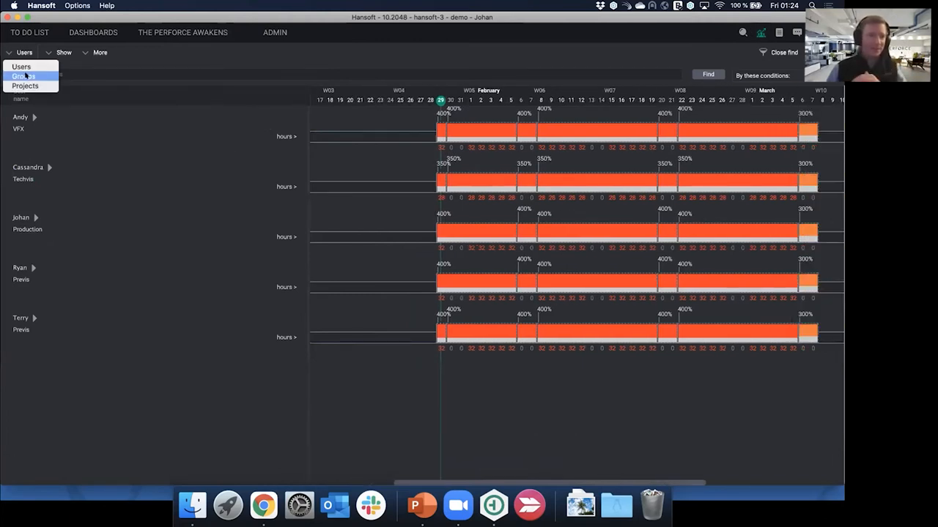
click(24, 76)
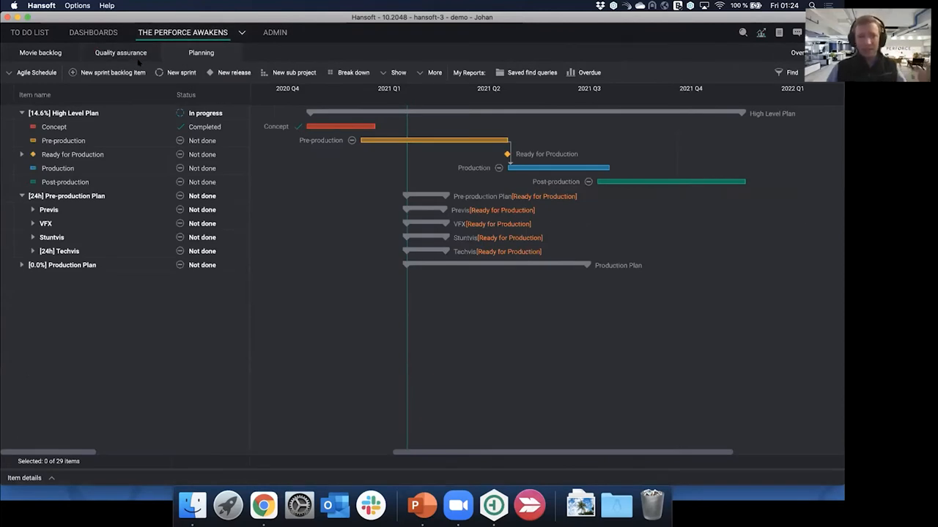
mouse_move(261, 158)
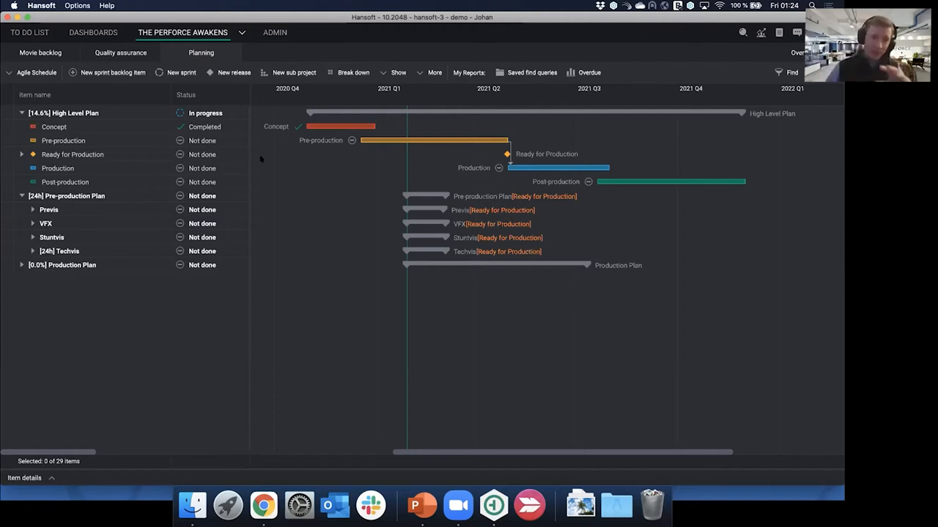
Select the Concept, Production and Pre-production phases, then expand Previs to reveal its three sprints.
click(53, 126)
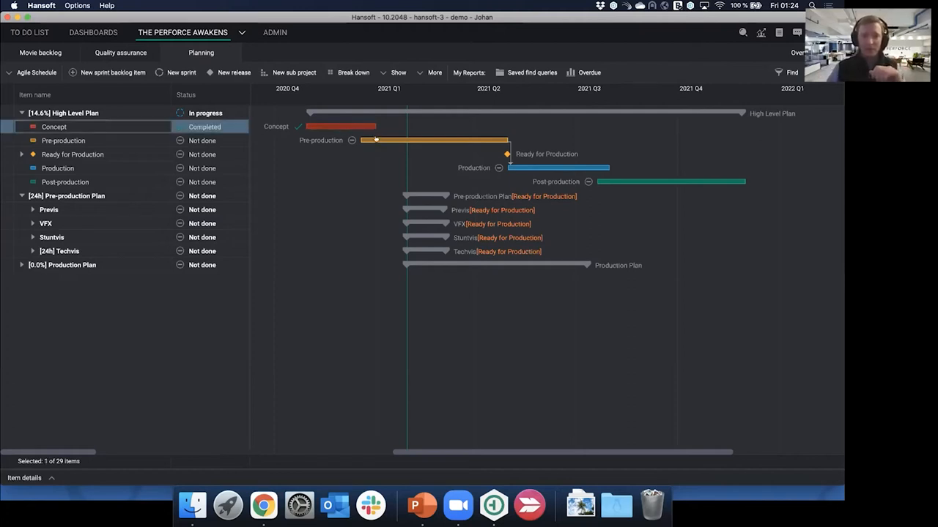
click(57, 167)
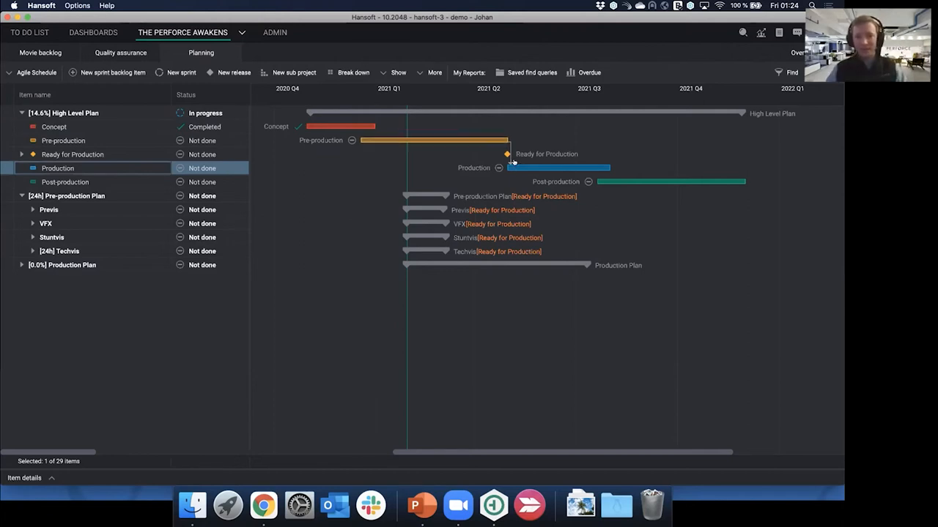
click(63, 140)
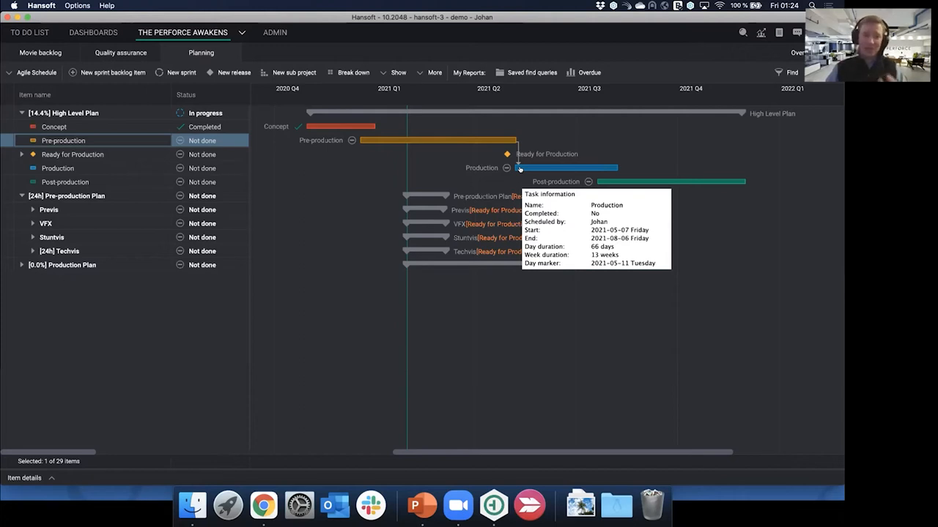
mouse_move(384, 172)
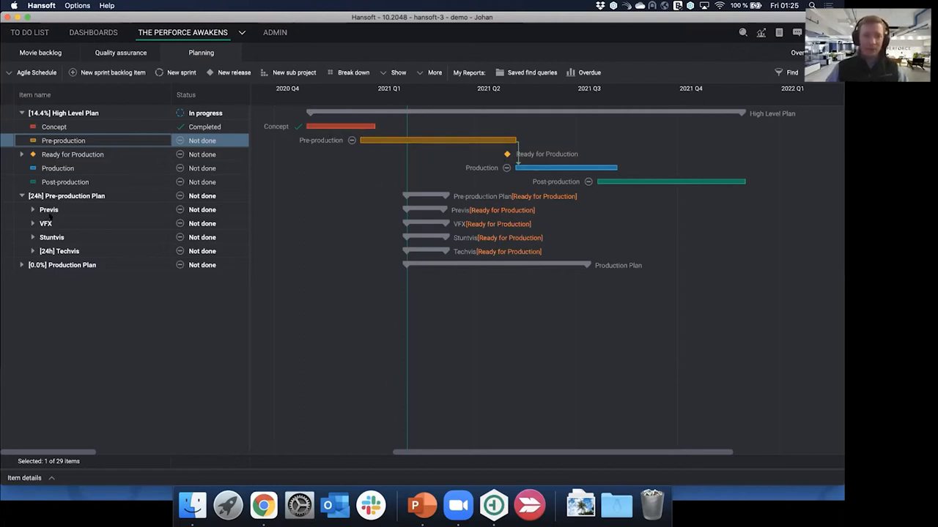
click(32, 209)
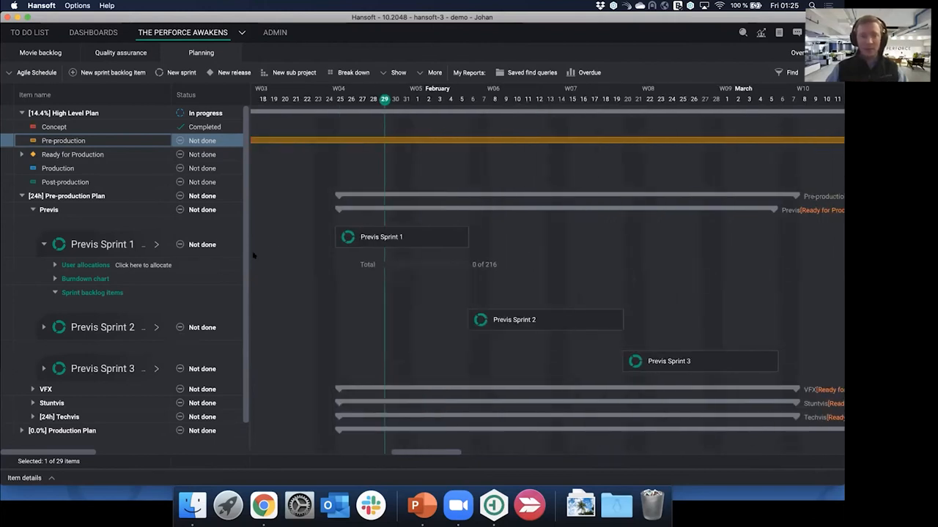
mouse_move(387, 255)
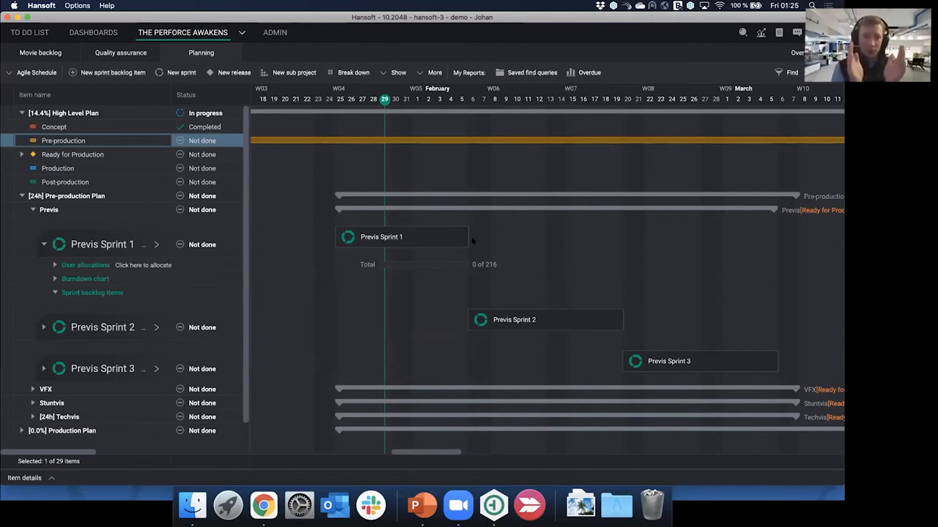
mouse_move(236, 277)
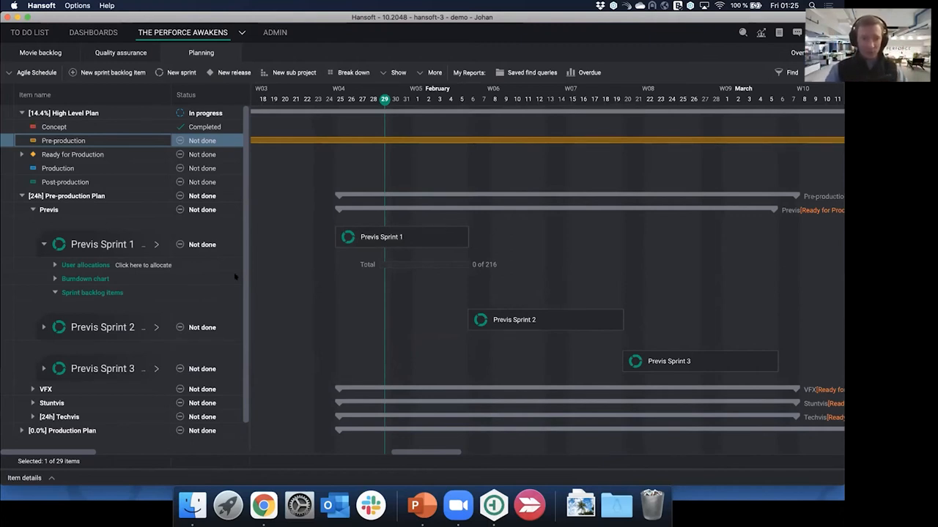
mouse_move(147, 331)
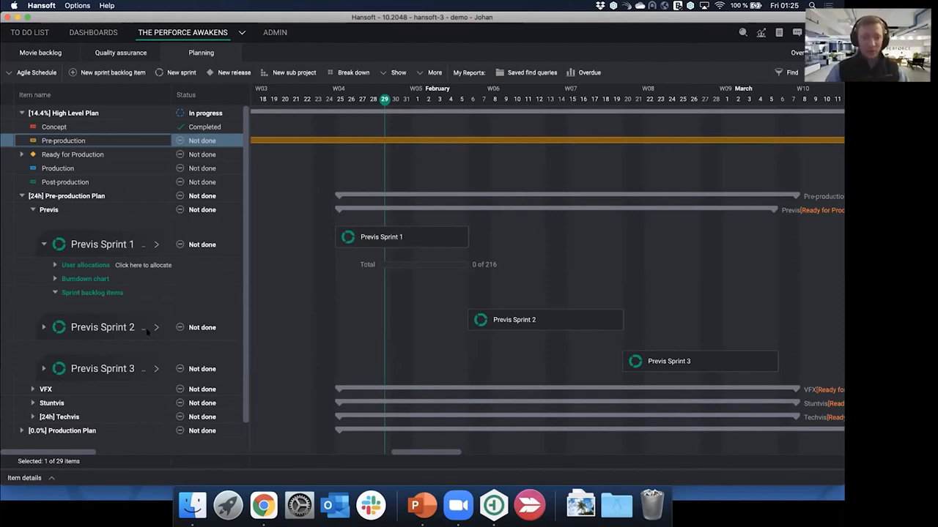
scroll(down, 3)
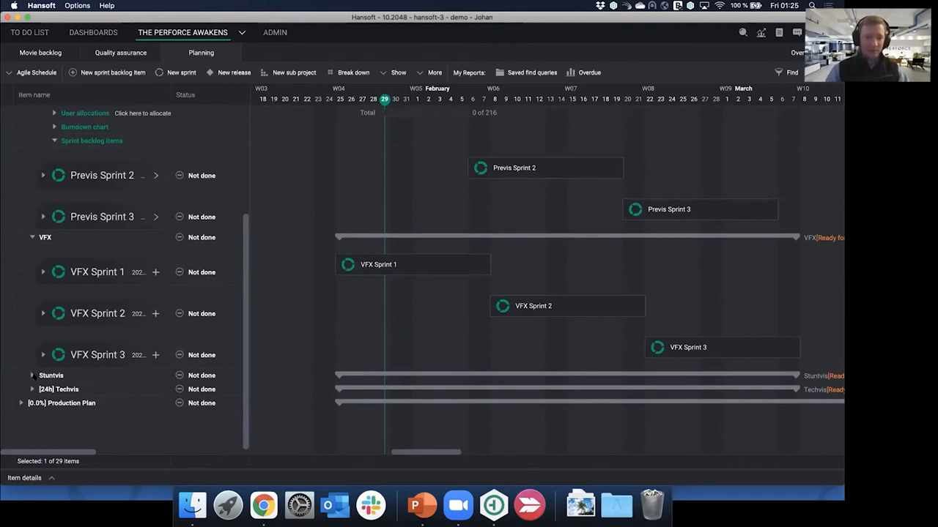
scroll(down, 3)
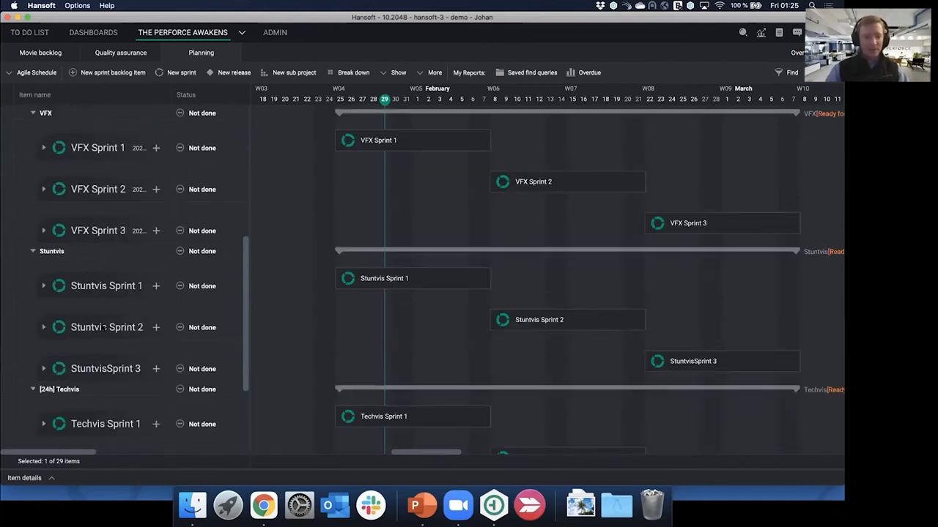
scroll(down, 3)
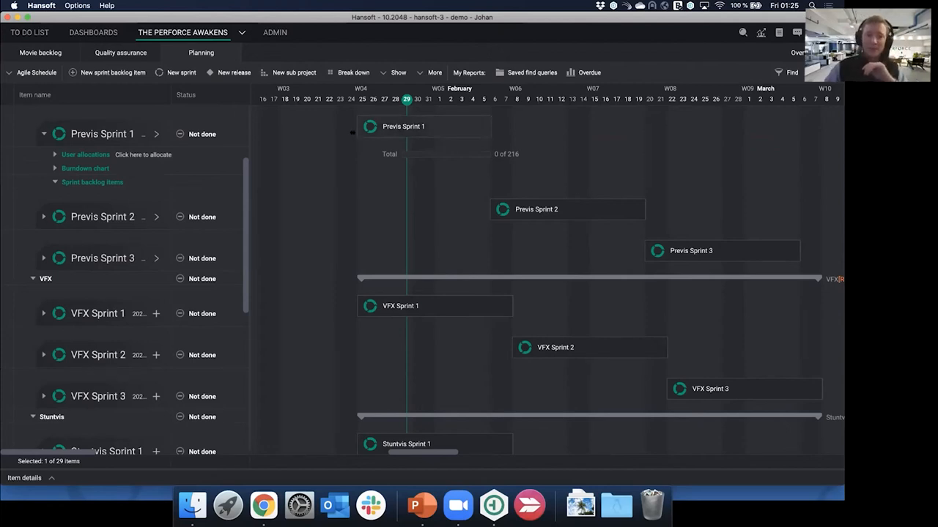
mouse_move(403, 126)
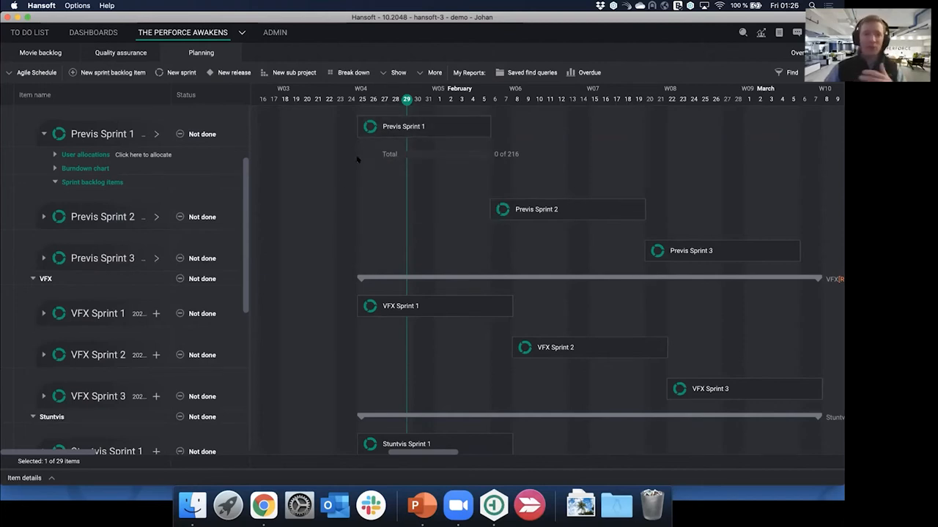
mouse_move(437, 145)
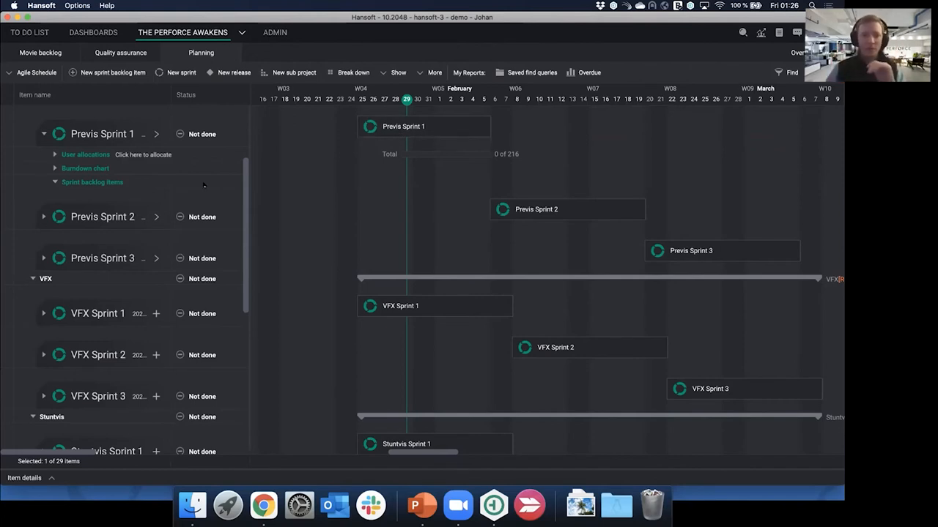
Expand Previs Sprint 1's backlog items to show Task 1 and Task 2, then go to the sprint's board.
scroll(up, 3)
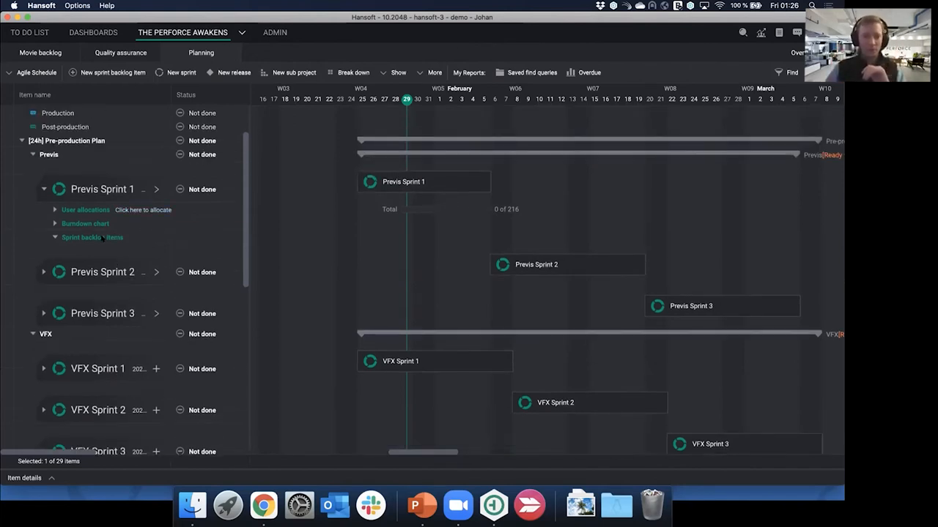
click(91, 237)
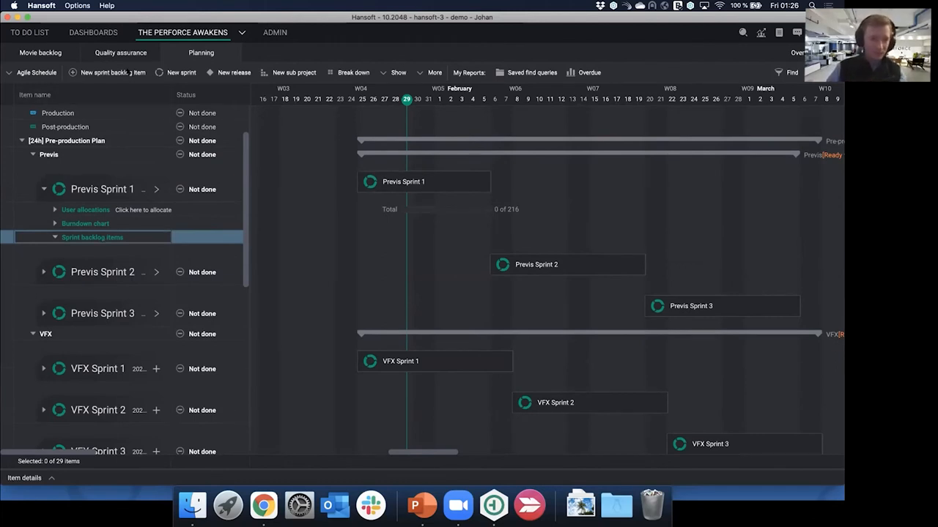
click(111, 72)
text(Task 1)
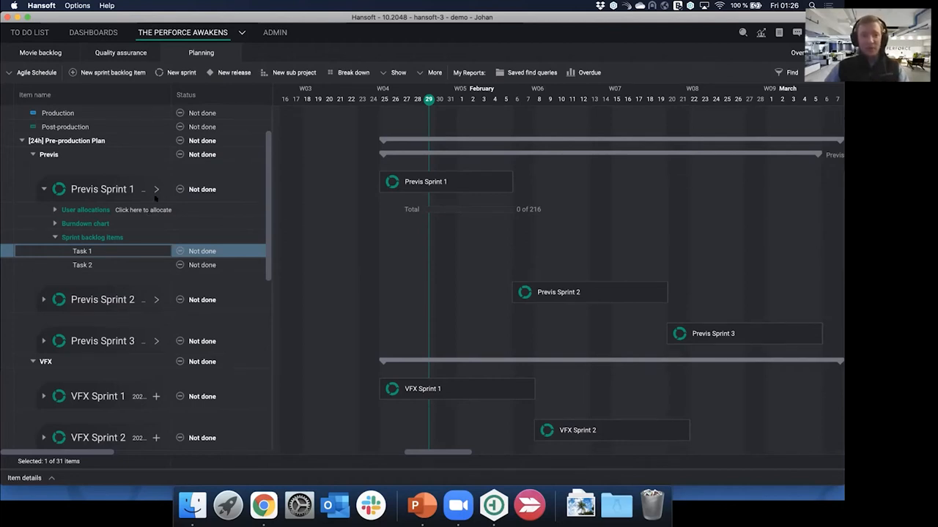
mouse_move(155, 189)
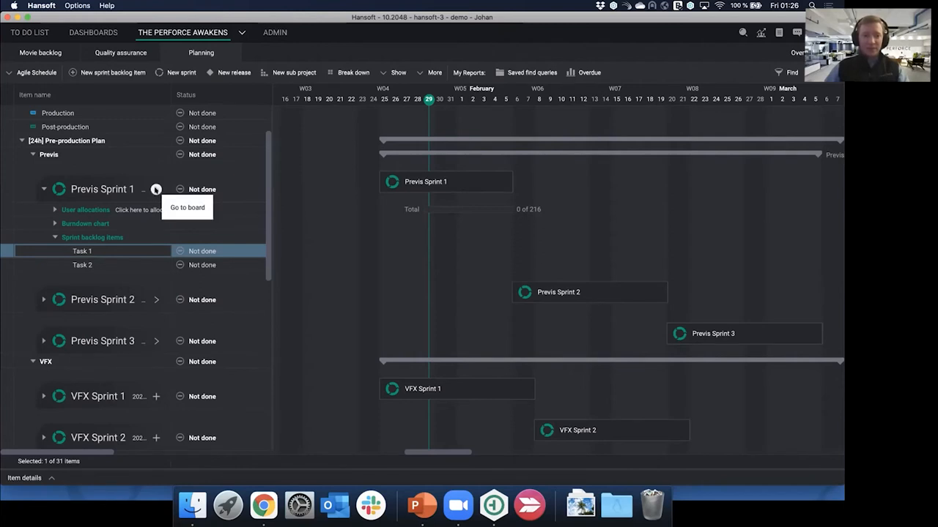
click(188, 208)
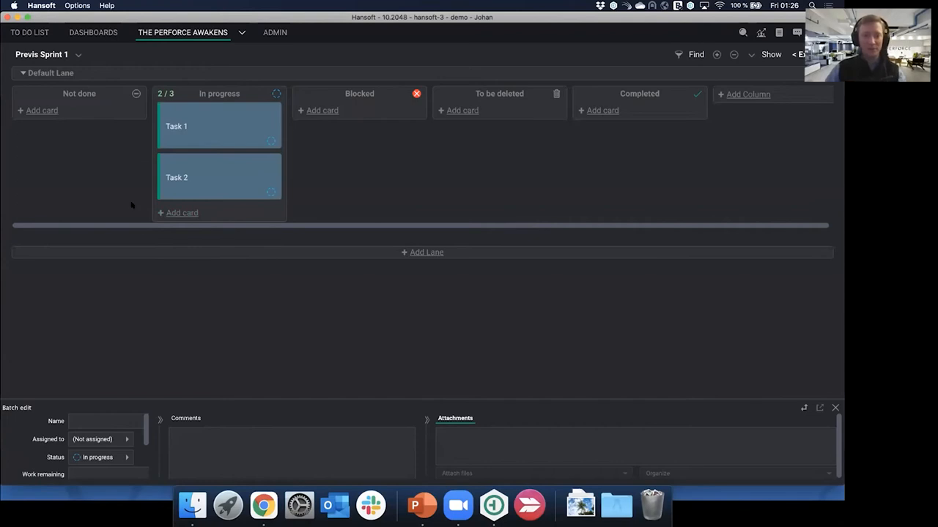
Assign the cards to me, add Task 3 and Task 4 to In progress, and view Task 1's details.
click(100, 440)
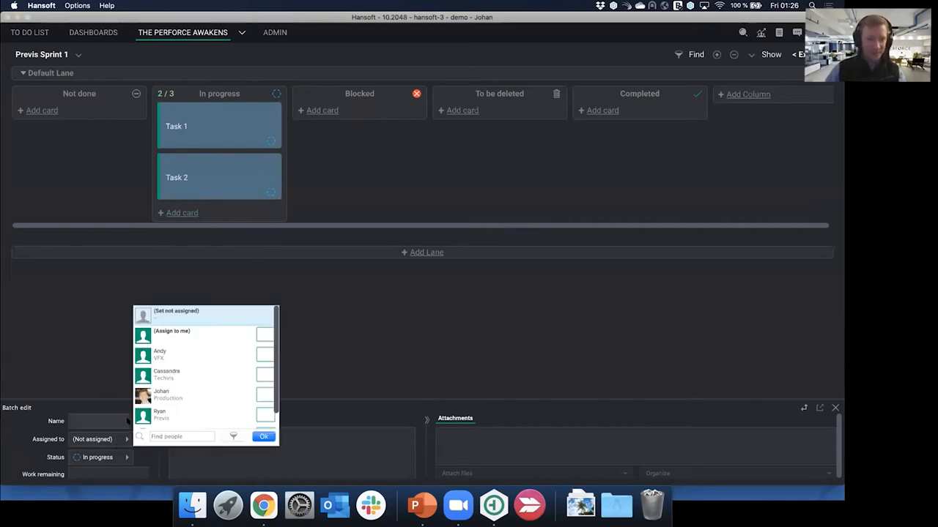
click(264, 437)
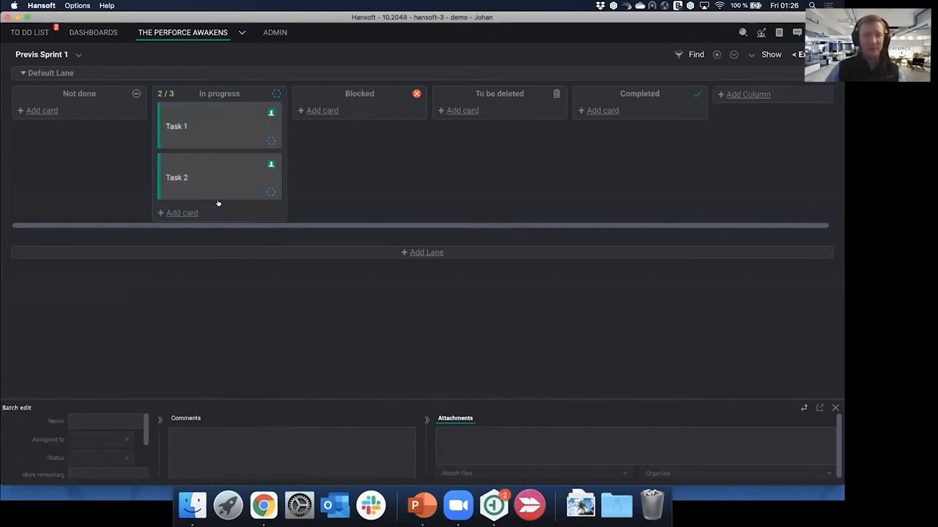
click(181, 212)
text(Task 3)
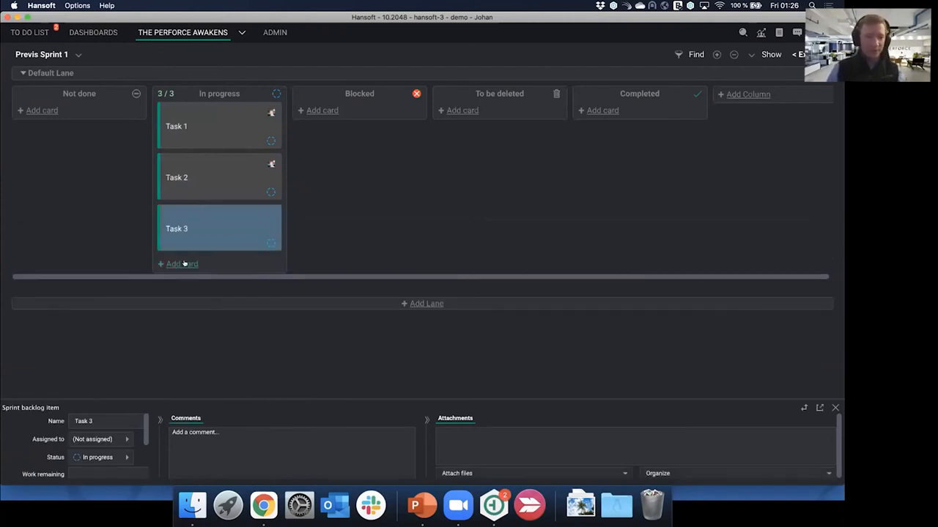
click(182, 264)
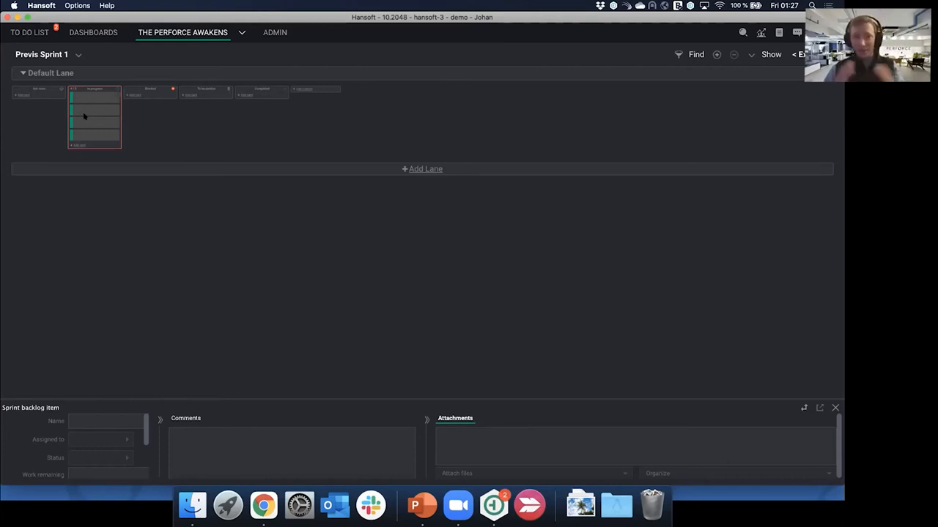
mouse_move(446, 120)
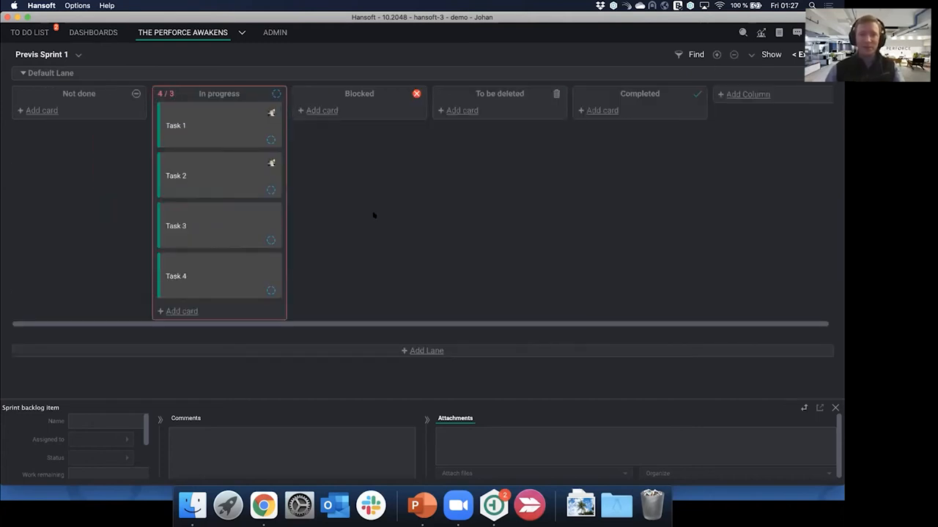
click(213, 126)
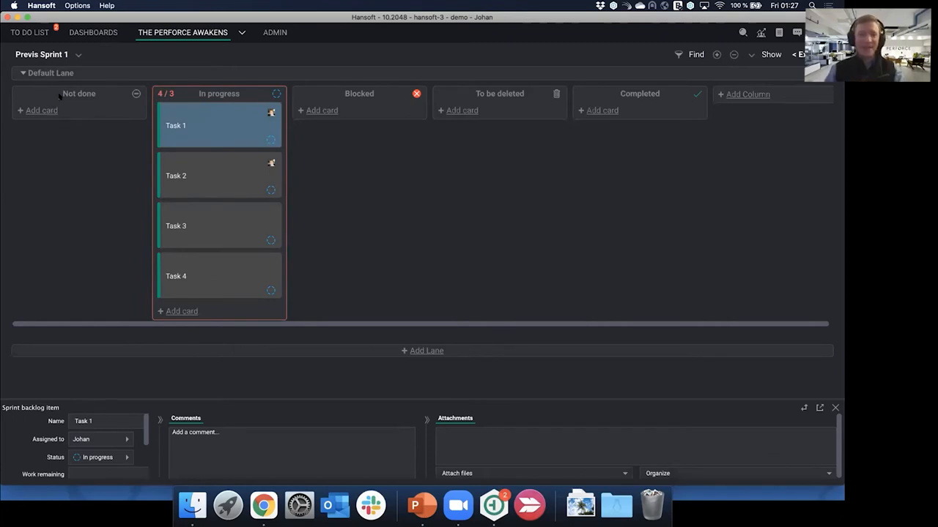
Return to the Planning schedule showing Tasks 1–4 under Previs Sprint 1.
click(100, 439)
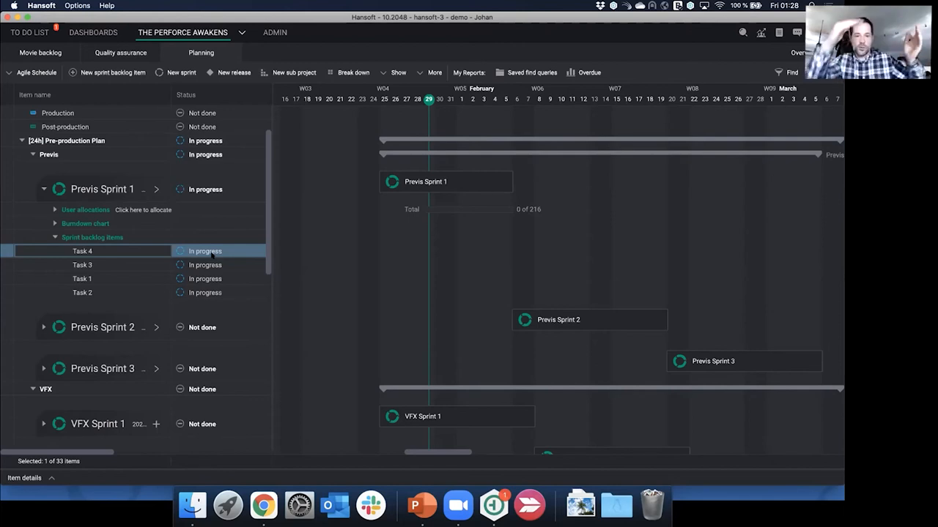
mouse_move(625, 240)
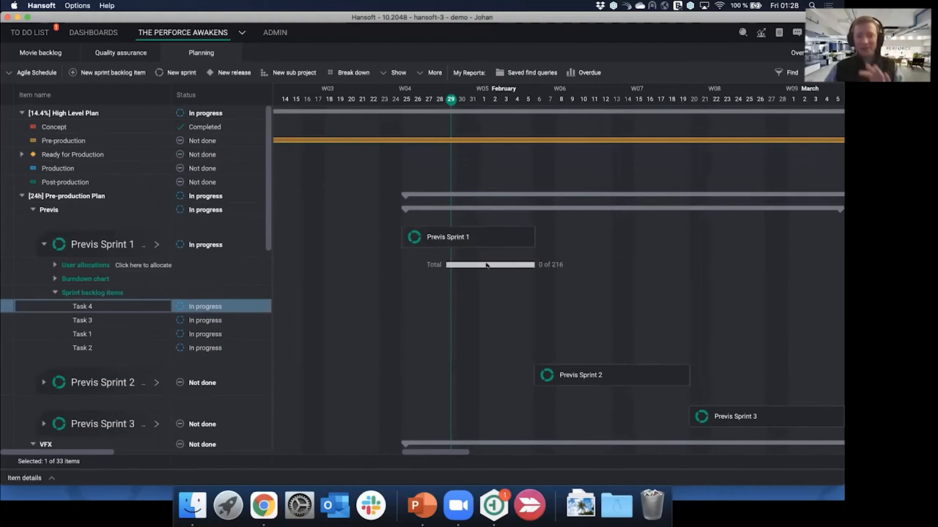
mouse_move(489, 263)
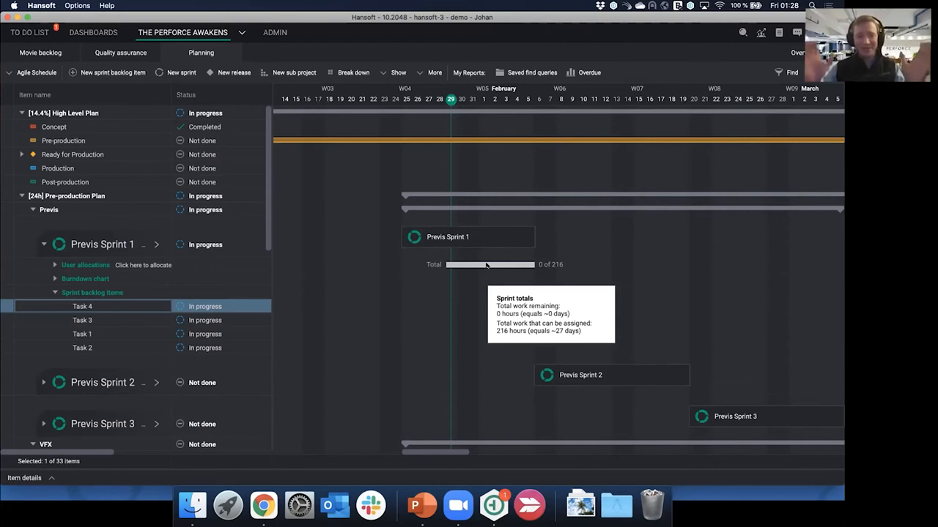
mouse_move(317, 266)
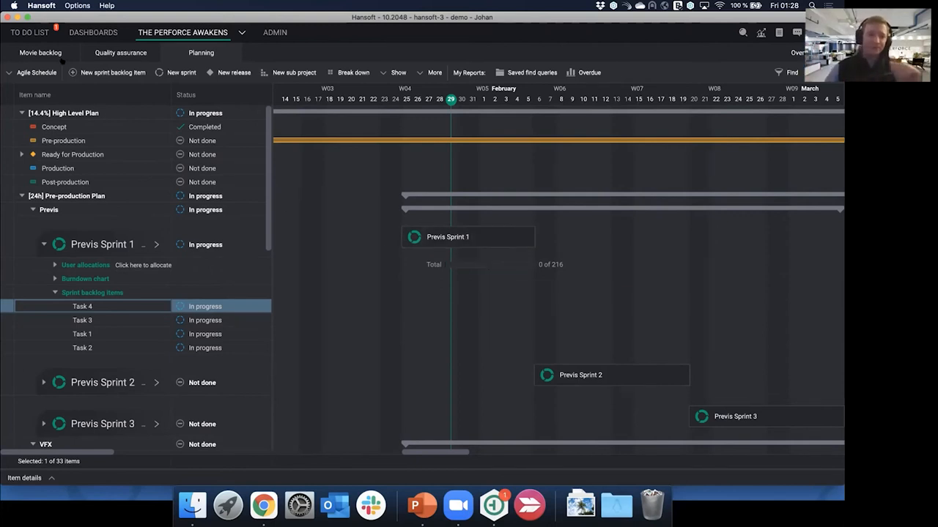
Set Task 2 to Completed in my to-do list and go back to The Perforce Awakens planning view.
click(29, 33)
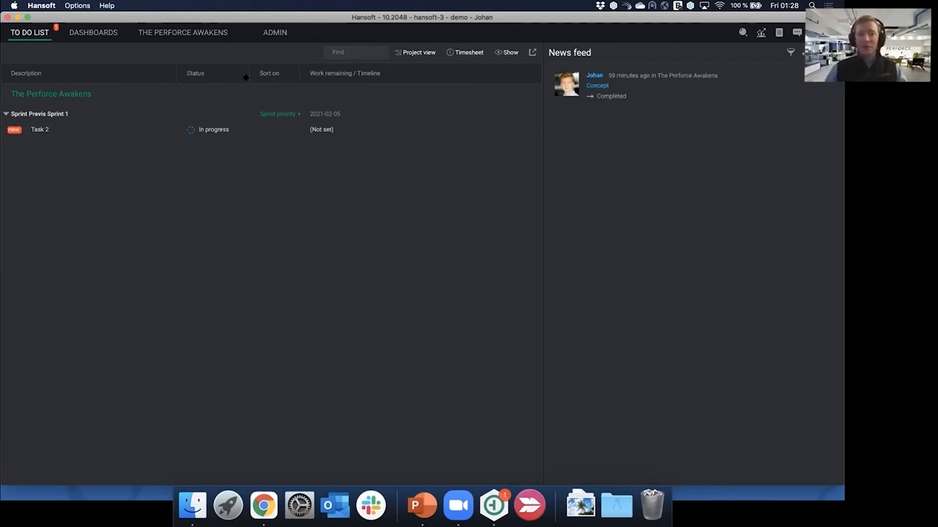
click(214, 129)
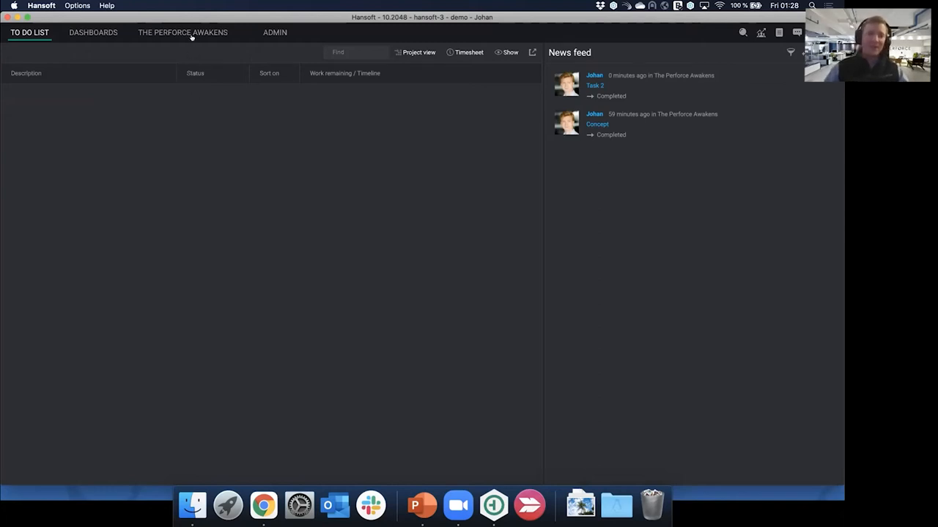
click(181, 32)
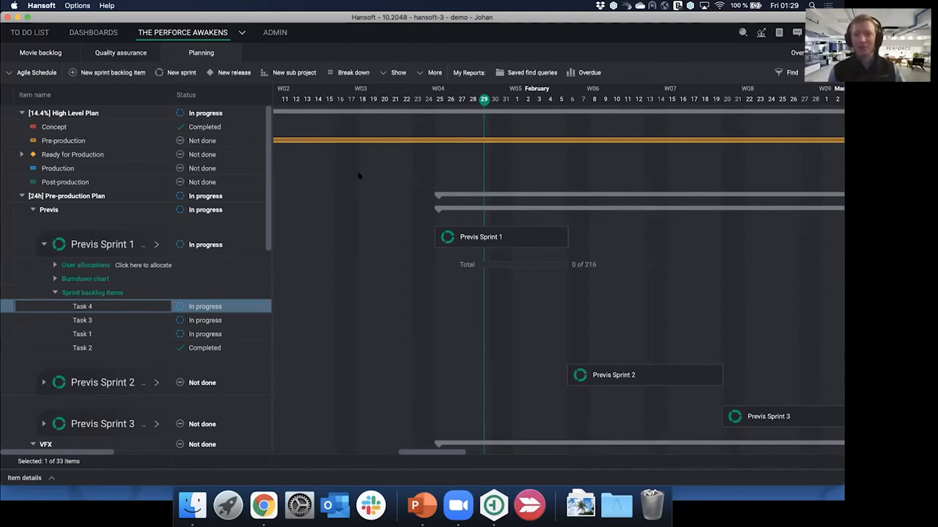
mouse_move(236, 223)
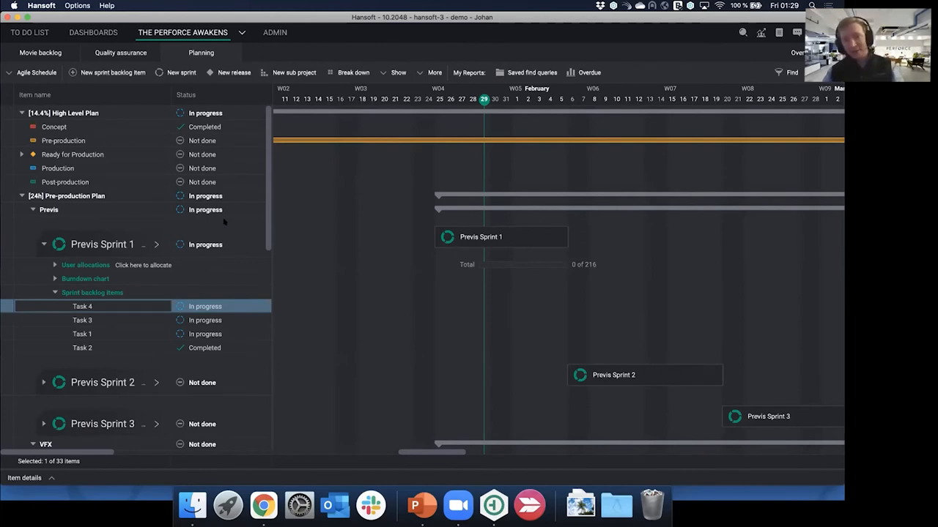
mouse_move(95, 100)
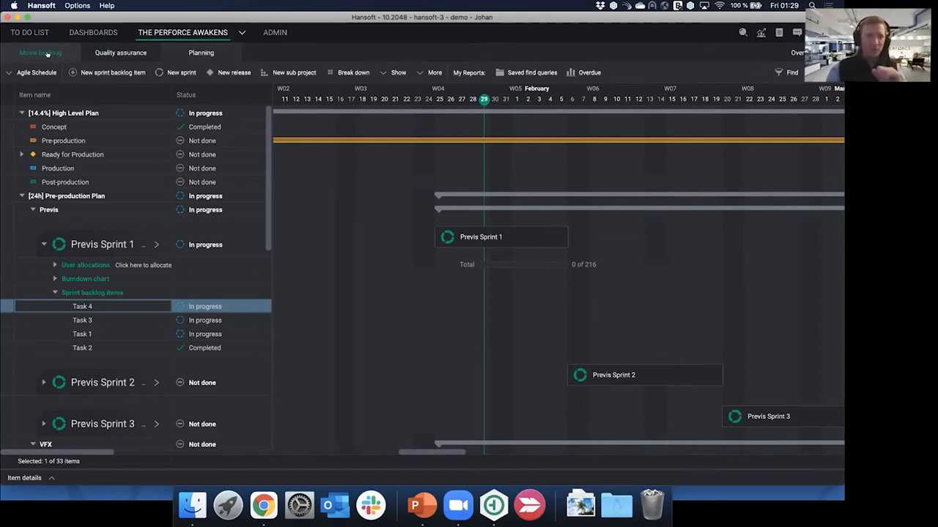
Open The Perforce Awakens movie backlog listing its 130 items.
click(41, 53)
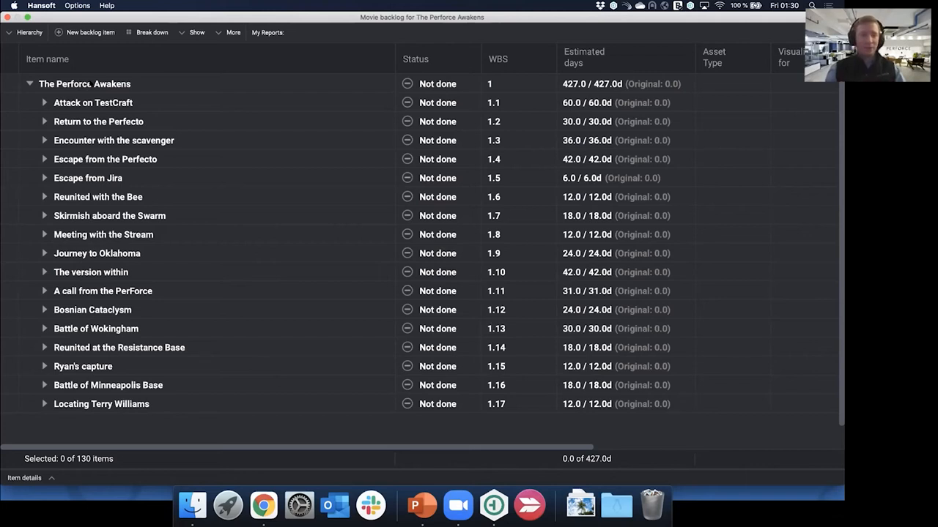
mouse_move(86, 94)
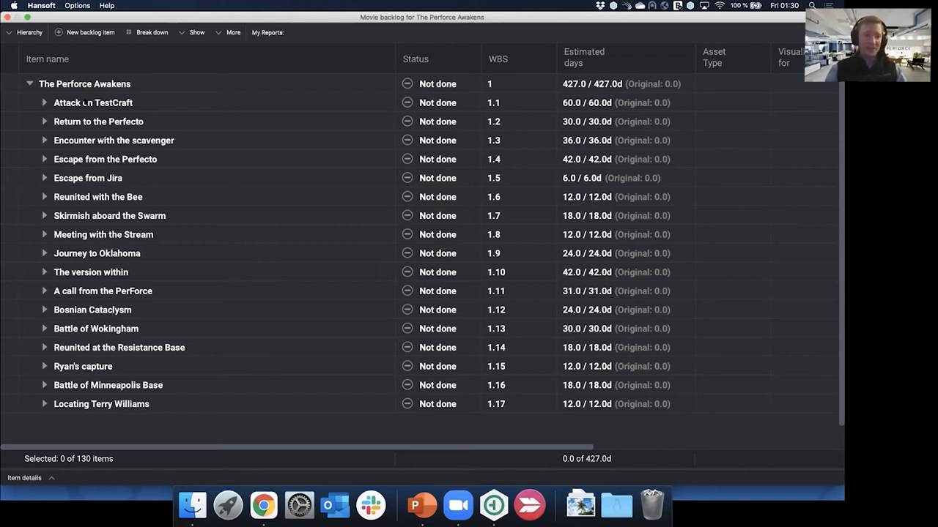
Expand 'A call from the PerForce' and its Previs group to list the Plane, Car and Boat assets.
click(94, 103)
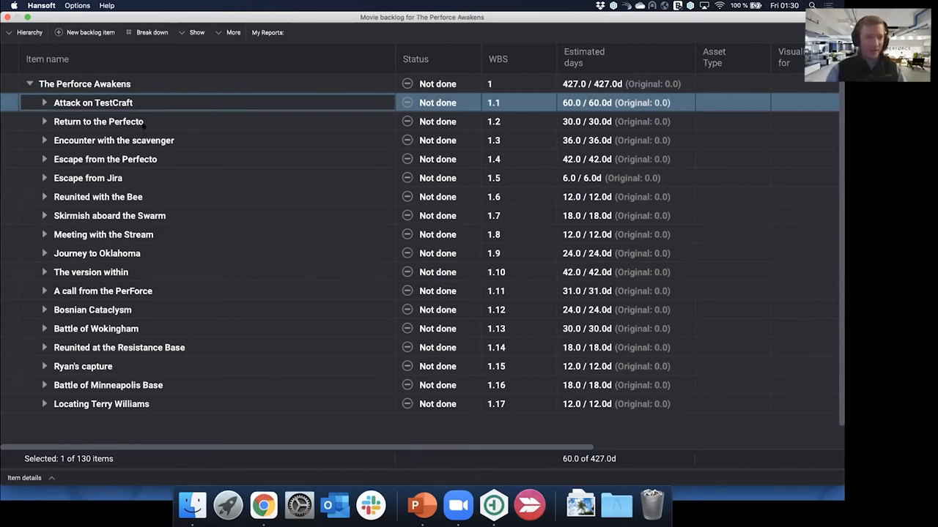
click(115, 141)
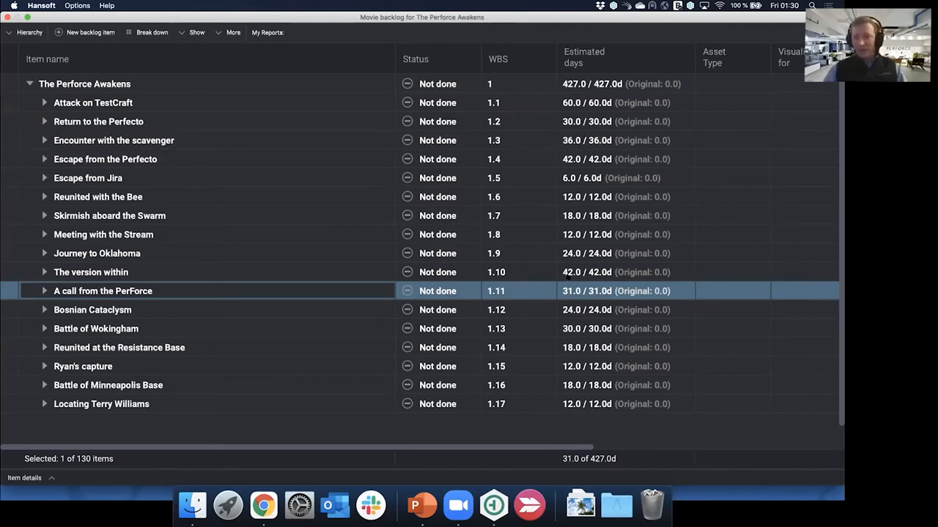
mouse_move(554, 206)
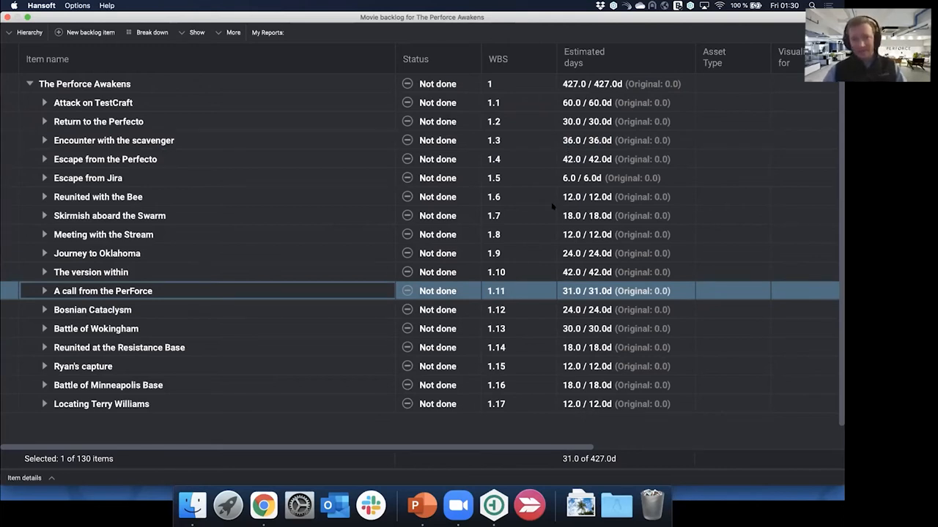
mouse_move(712, 125)
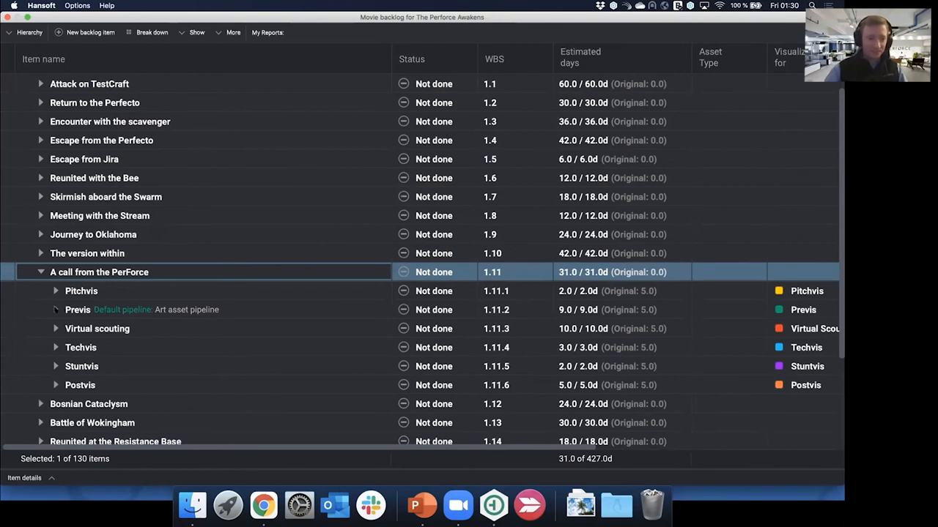
click(56, 309)
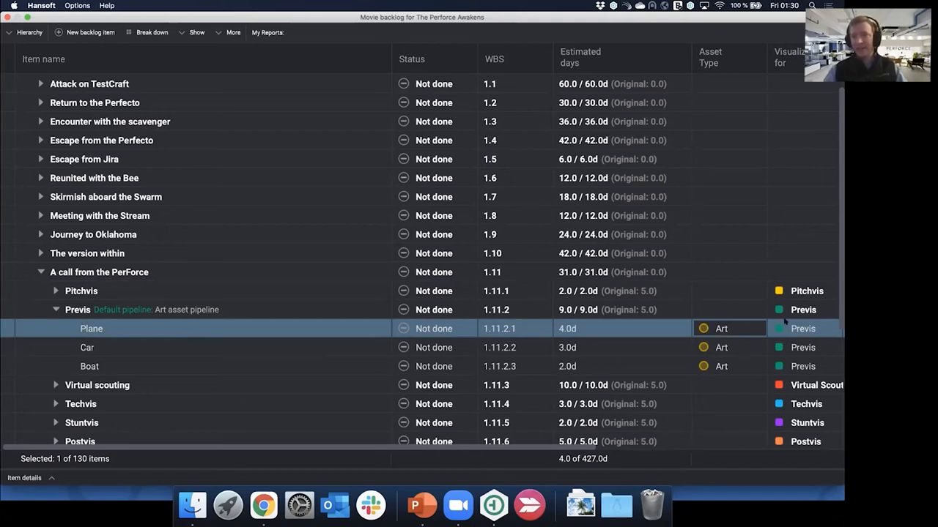
mouse_move(797, 331)
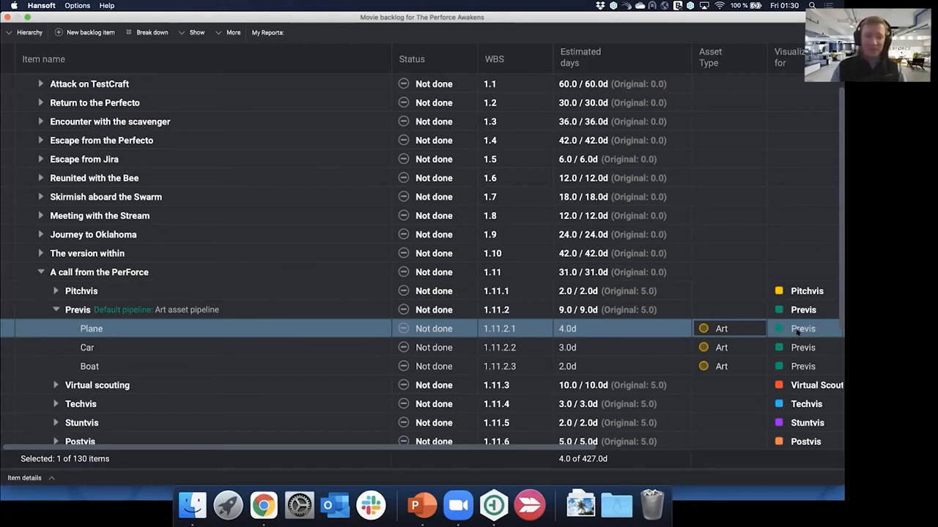
mouse_move(340, 360)
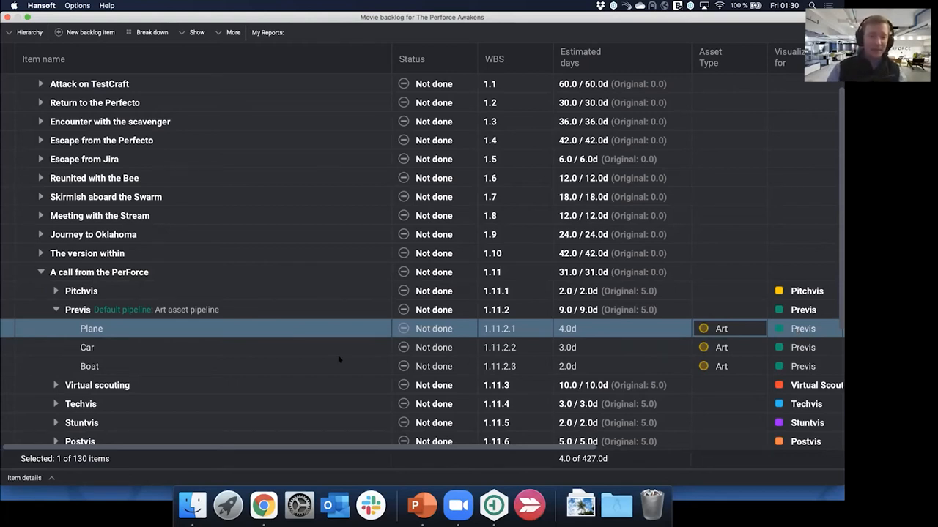
mouse_move(167, 275)
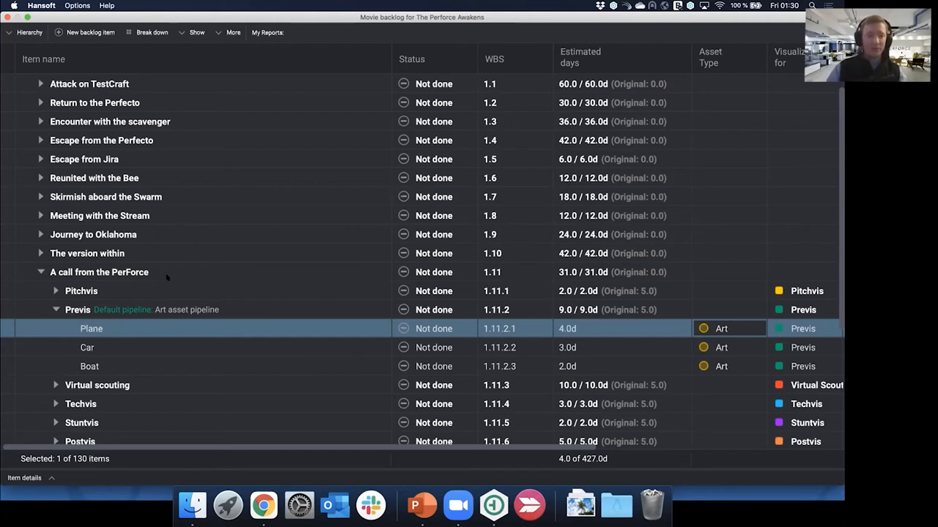
Delegate 'A call from the PerForce' to Cassandra and select the Boat asset item.
right_click(99, 271)
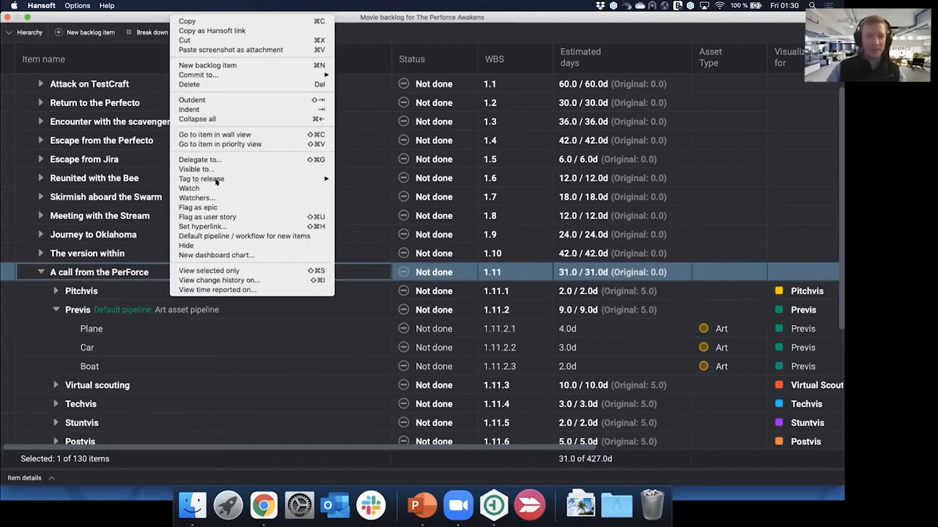
click(200, 158)
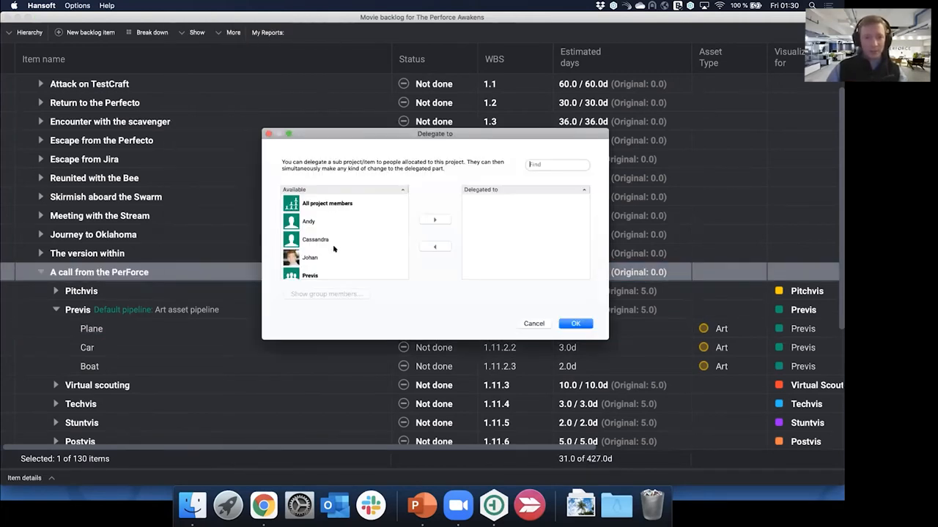
click(574, 323)
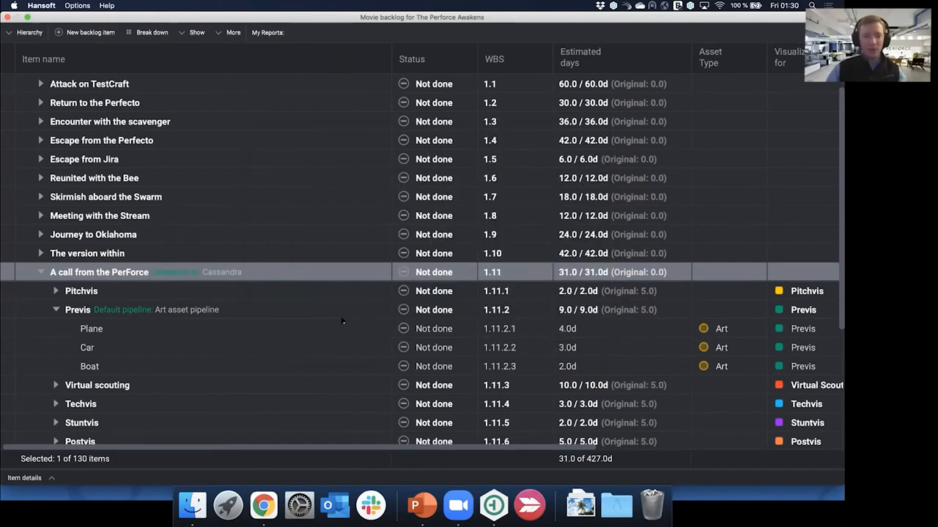
click(90, 366)
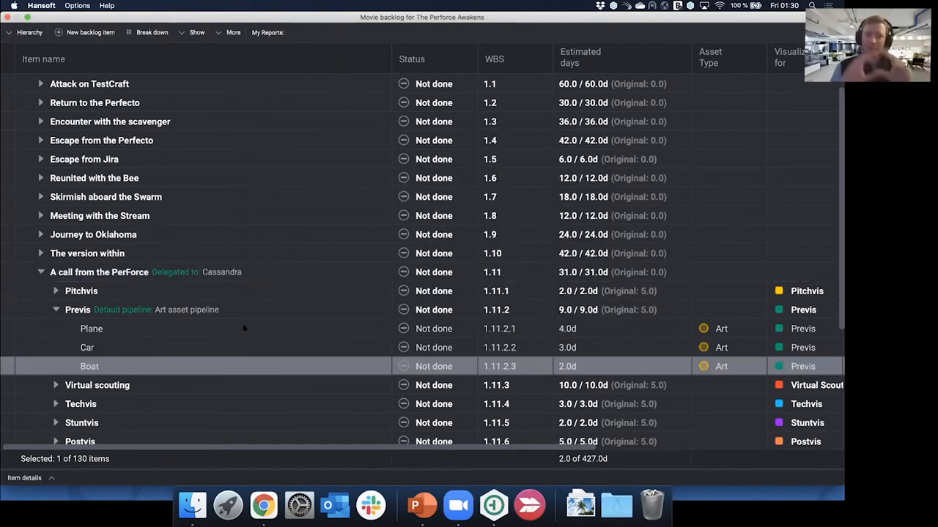
mouse_move(208, 334)
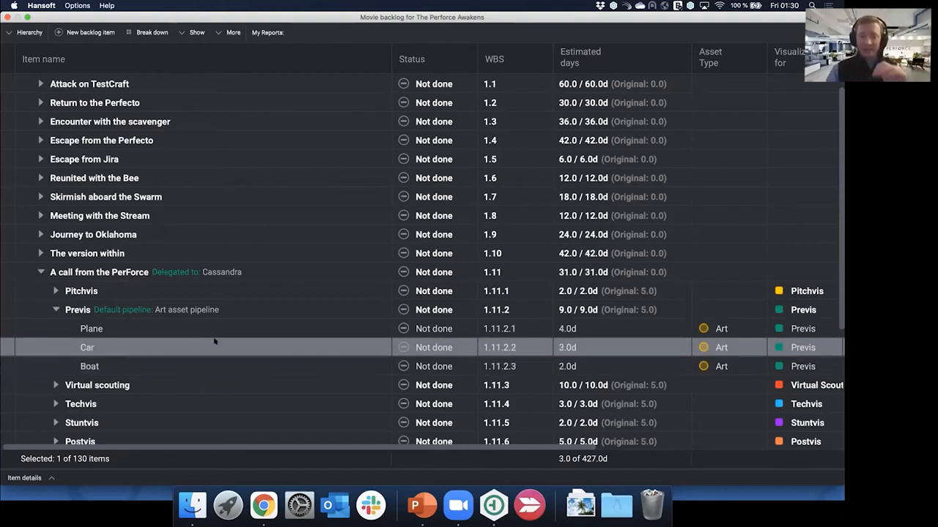
mouse_move(220, 340)
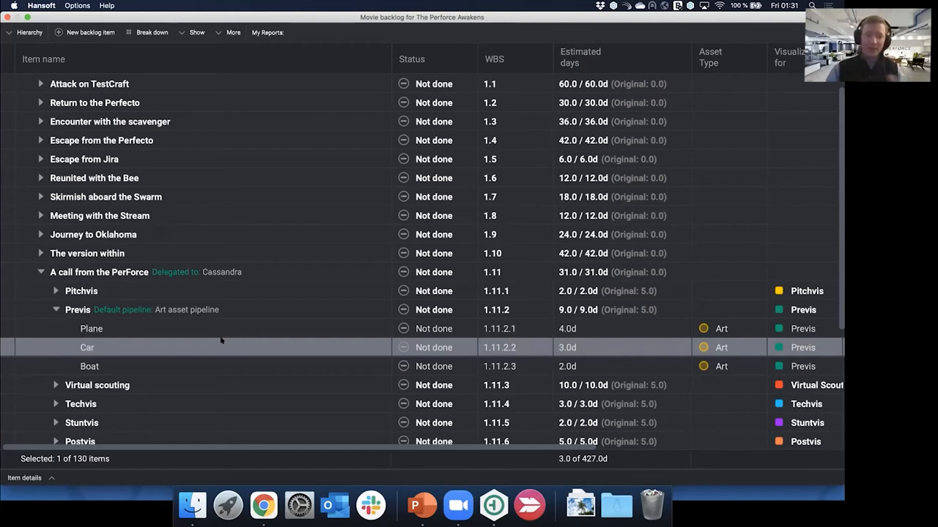
mouse_move(164, 346)
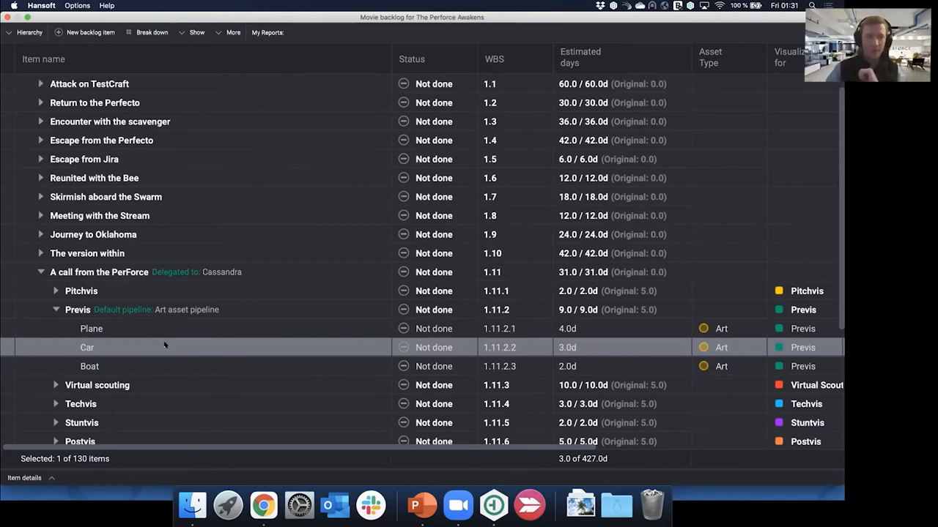
mouse_move(71, 16)
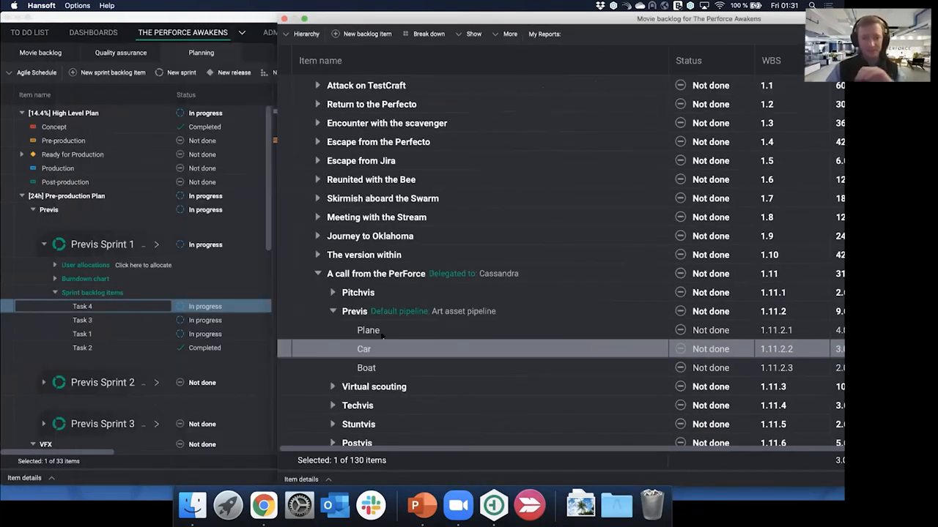
mouse_move(373, 351)
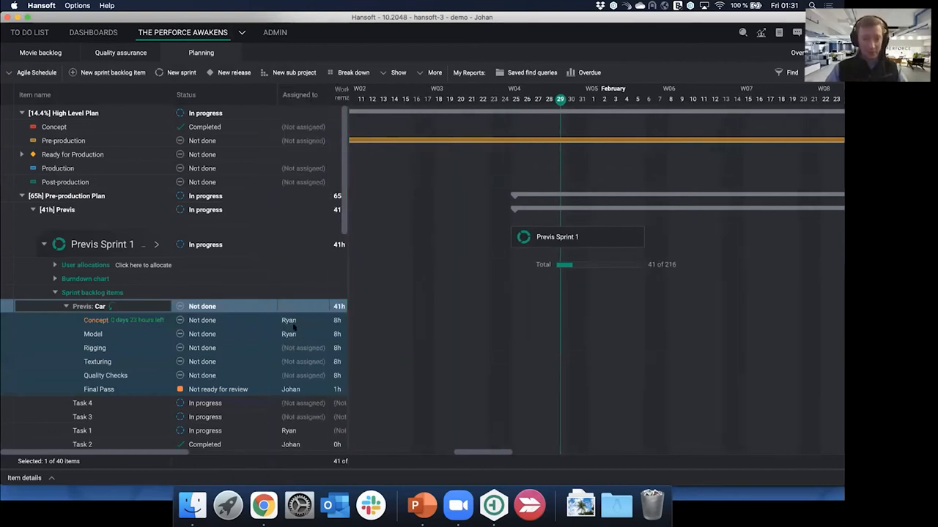
Select the Car's Concept task in Previs Sprint 1 and bring up the More project commands.
click(109, 319)
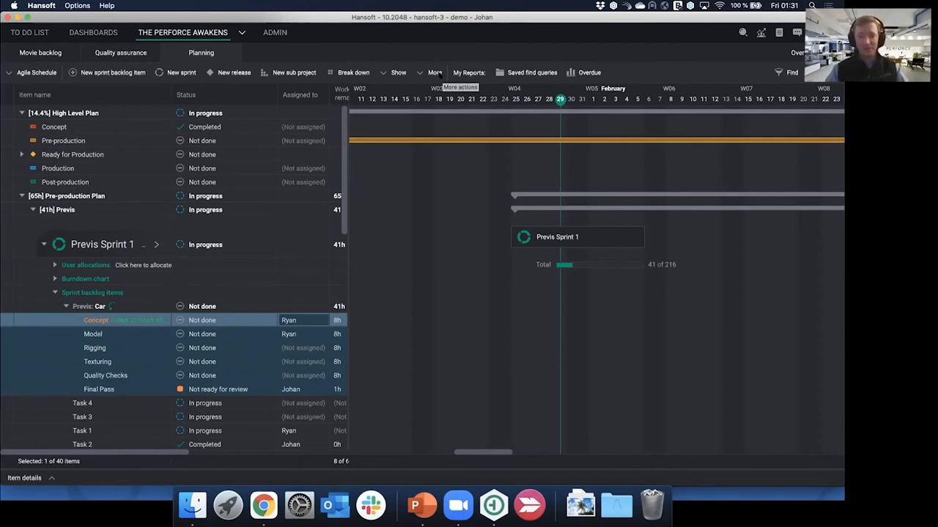
click(433, 72)
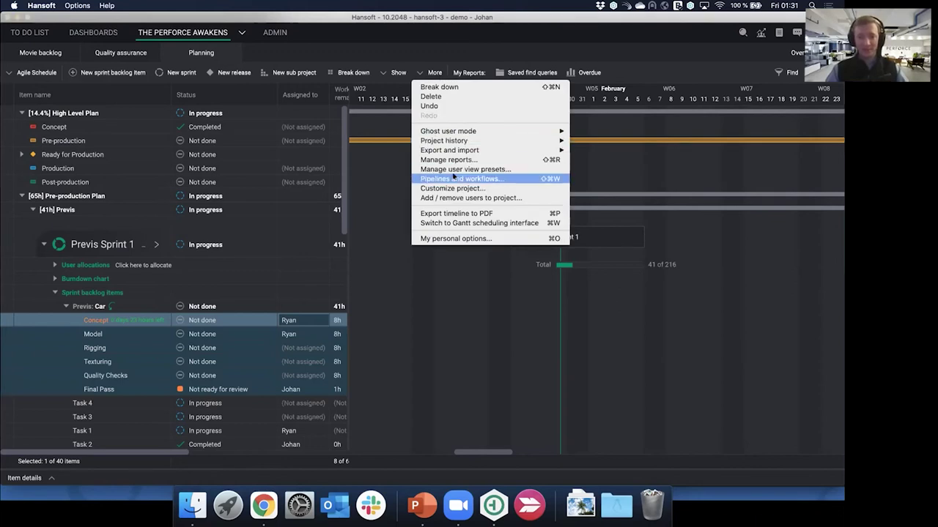
Review the Art asset pipeline diagram from Concept to Quality Checks, then close it answering the save prompt.
click(460, 179)
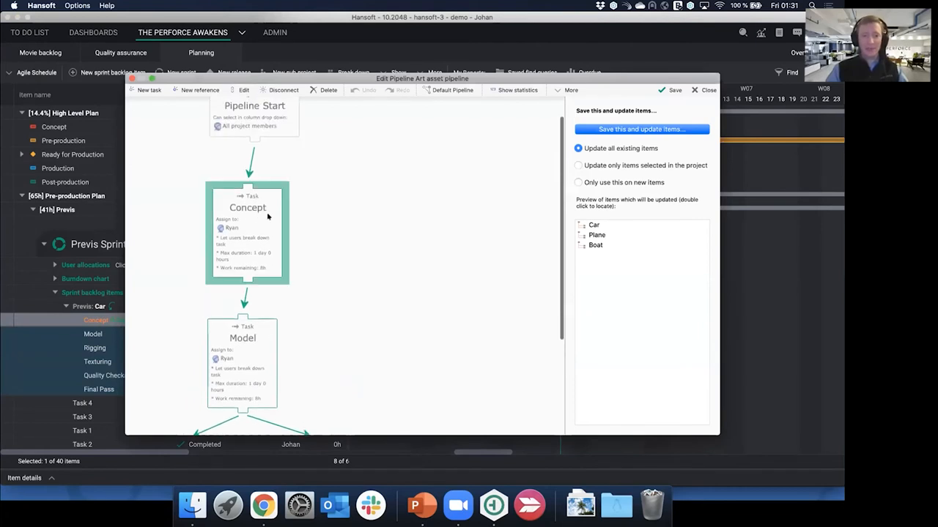
scroll(up, 3)
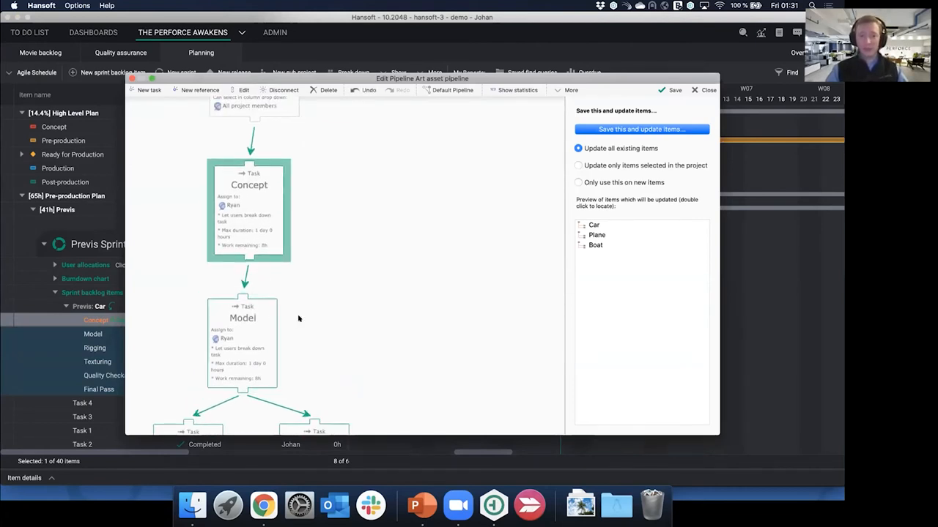
scroll(down, 3)
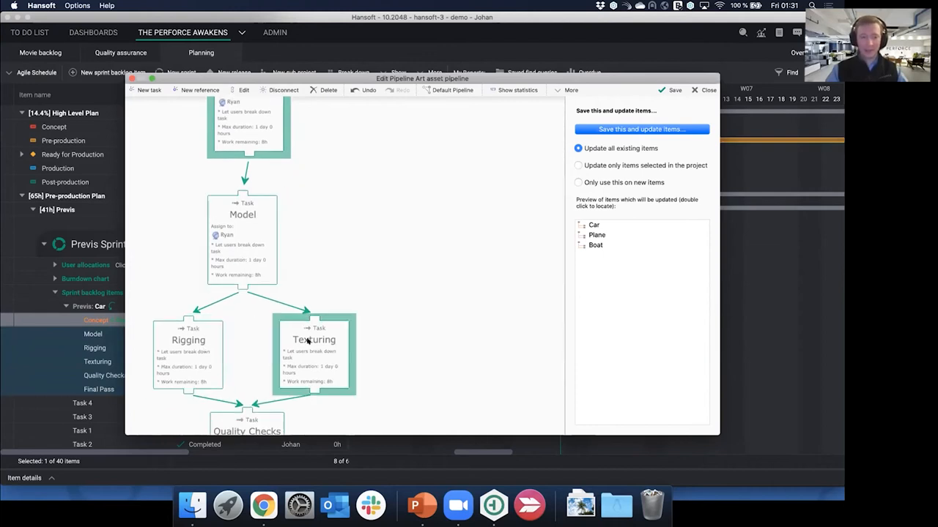
scroll(up, 3)
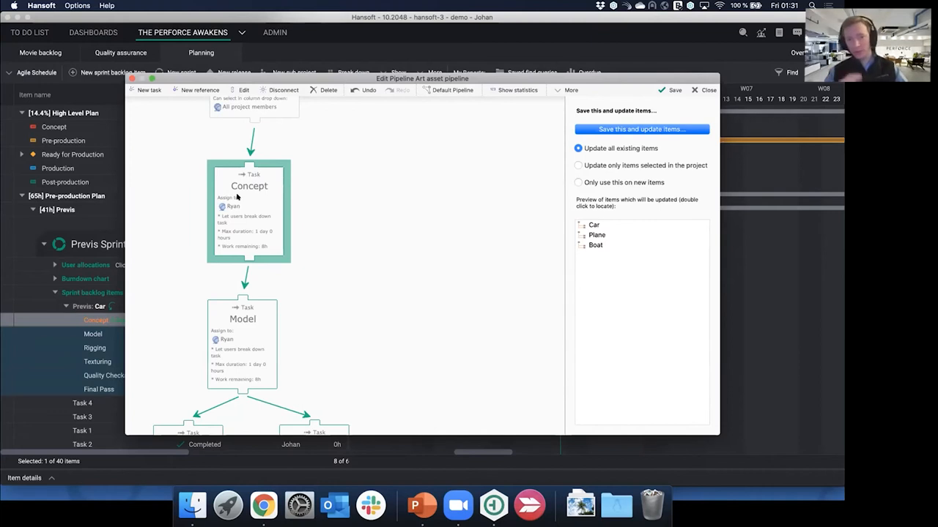
click(707, 89)
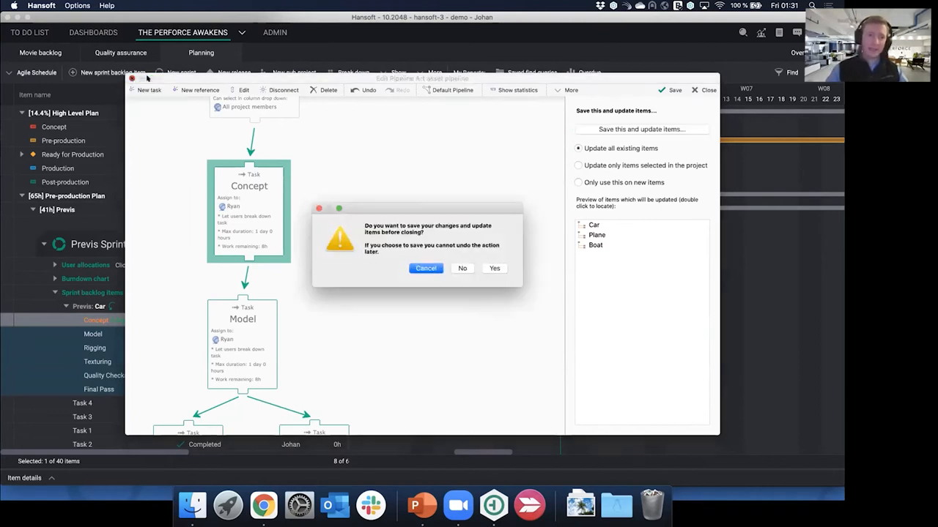
click(462, 269)
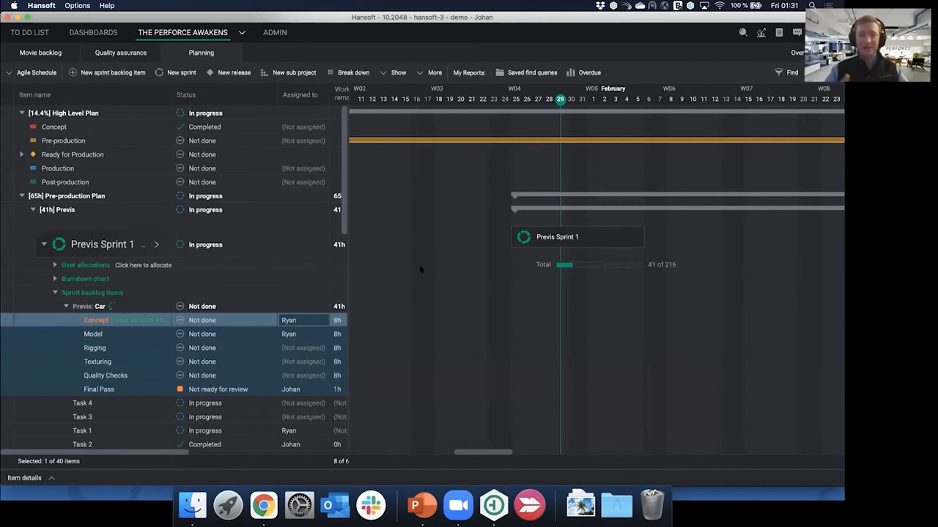
mouse_move(237, 301)
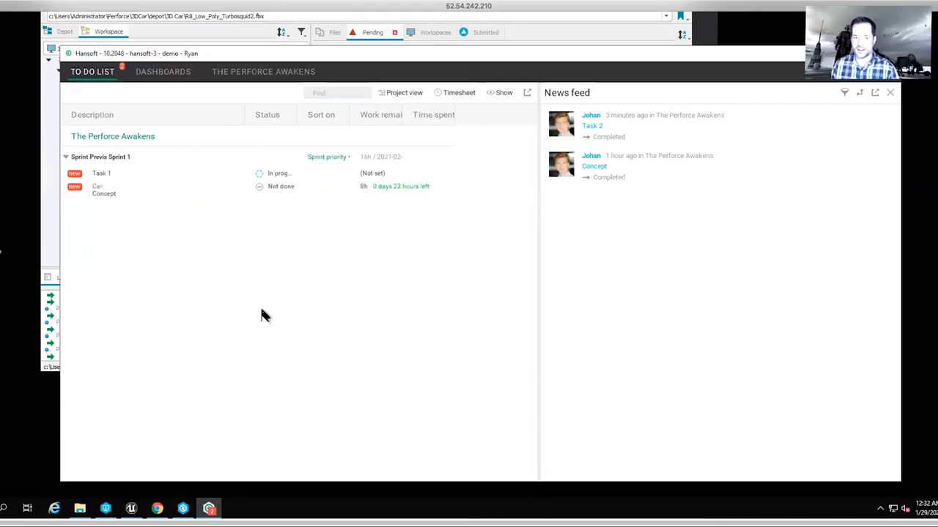
mouse_move(131, 59)
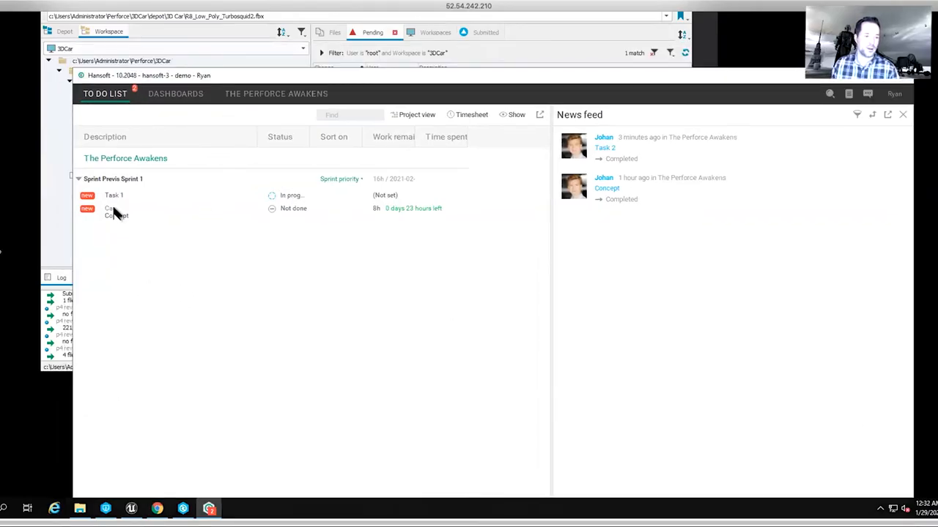
Set the Car Concept task's status to In progress on Ryan's to-do list.
click(117, 211)
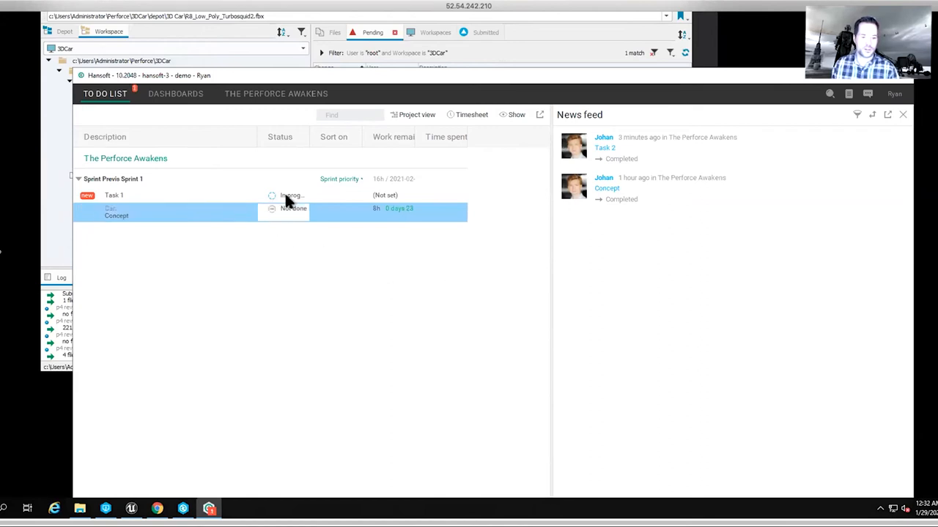
click(290, 208)
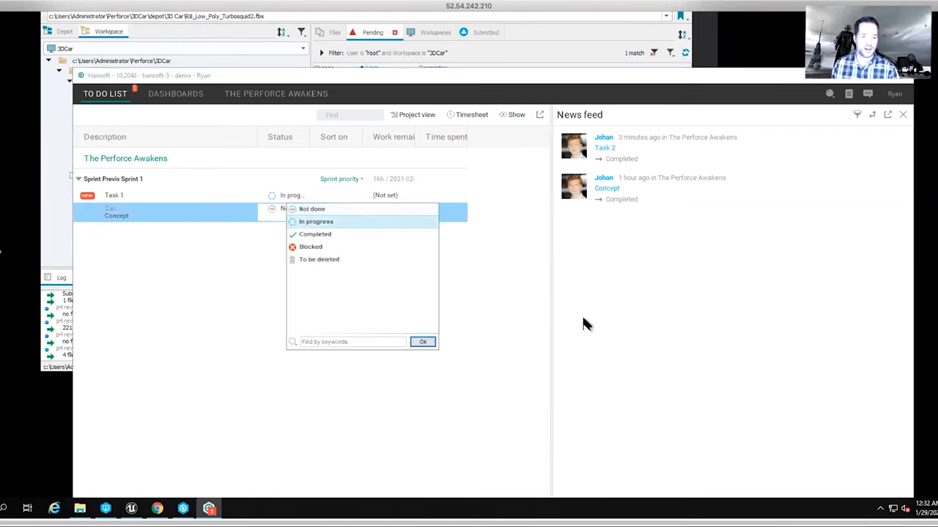
click(316, 221)
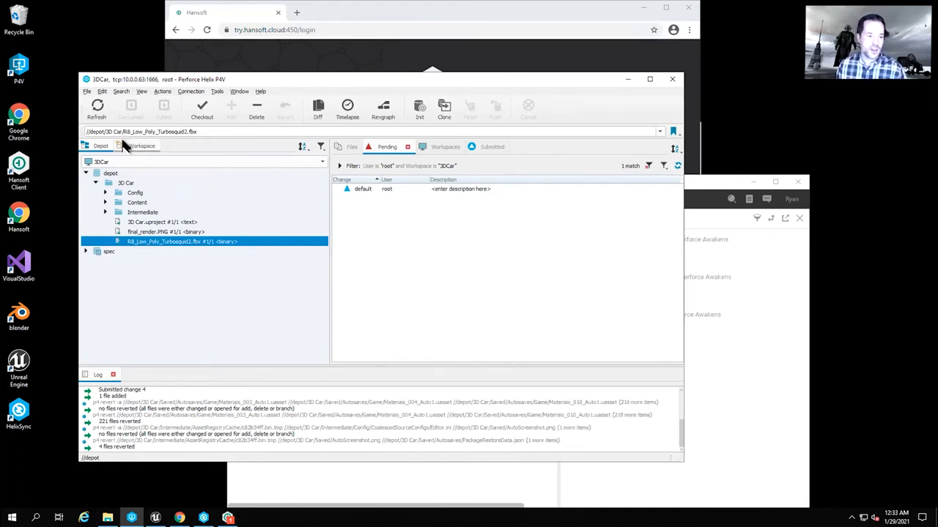
Show the Workspace view, expand 3DCar and select 3D Car.uproject.
click(141, 146)
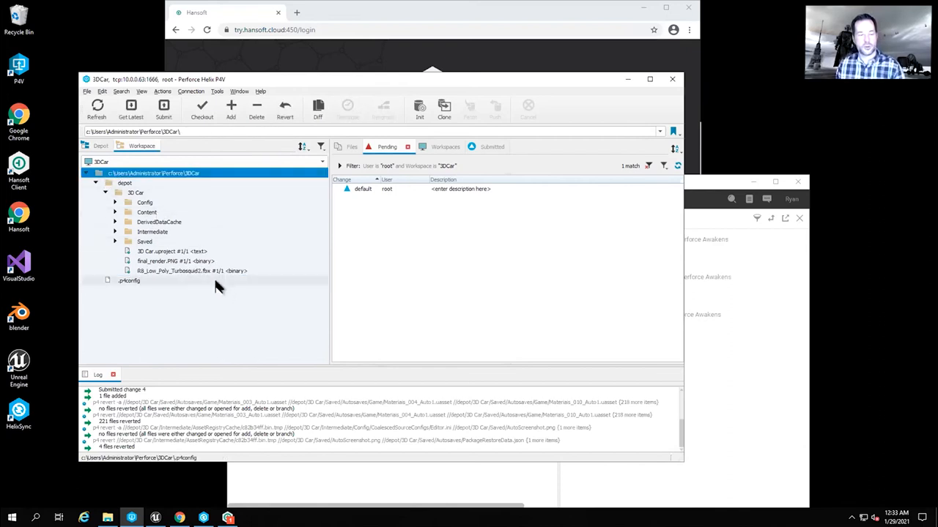
click(158, 222)
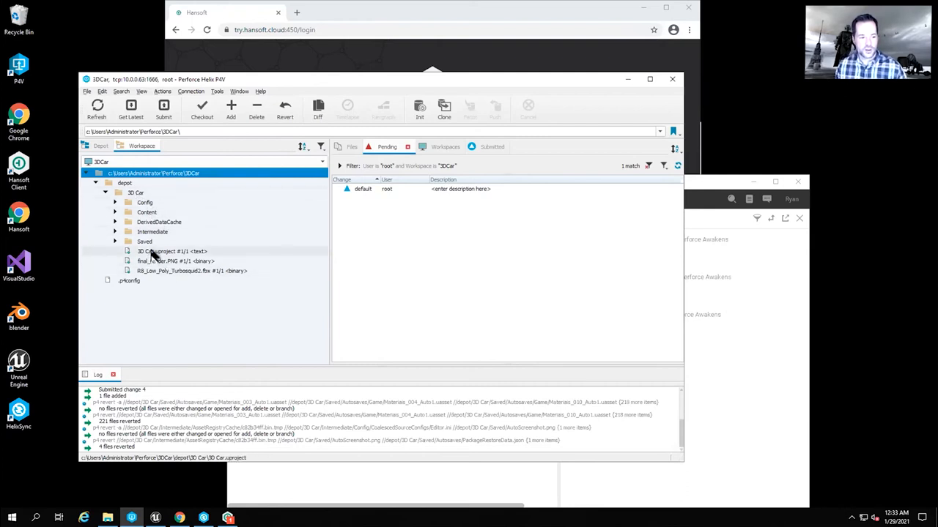
click(173, 252)
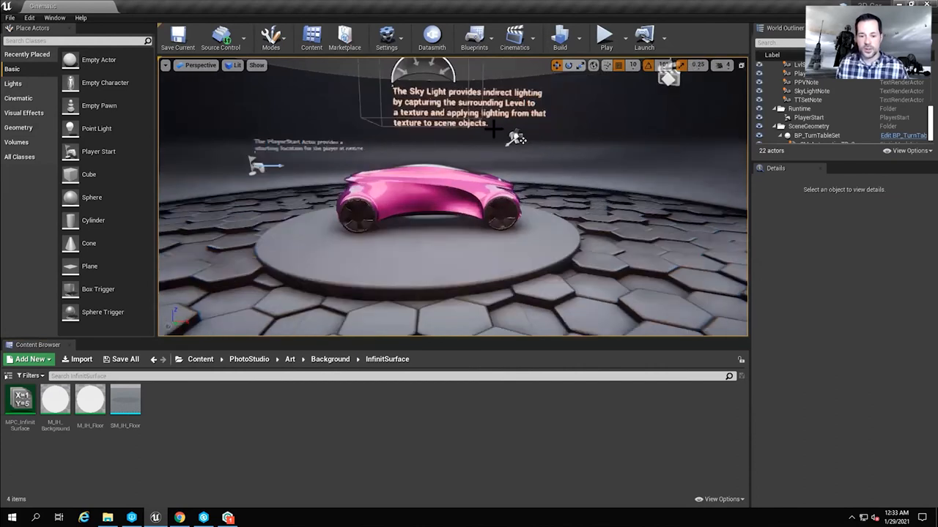
Simulate the pink car scene, stop it, and select the car to show its details.
click(607, 35)
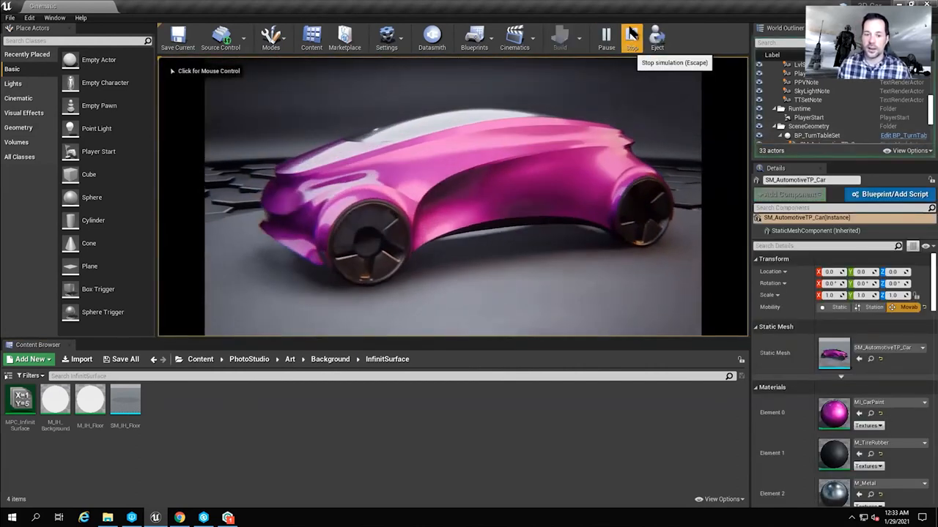
click(632, 35)
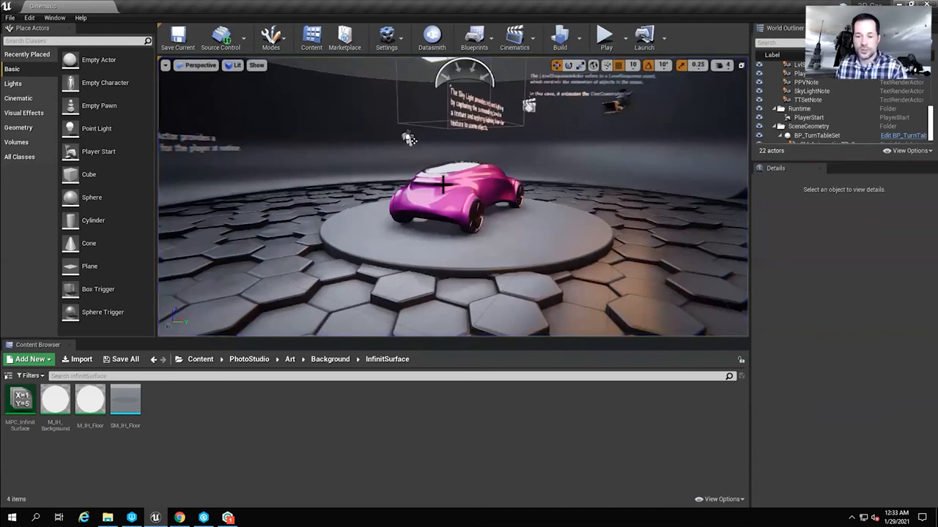
click(454, 202)
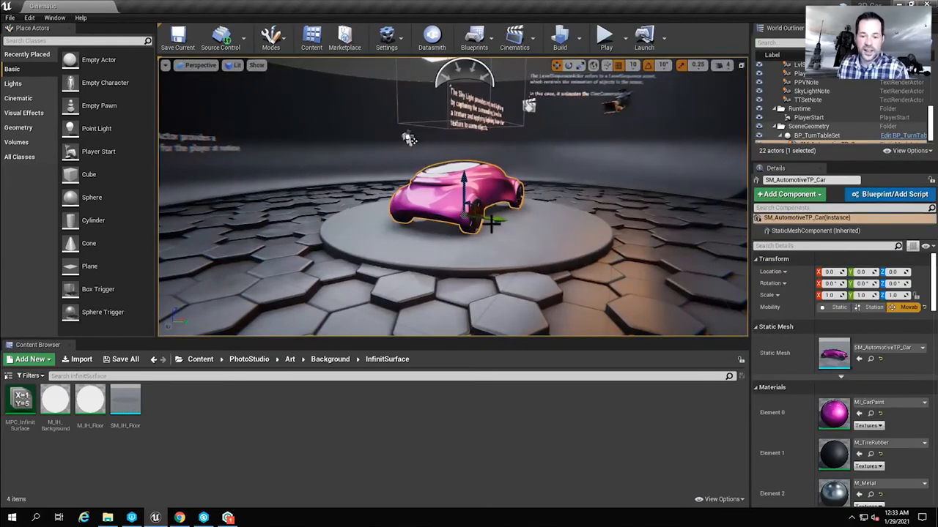
click(220, 36)
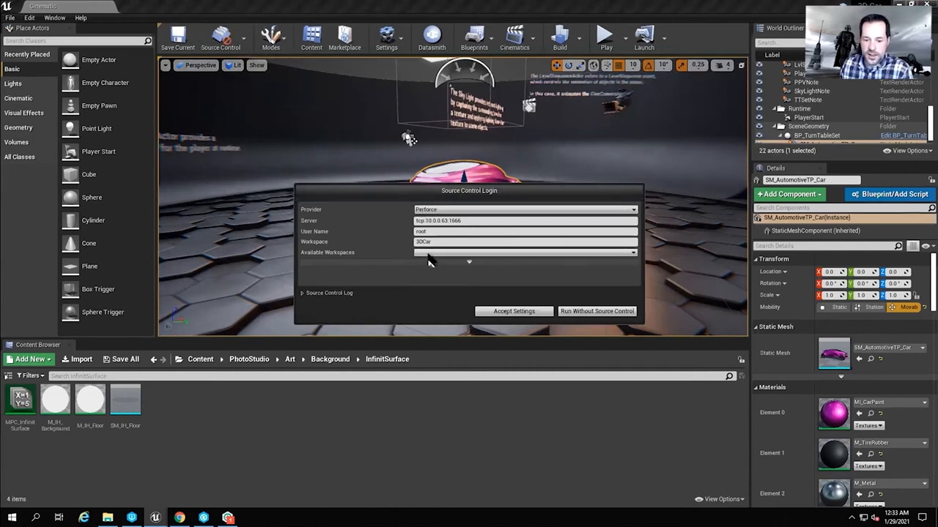
mouse_move(439, 219)
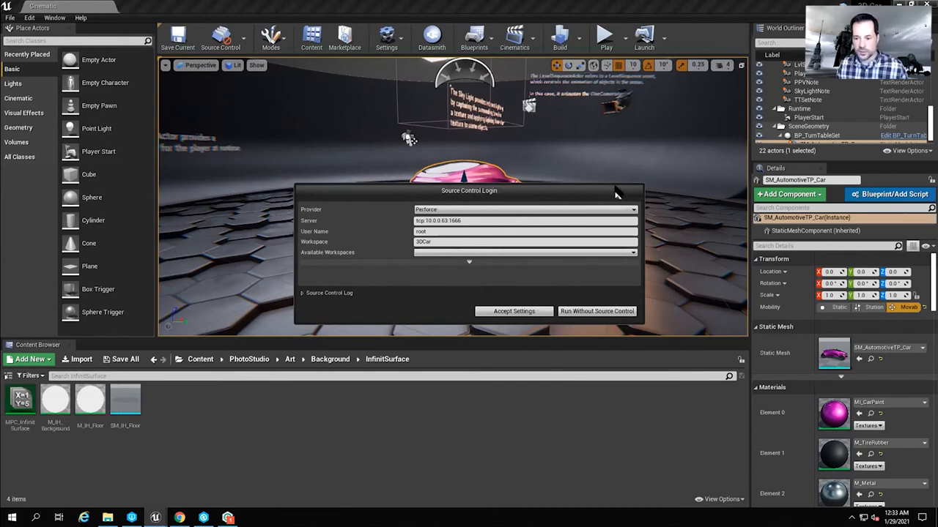
Accept the Perforce login settings with the 3DCar workspace.
click(512, 311)
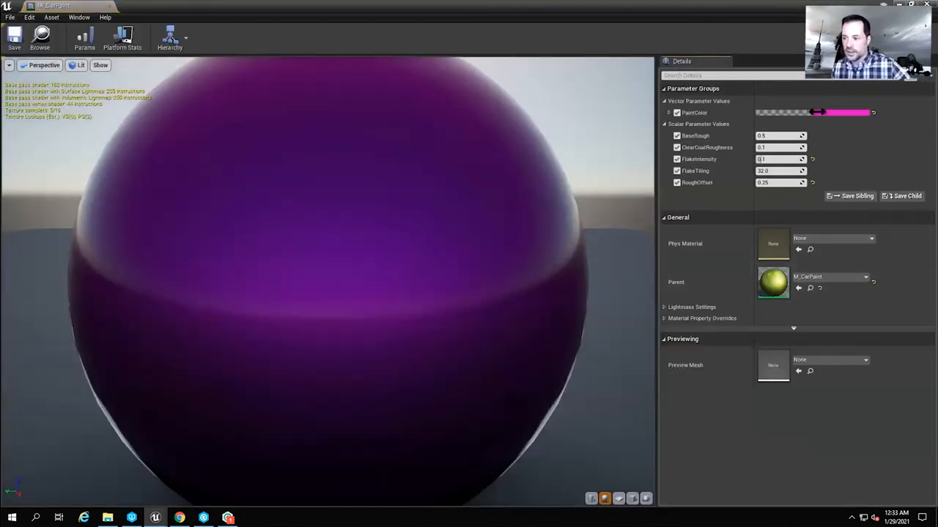
Set the M_CarPaint PaintColor to teal and check out the car paint material.
click(820, 112)
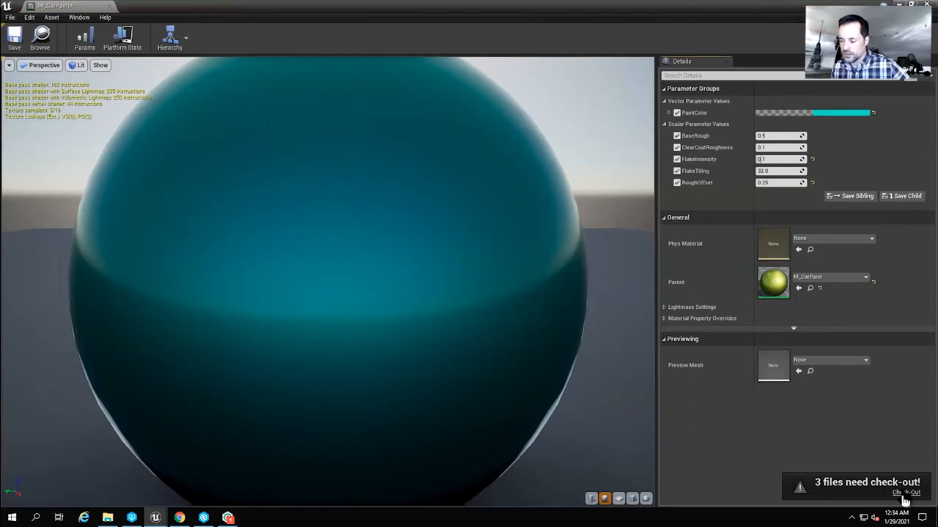
click(906, 492)
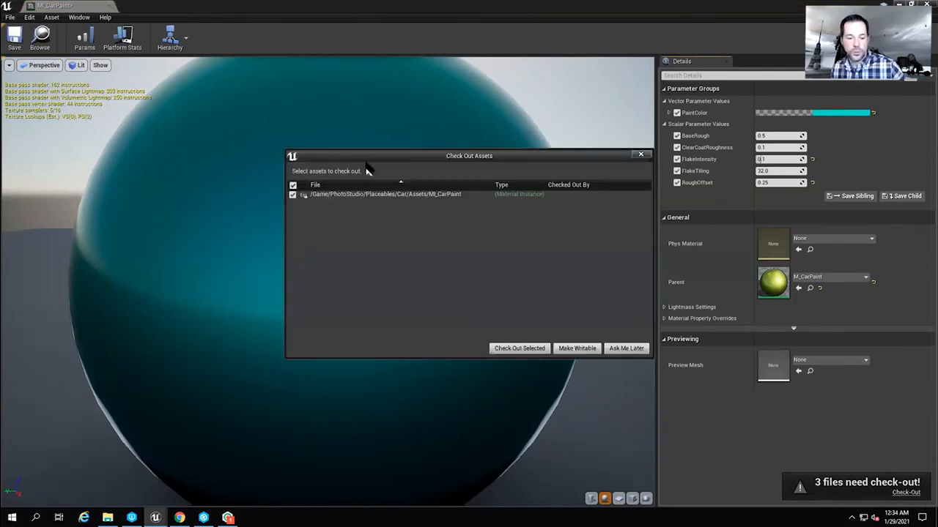
drag(469, 156, 428, 159)
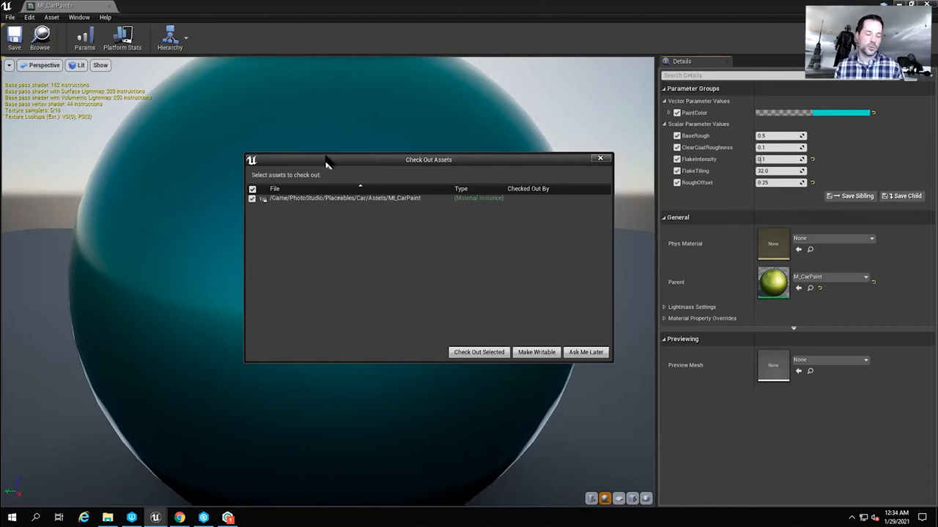
mouse_move(477, 352)
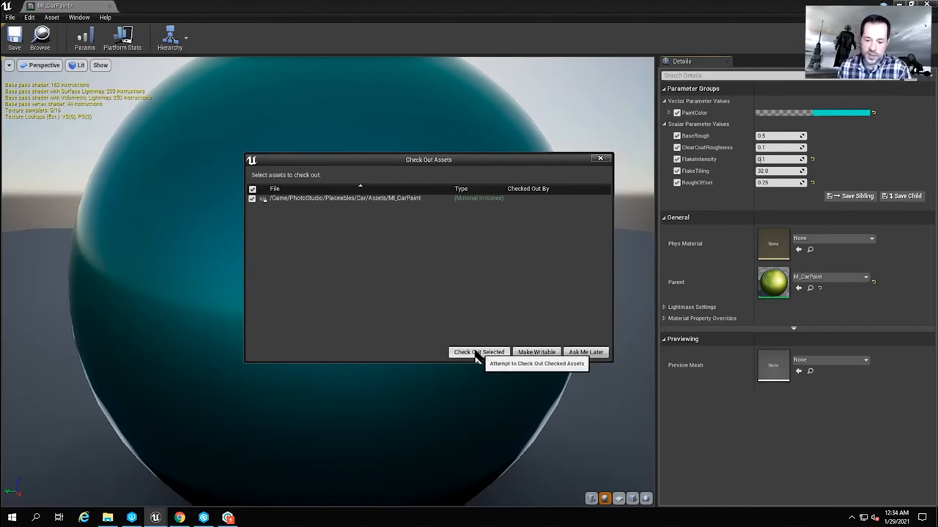
click(478, 352)
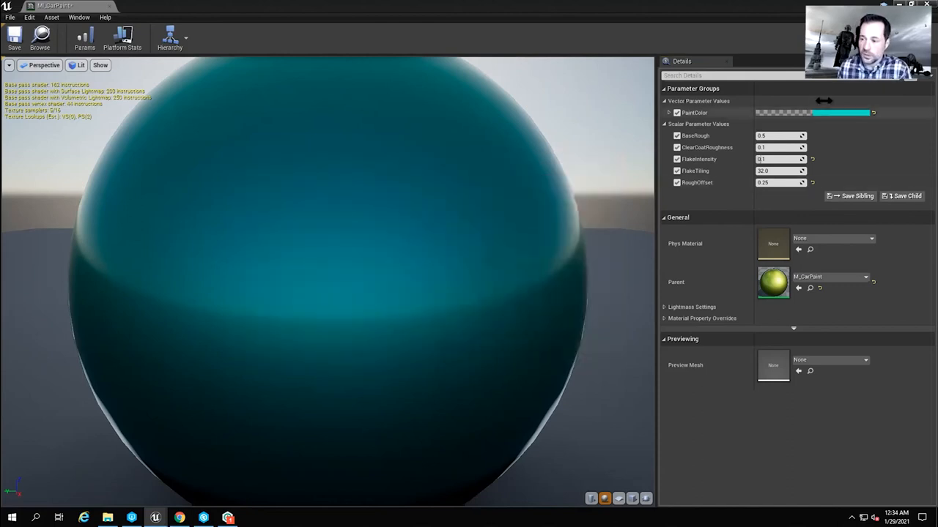
click(15, 37)
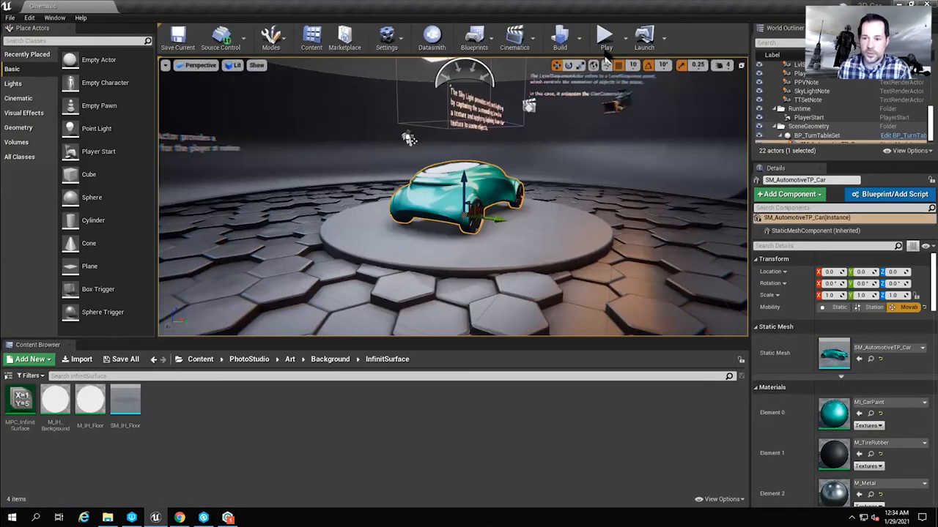
Preview the teal car, then check out the Cinematic level and Cinematic_BuiltData.
click(606, 35)
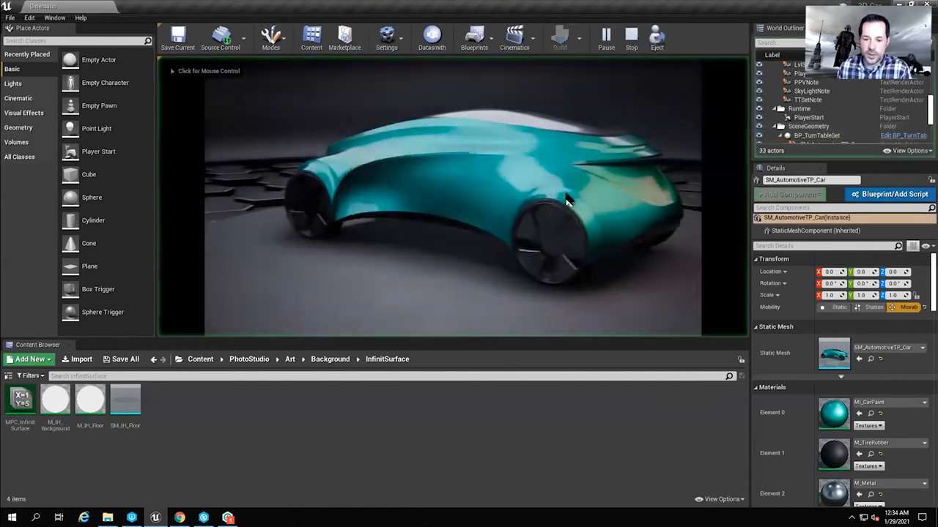
click(630, 35)
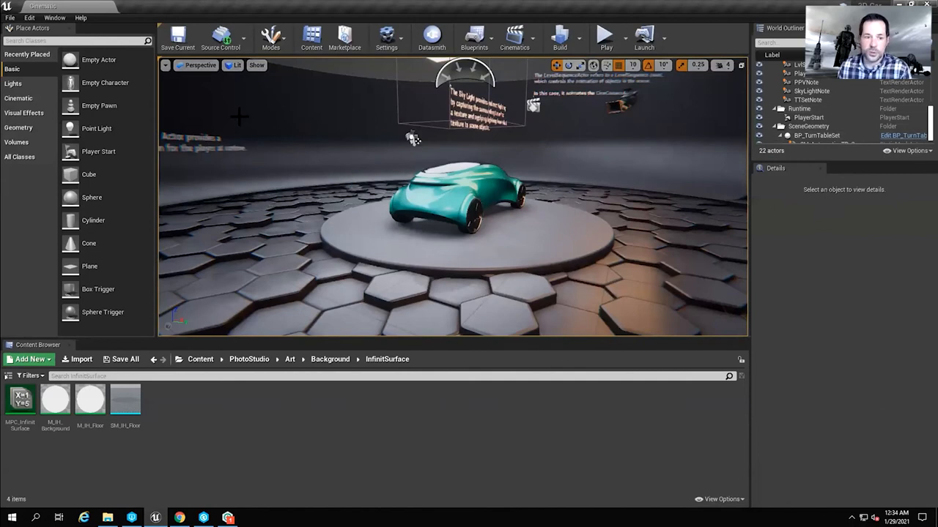
click(178, 37)
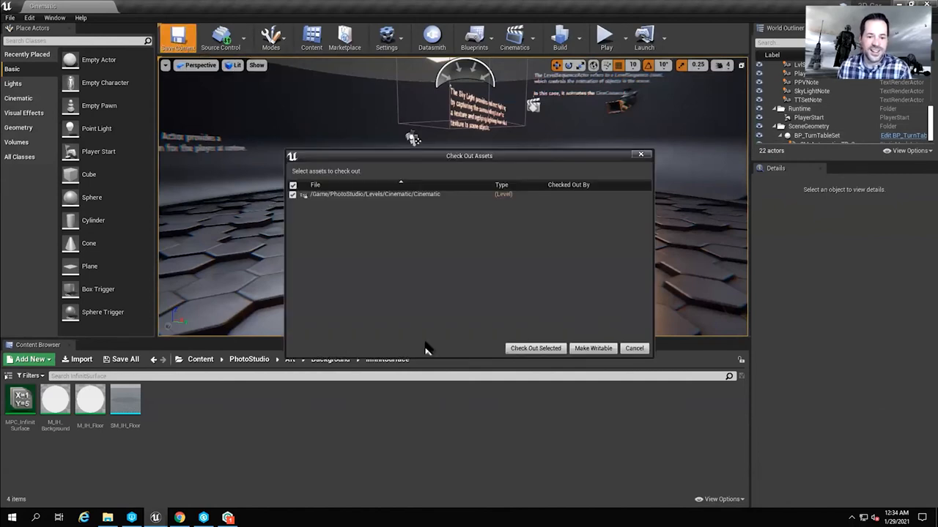
mouse_move(477, 155)
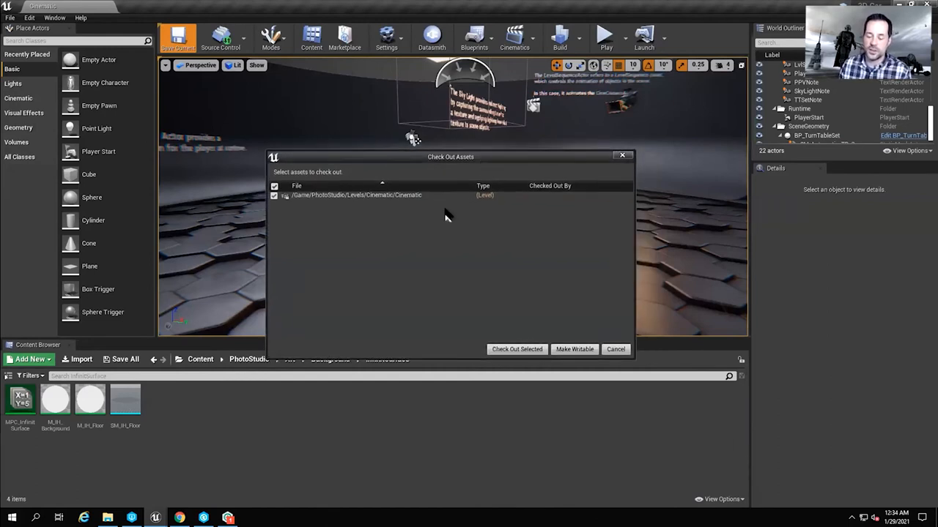
mouse_move(539, 267)
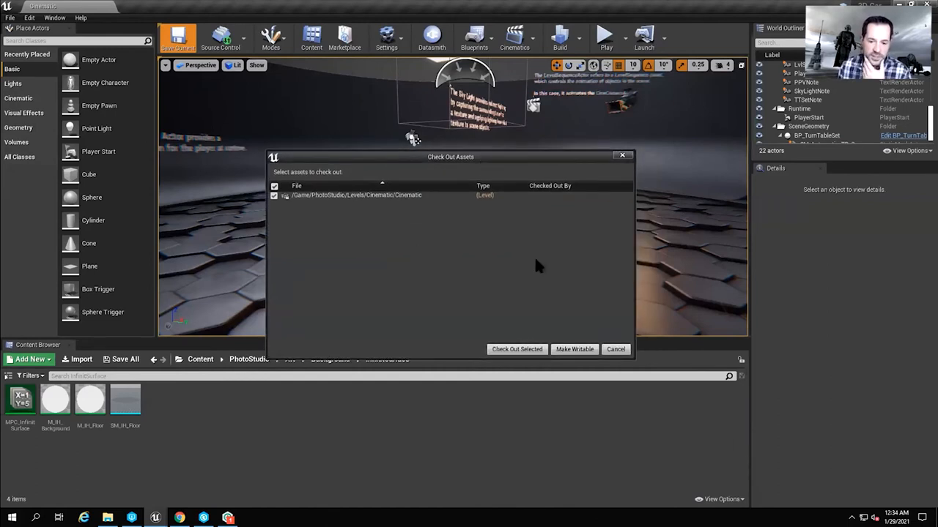
mouse_move(516, 349)
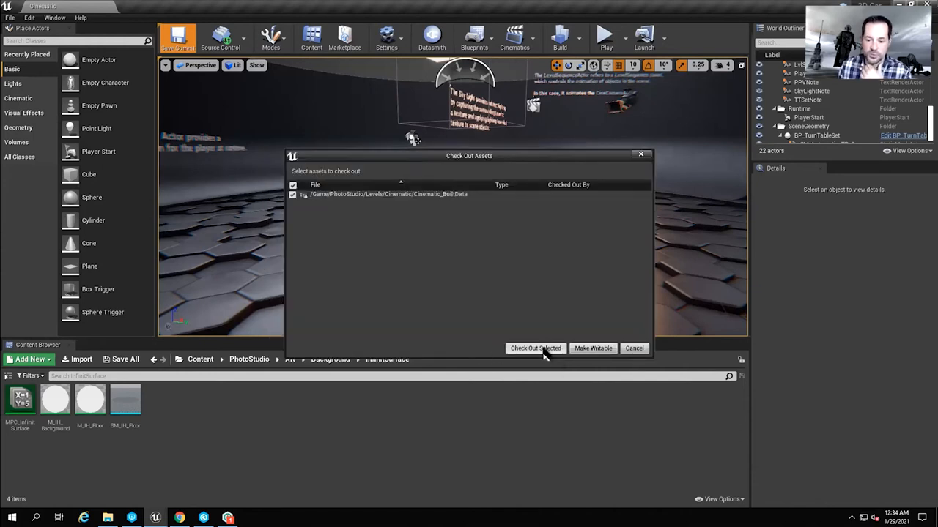
click(536, 348)
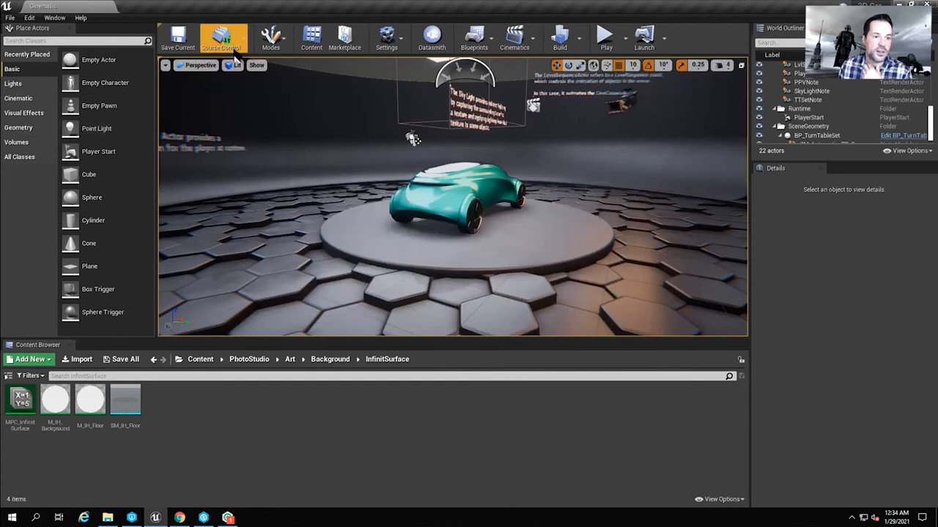
Submit the changed files as a changelist described 'Change color of car to green'.
click(223, 37)
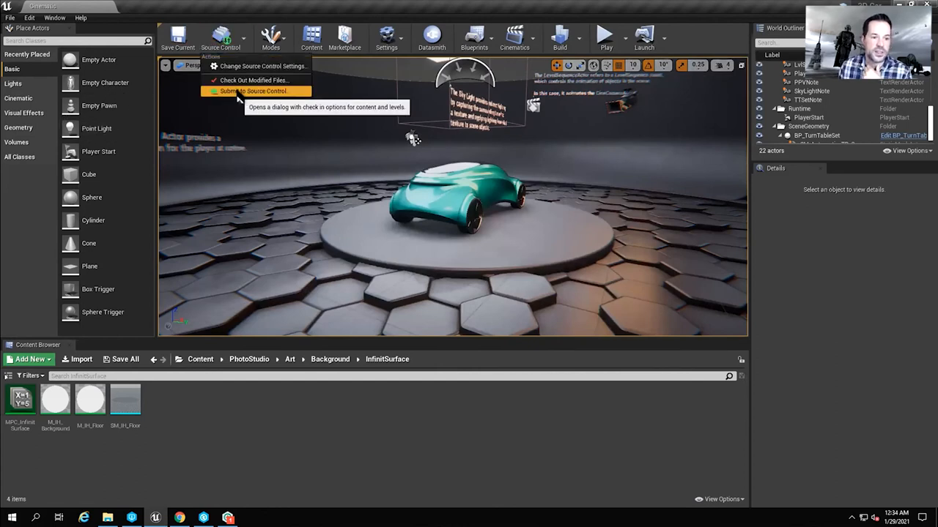
click(252, 91)
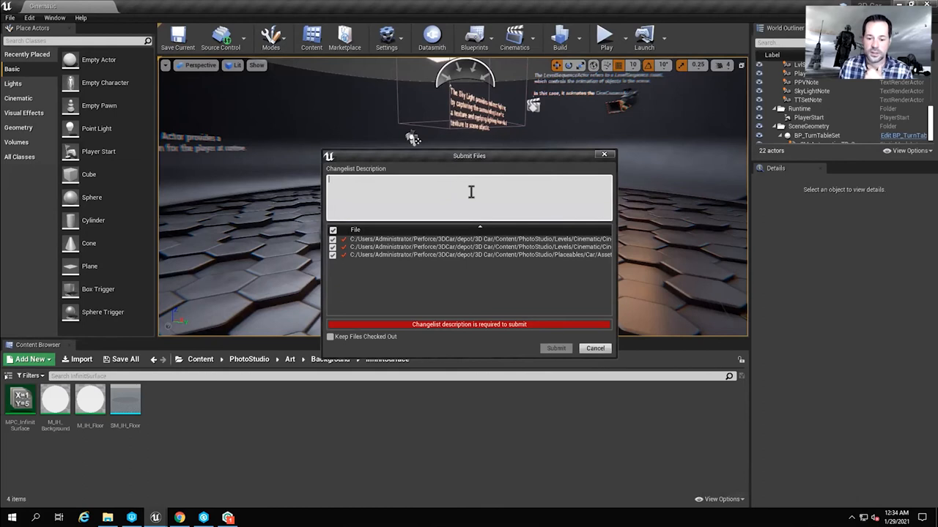
mouse_move(401, 187)
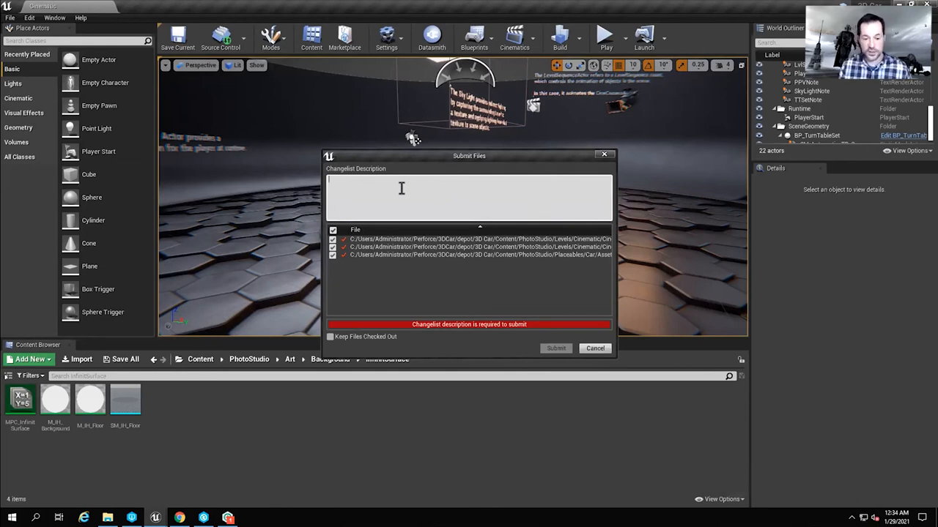
text(Change color of)
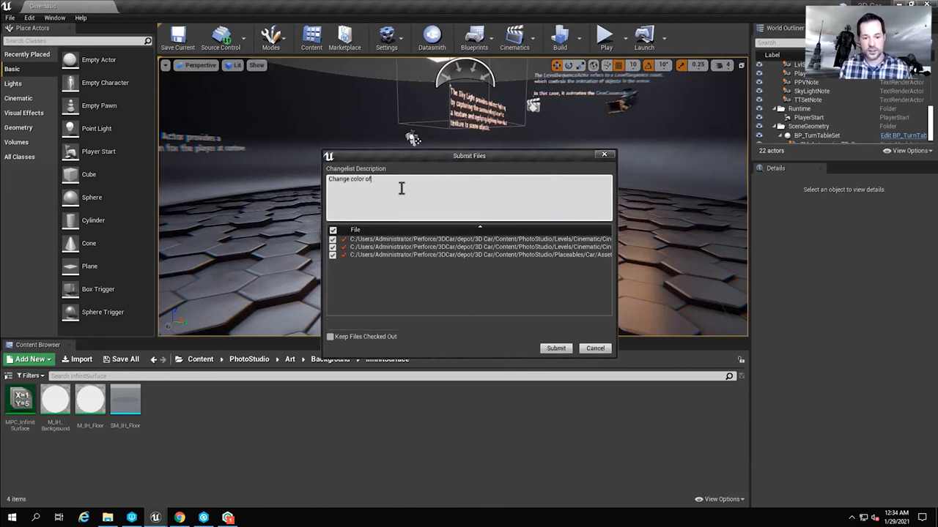
text(car to green)
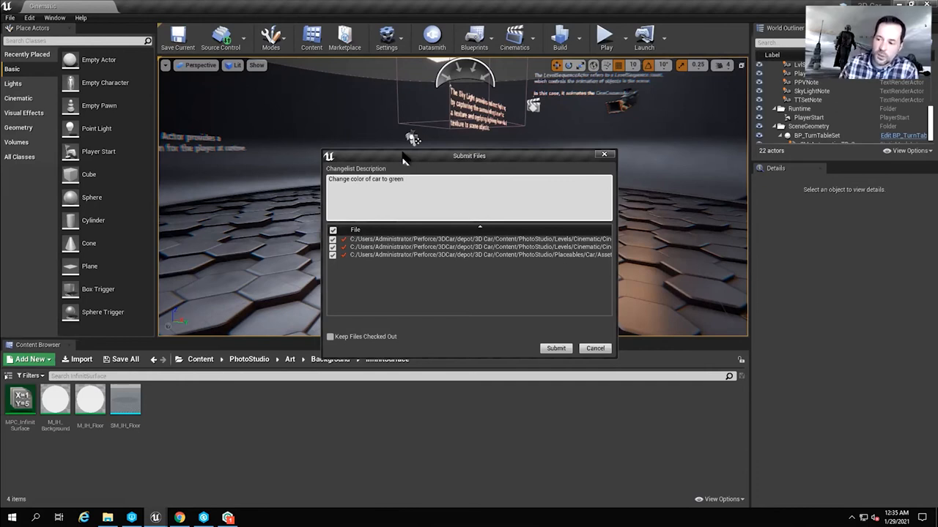
mouse_move(559, 337)
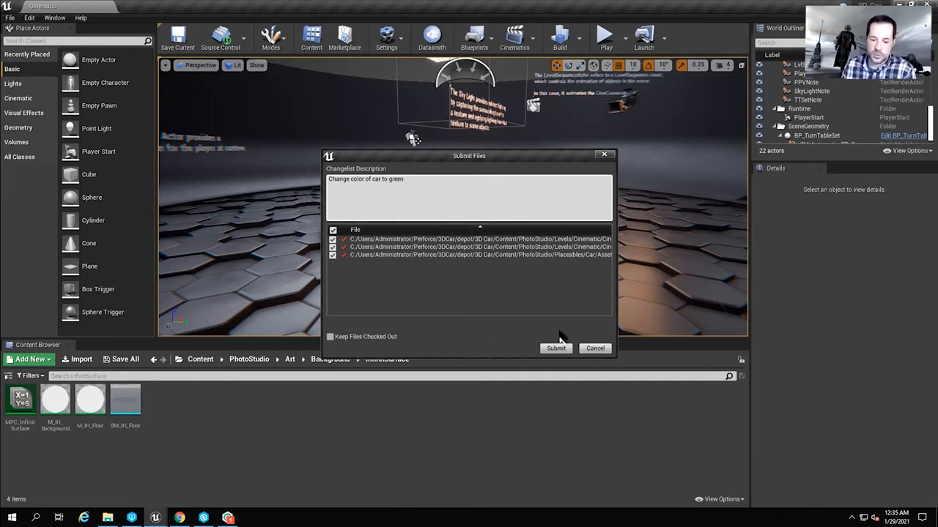
click(555, 349)
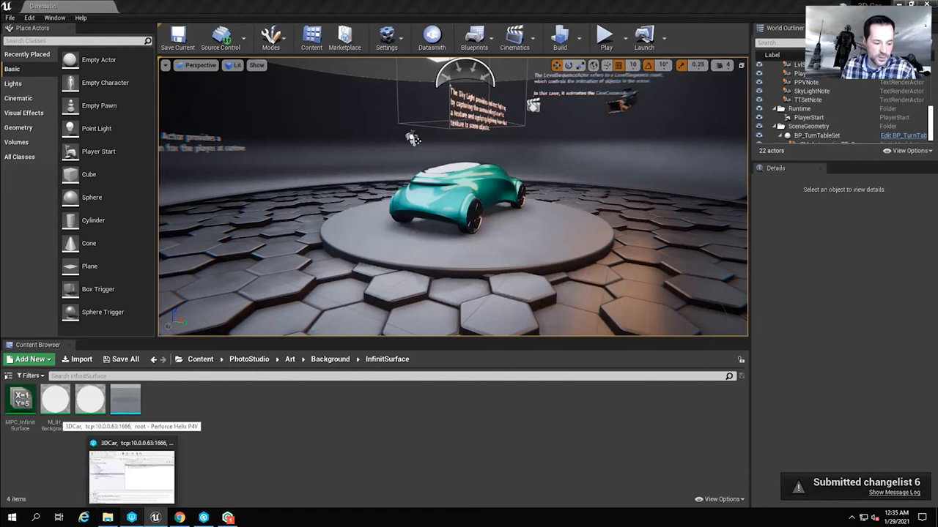
In P4V's Submitted list, view the latest changelist and expand the green car changelist's files.
click(132, 476)
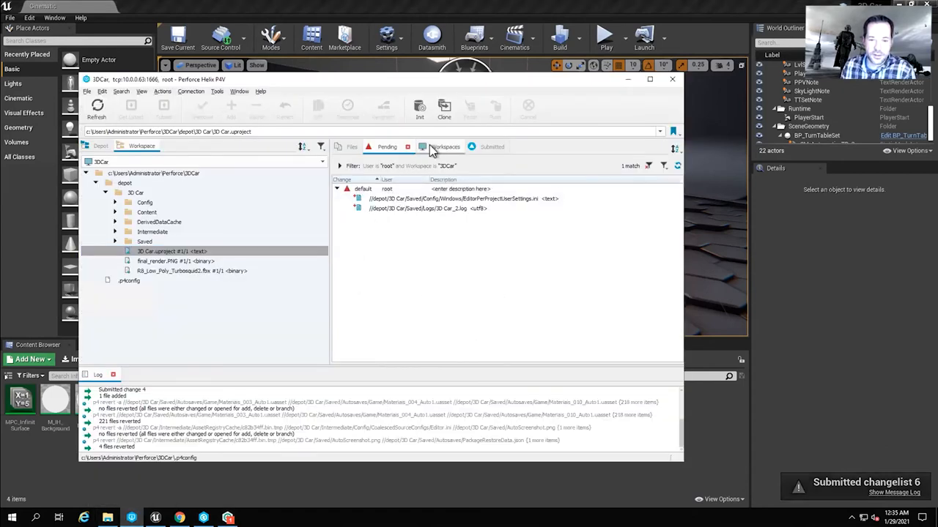
click(477, 146)
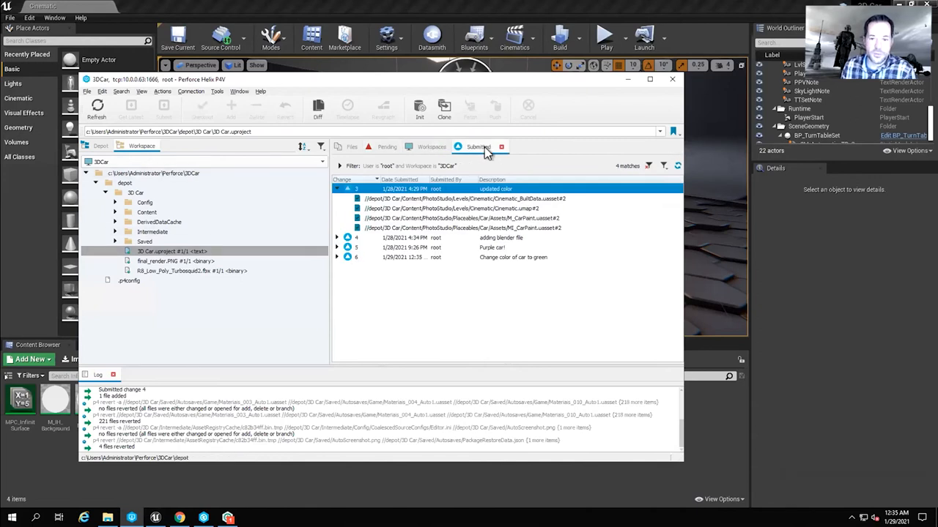
mouse_move(416, 321)
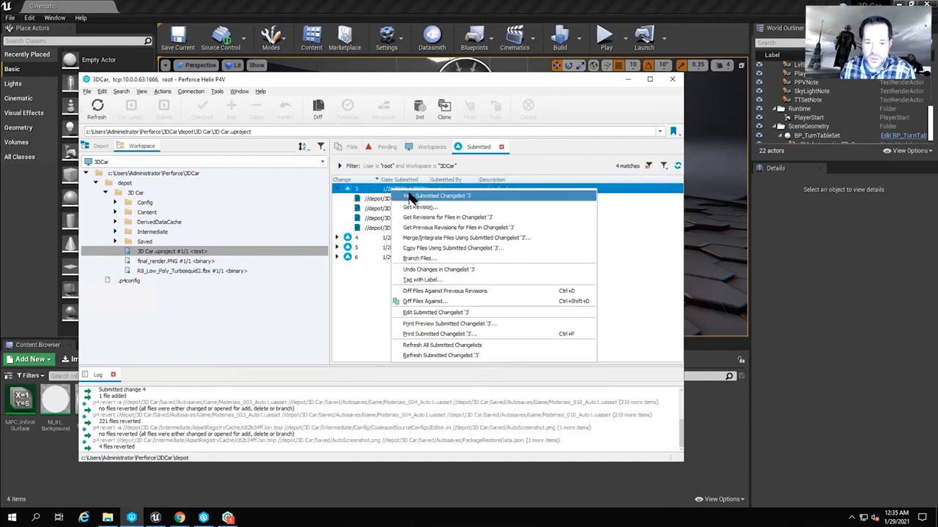
click(438, 196)
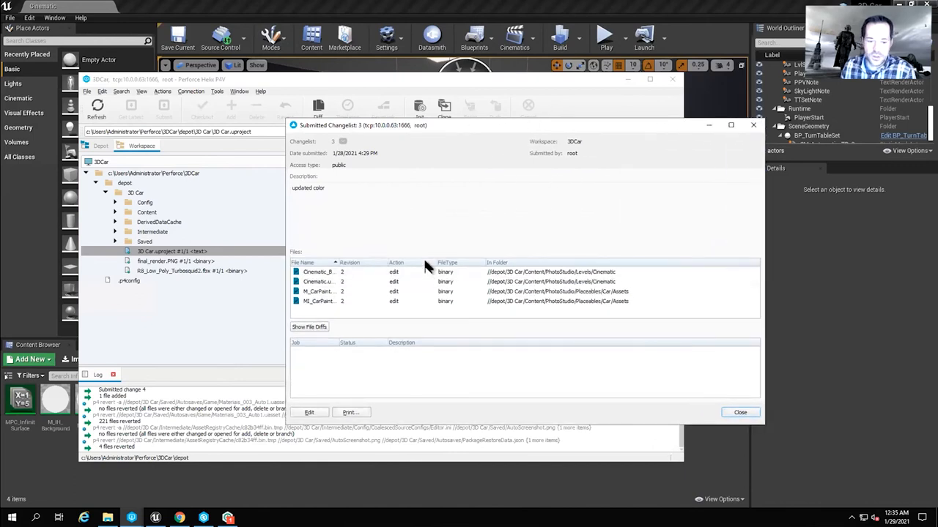
mouse_move(335, 267)
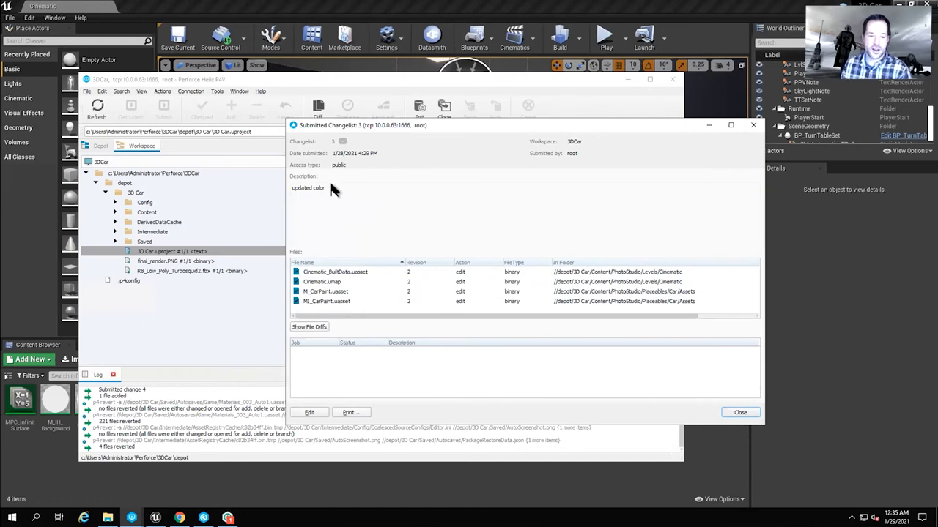
mouse_move(756, 130)
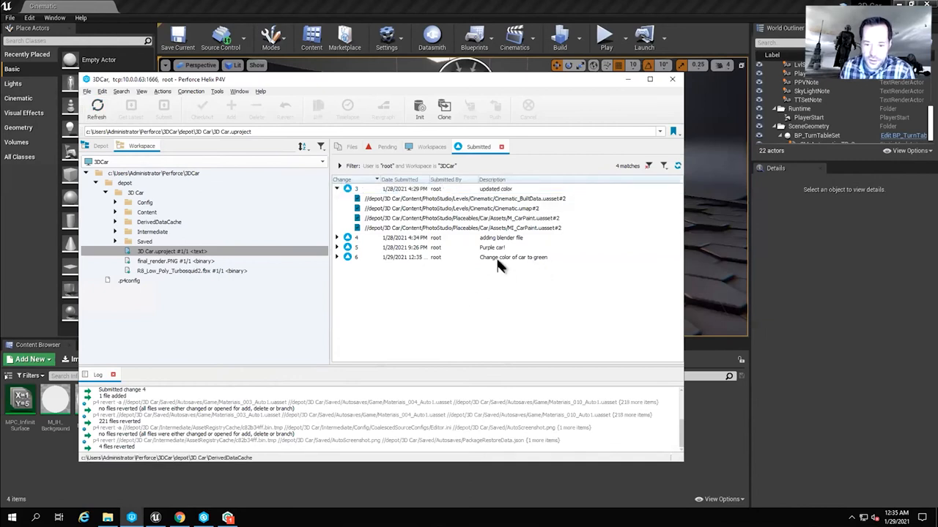
click(513, 257)
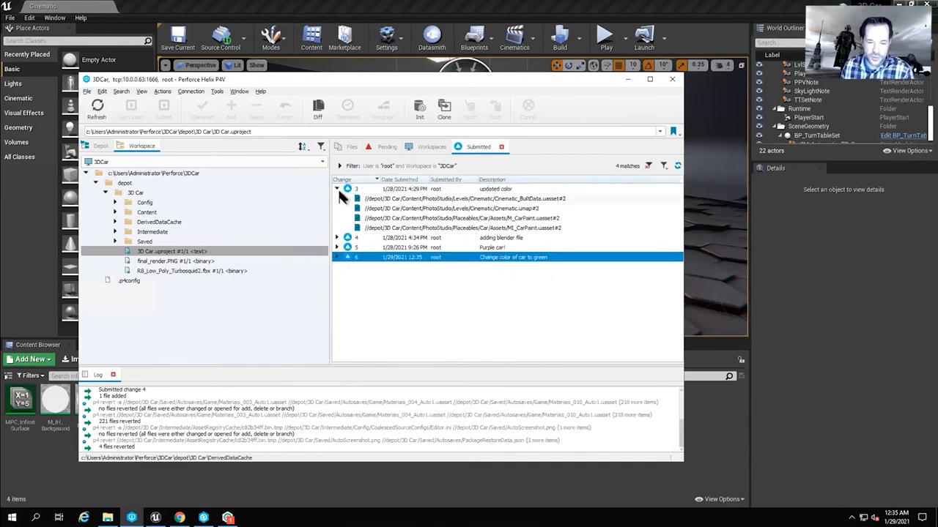
click(337, 258)
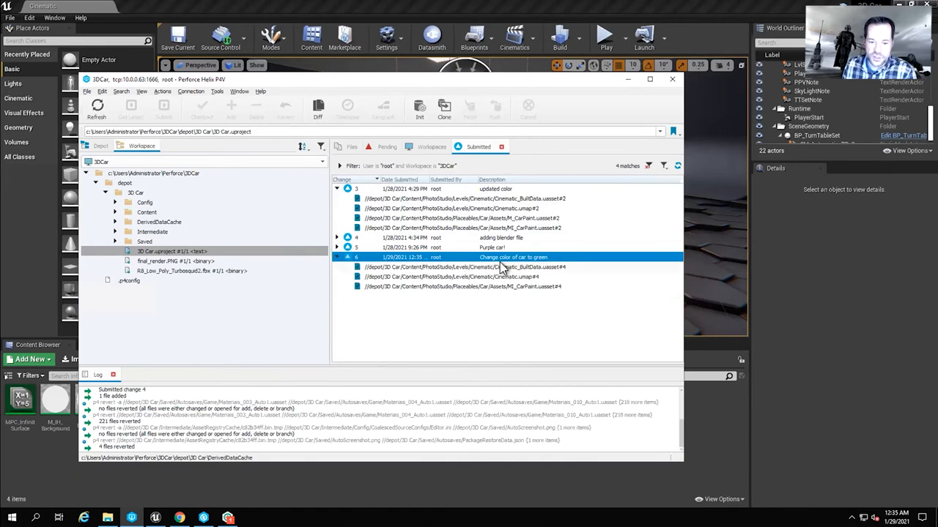
mouse_move(521, 260)
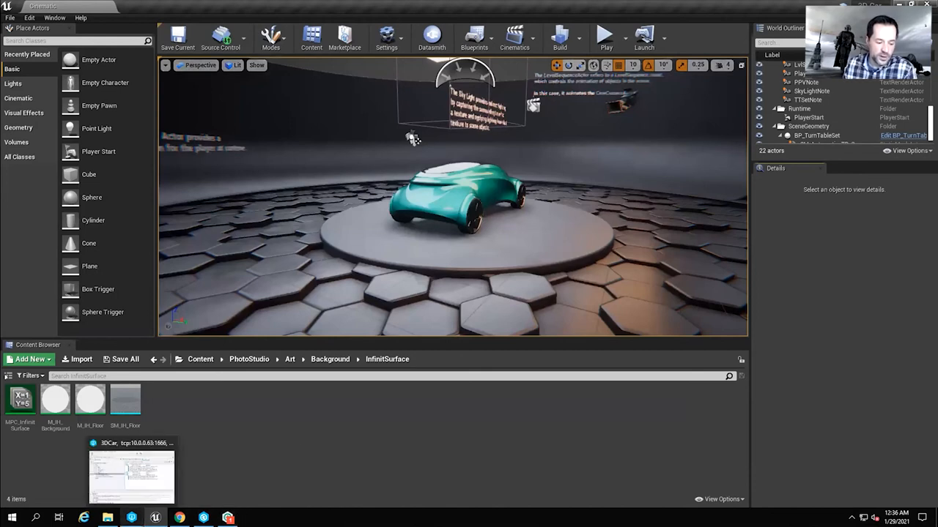
mouse_move(205, 428)
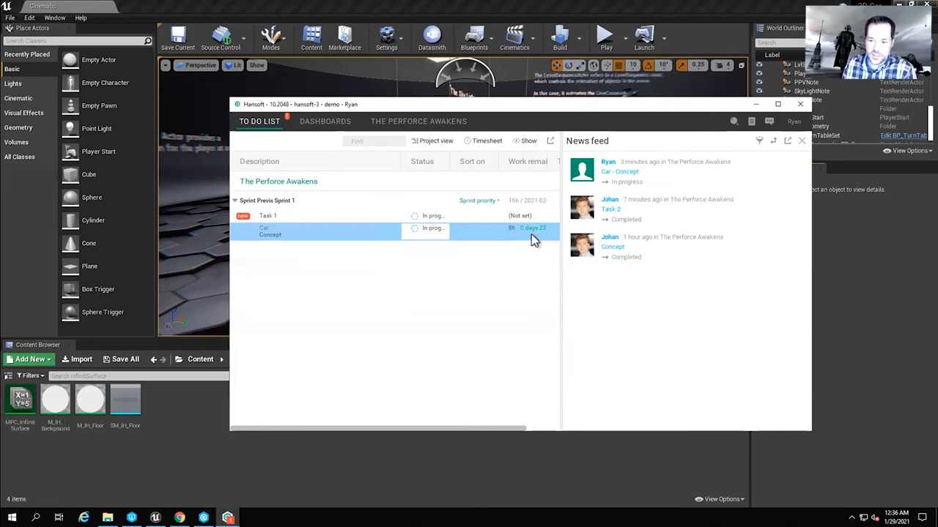
mouse_move(402, 199)
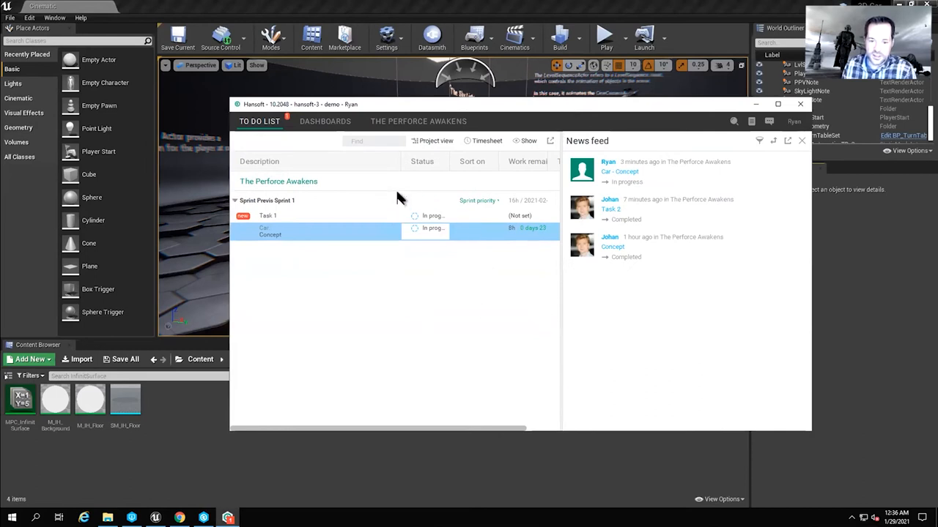
mouse_move(407, 193)
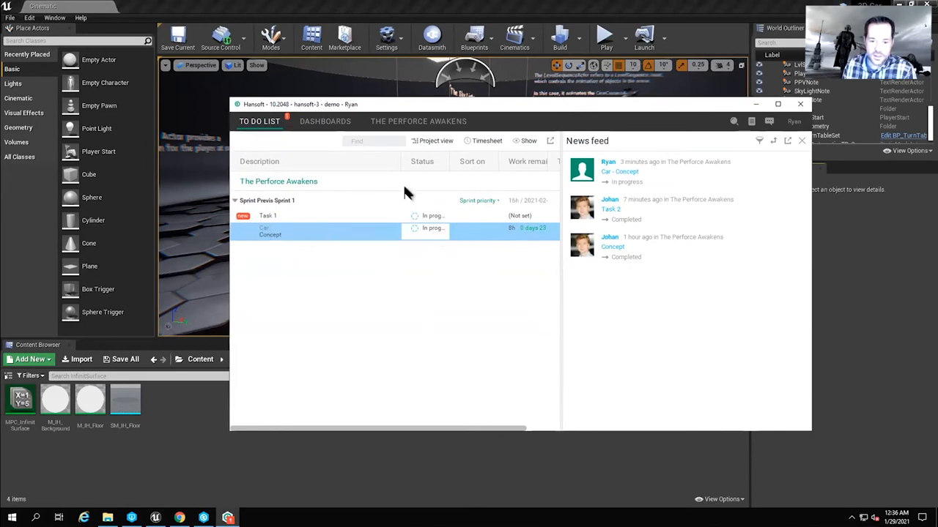
Set the car Concept task's status to Completed on the to-do list.
click(428, 229)
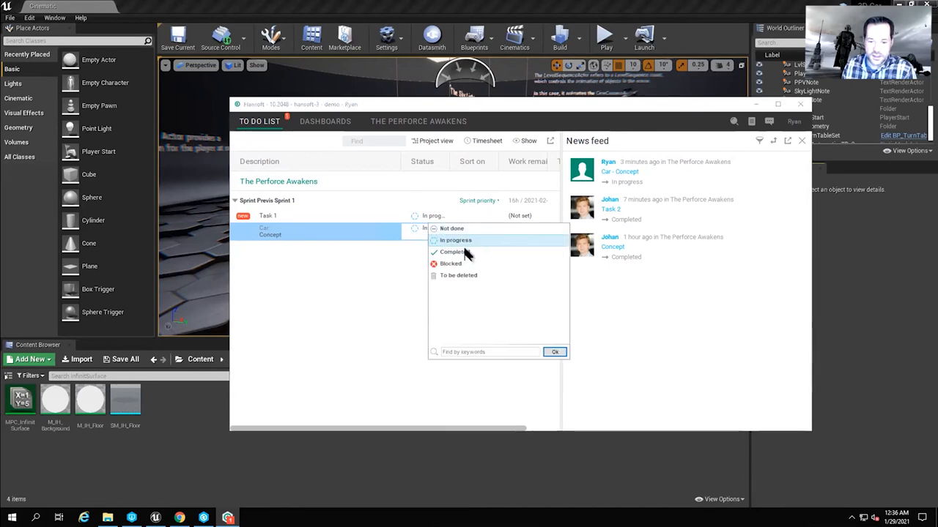
click(456, 240)
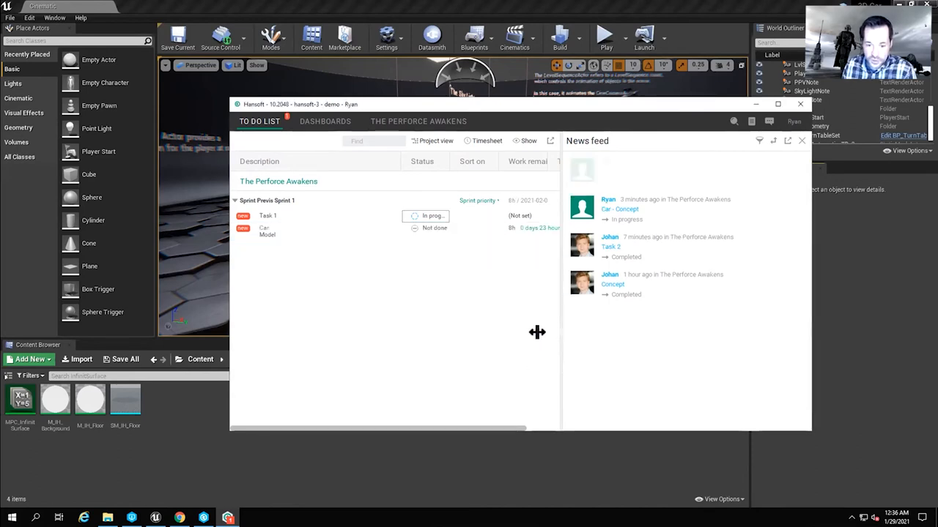
click(416, 229)
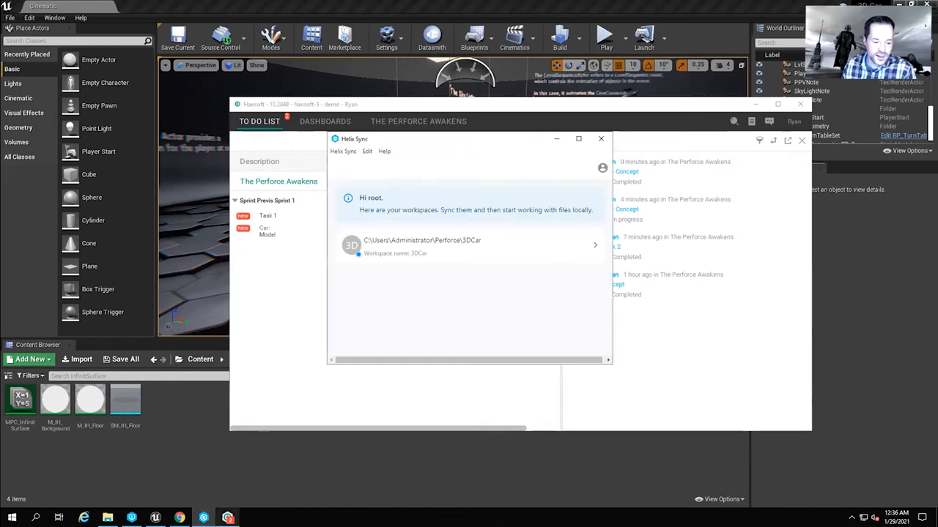
Launch P4V on the 3DCar workspace and inspect a file in the default pending changelist.
click(601, 137)
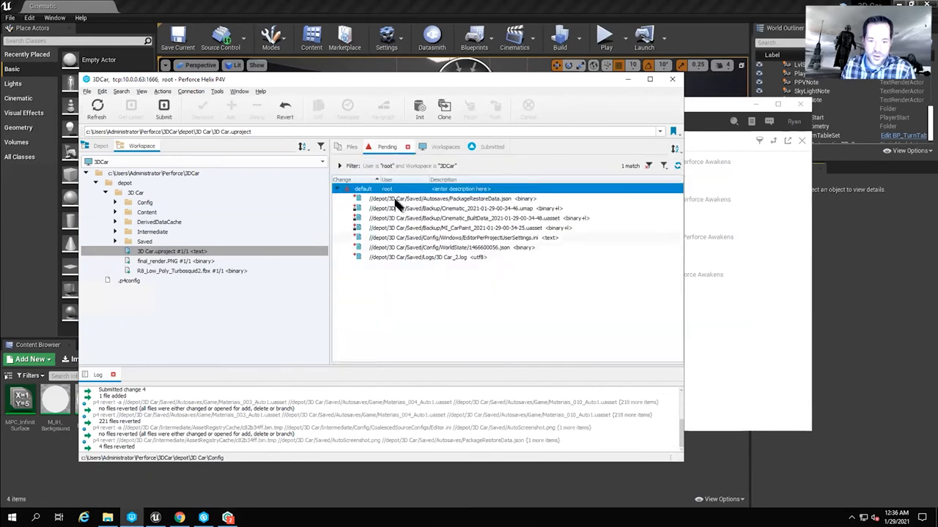
right_click(396, 199)
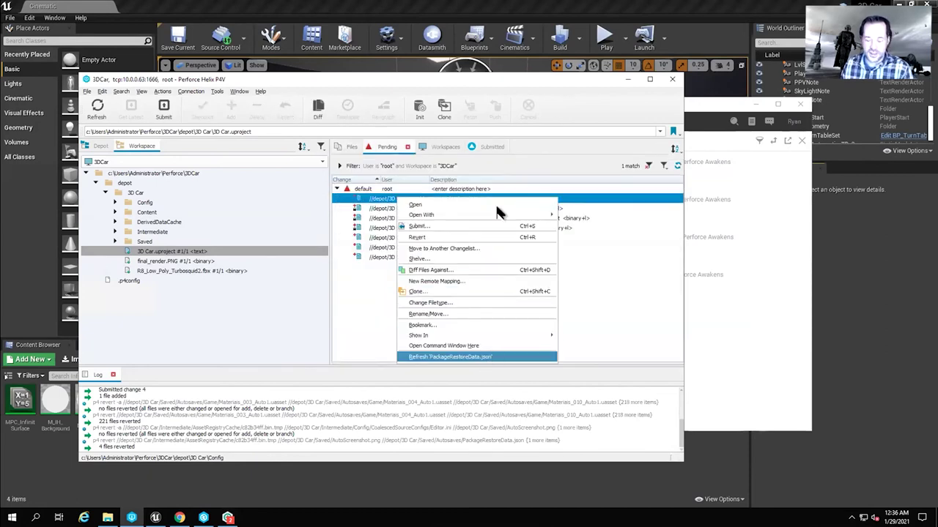
mouse_move(416, 237)
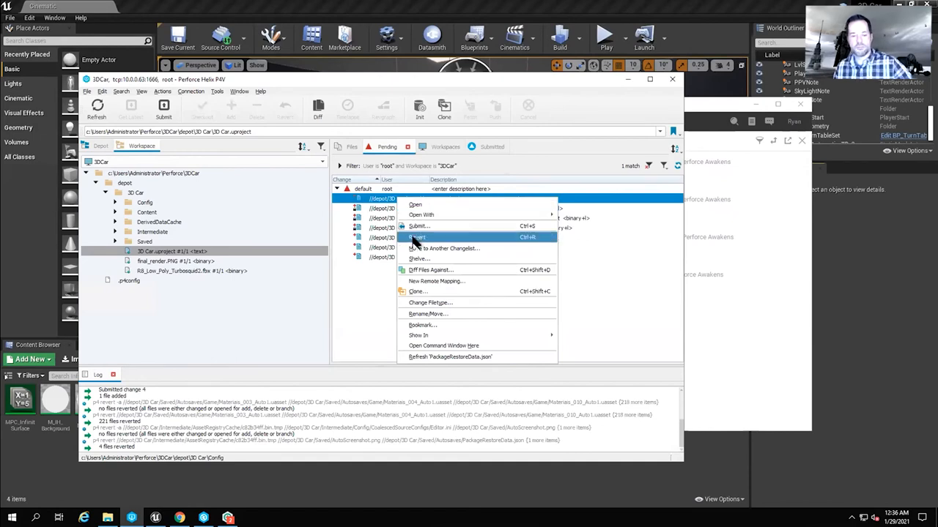
click(416, 237)
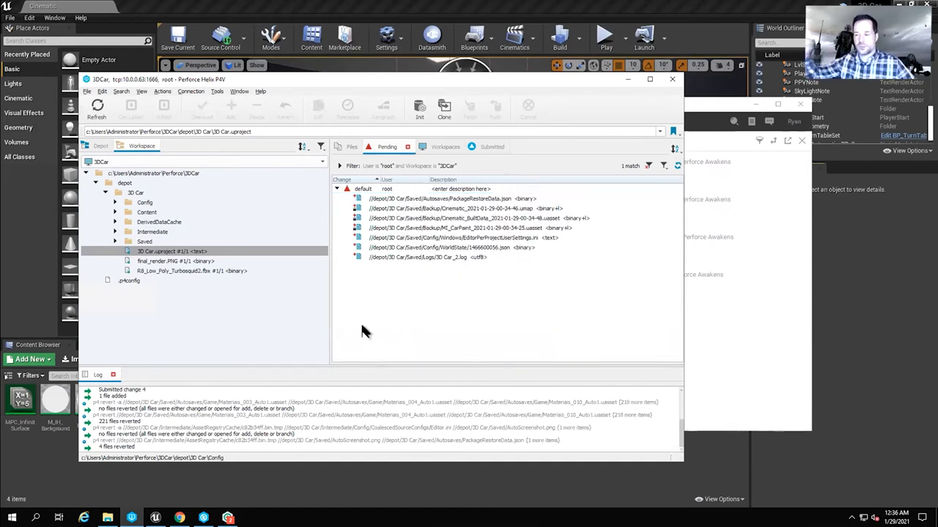
mouse_move(694, 369)
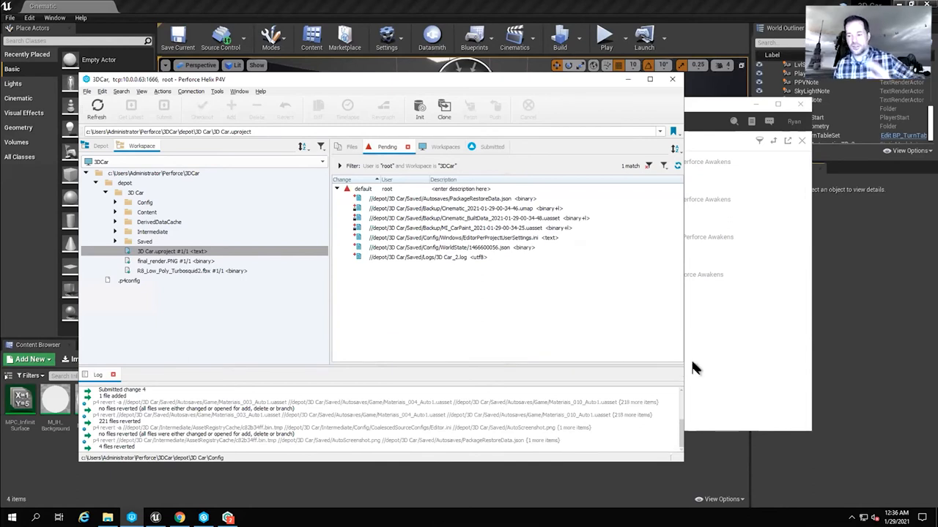
mouse_move(750, 372)
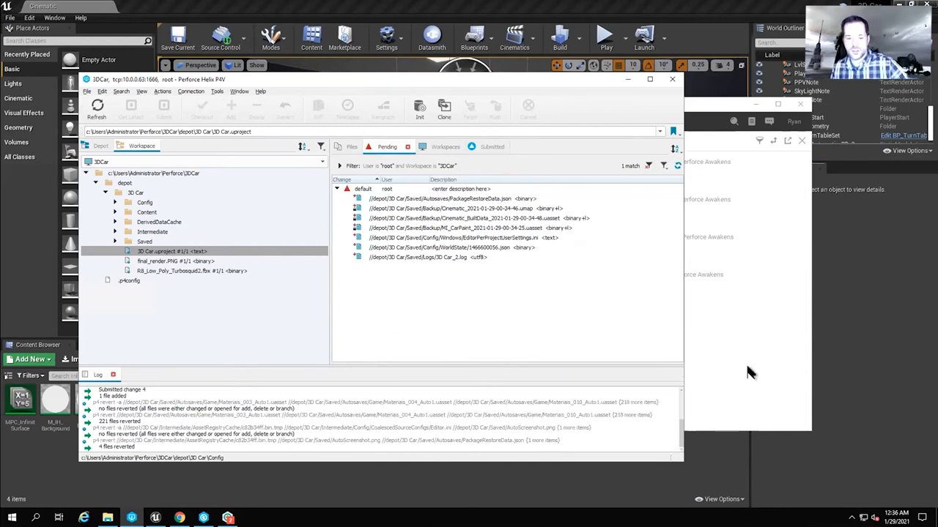
click(670, 79)
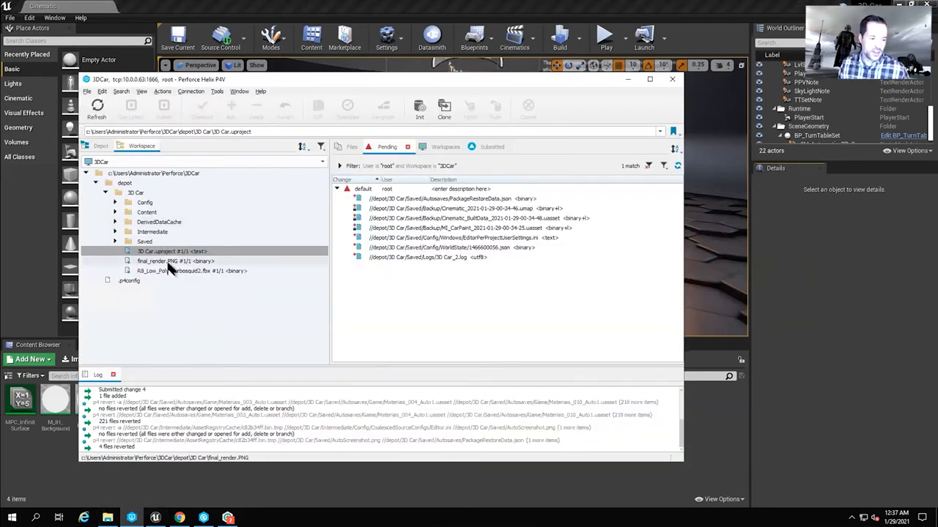
Browse Content > Developers > PhotoStudio > Levels to the Cinematic_BuiltData asset.
click(143, 202)
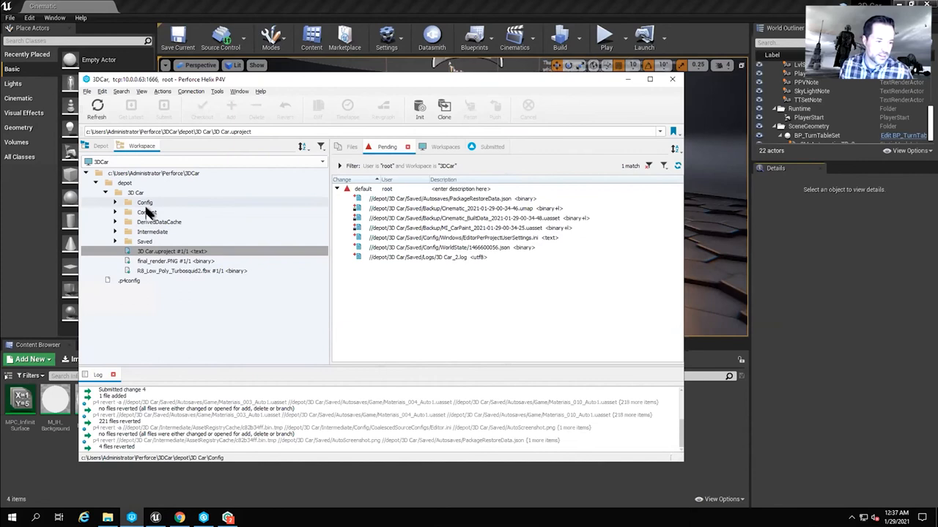
click(147, 212)
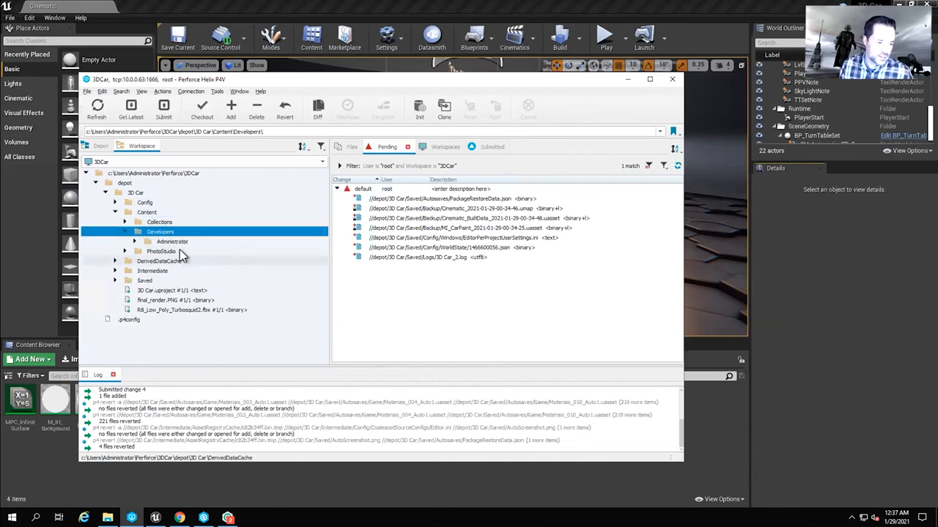
click(175, 252)
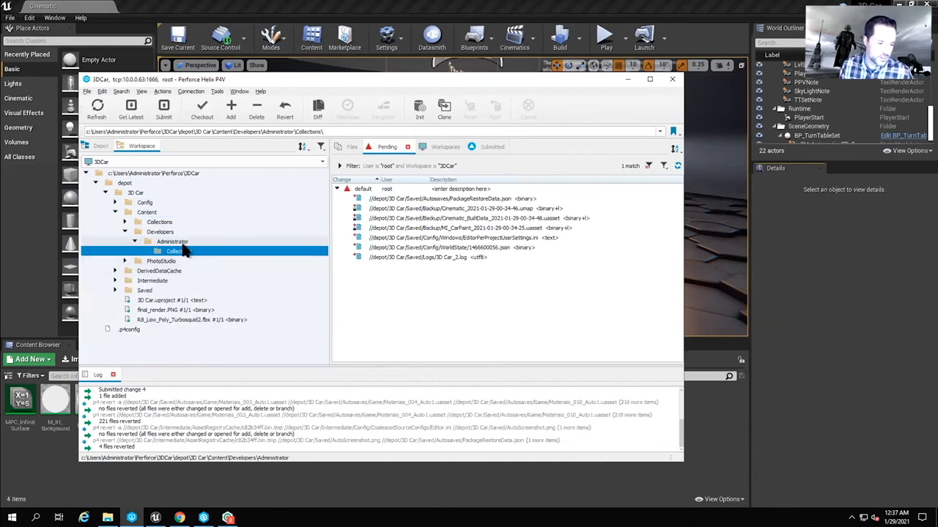
click(161, 261)
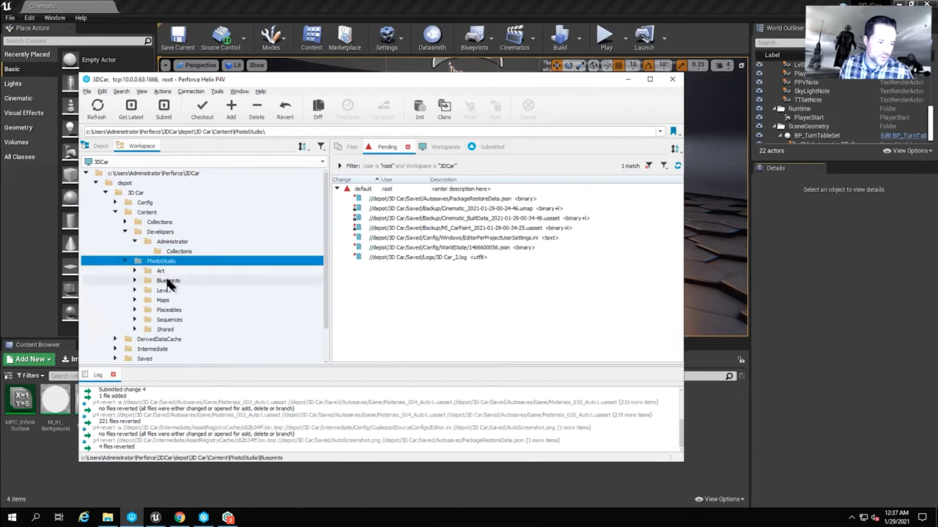
click(177, 300)
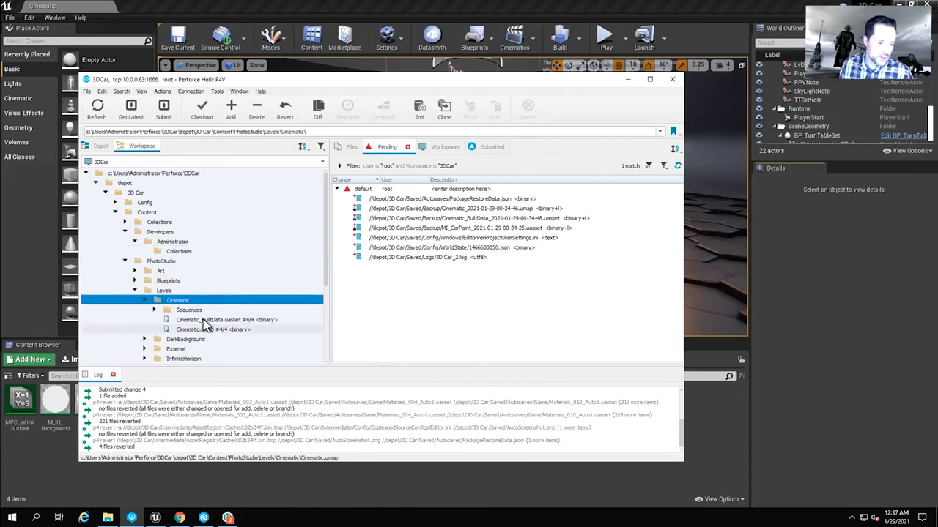
click(220, 319)
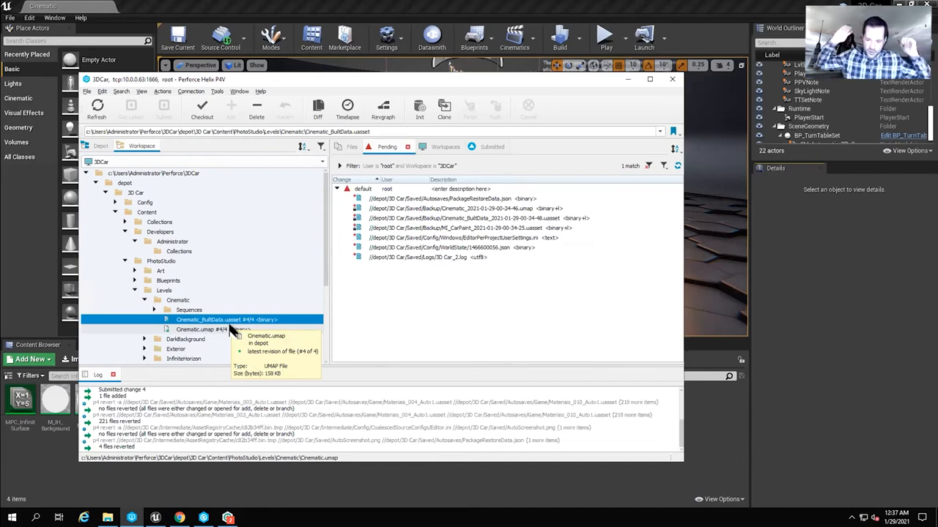
mouse_move(212, 340)
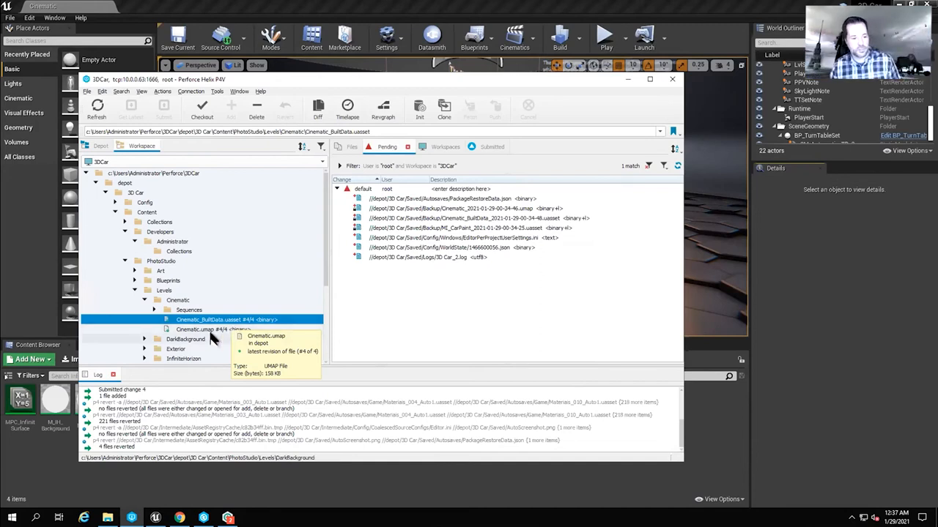
mouse_move(212, 319)
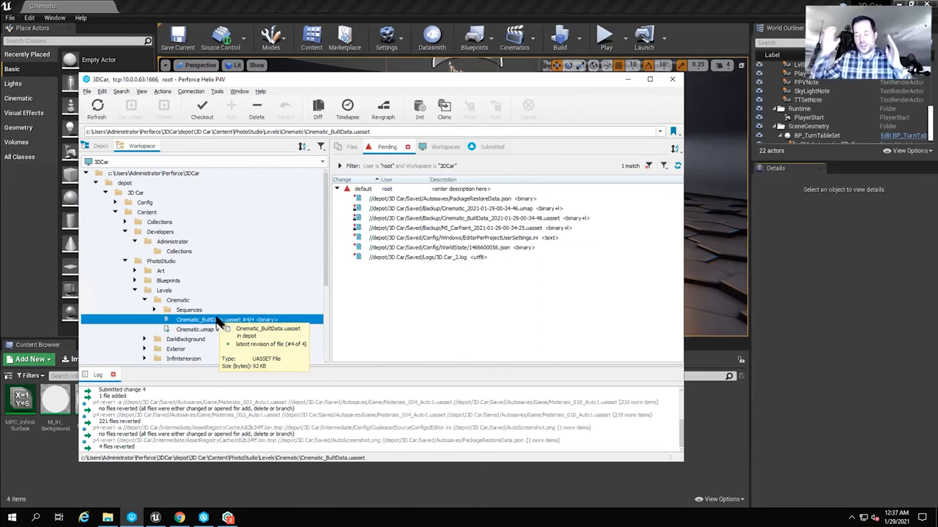
Check out Cinematic_BuildData.uasset and lock it against other edits.
right_click(197, 319)
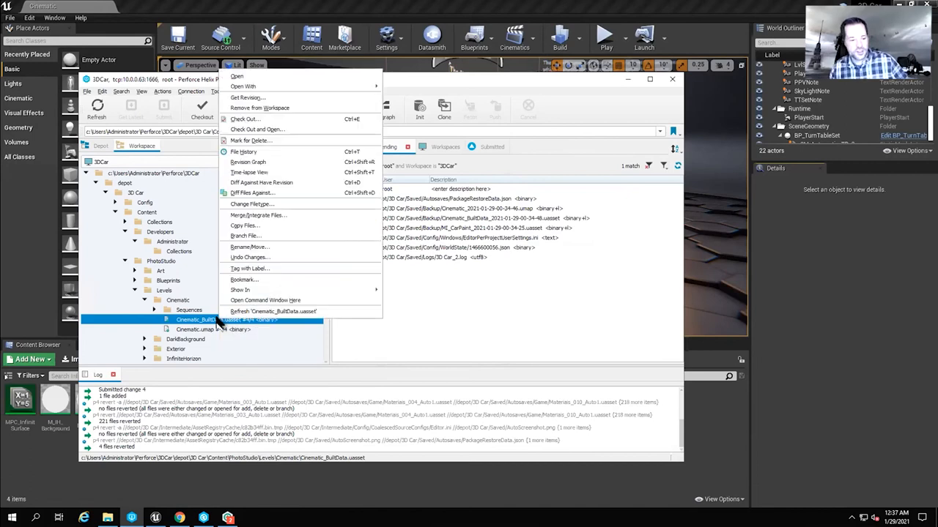
mouse_move(249, 173)
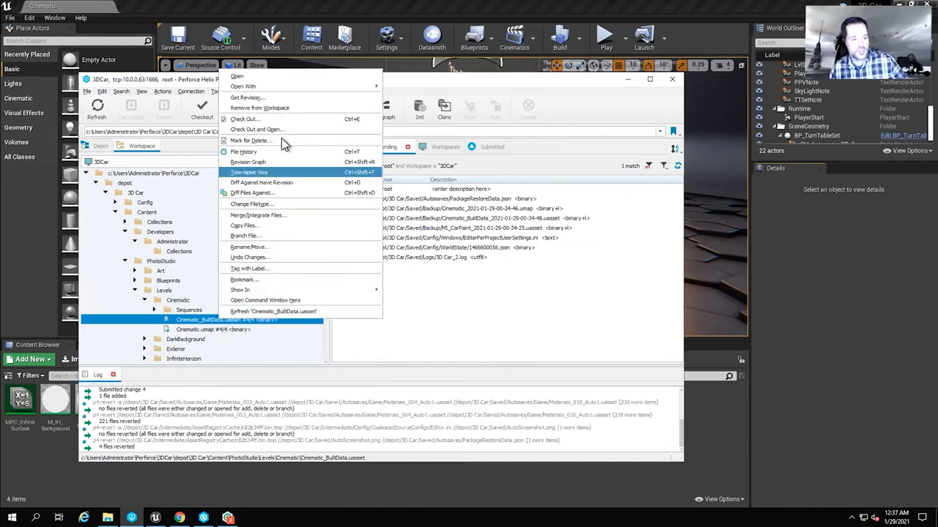
mouse_move(257, 129)
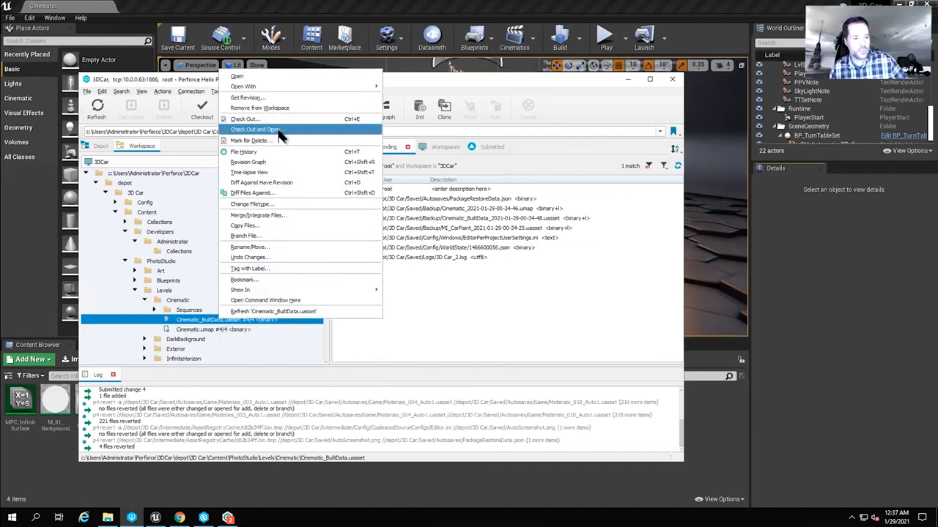
mouse_move(281, 226)
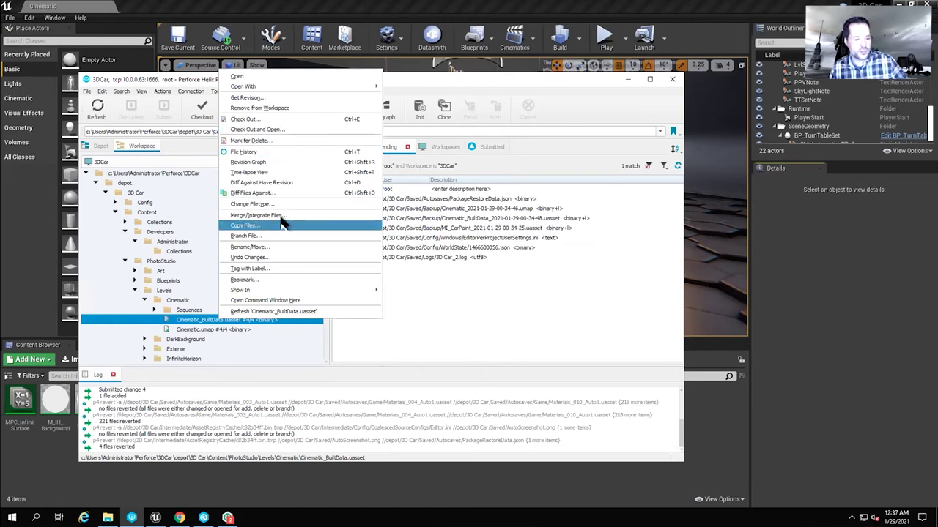
mouse_move(249, 119)
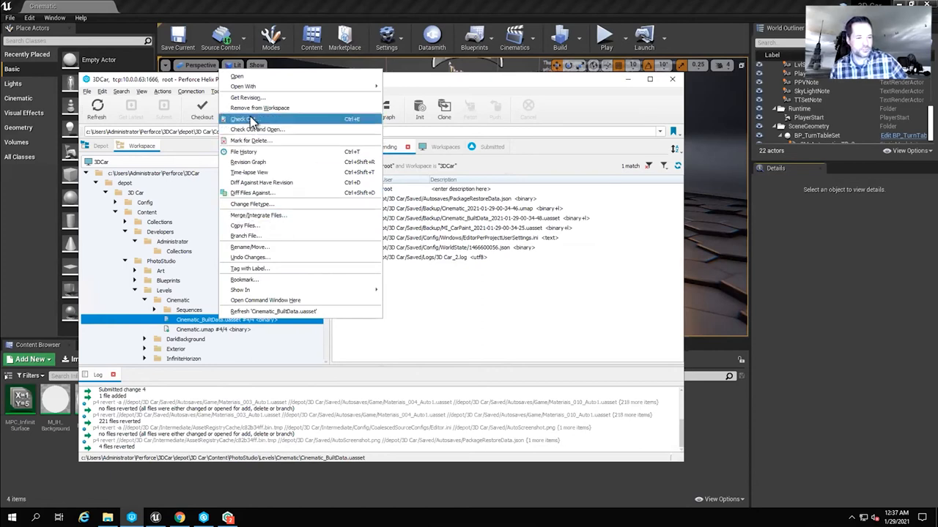
click(242, 118)
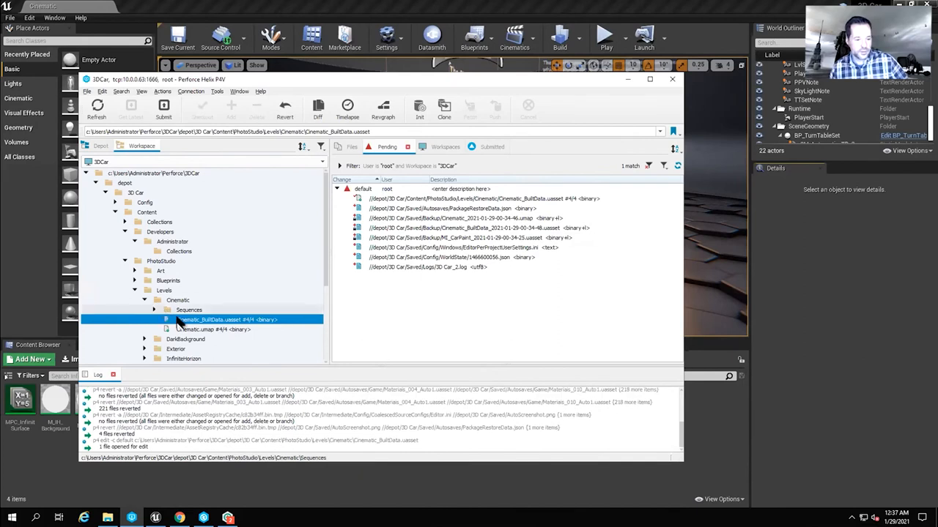
right_click(222, 320)
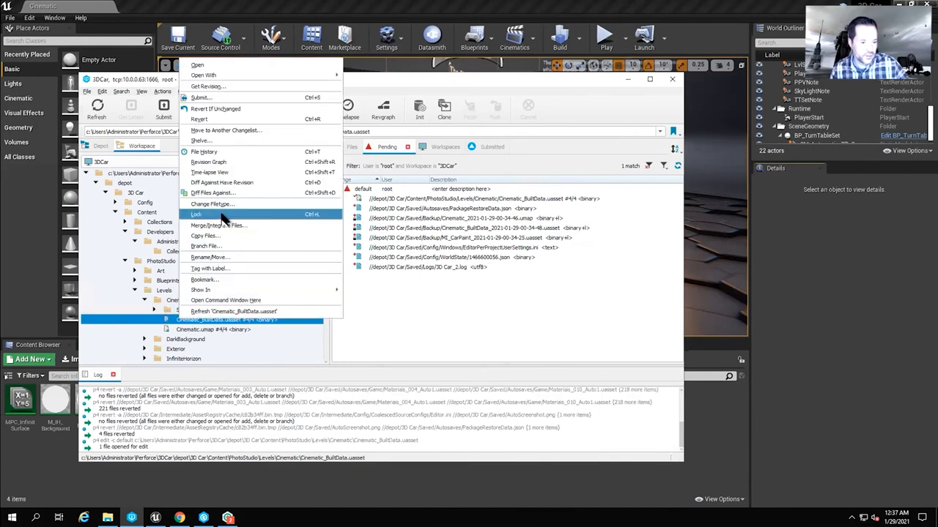
click(196, 214)
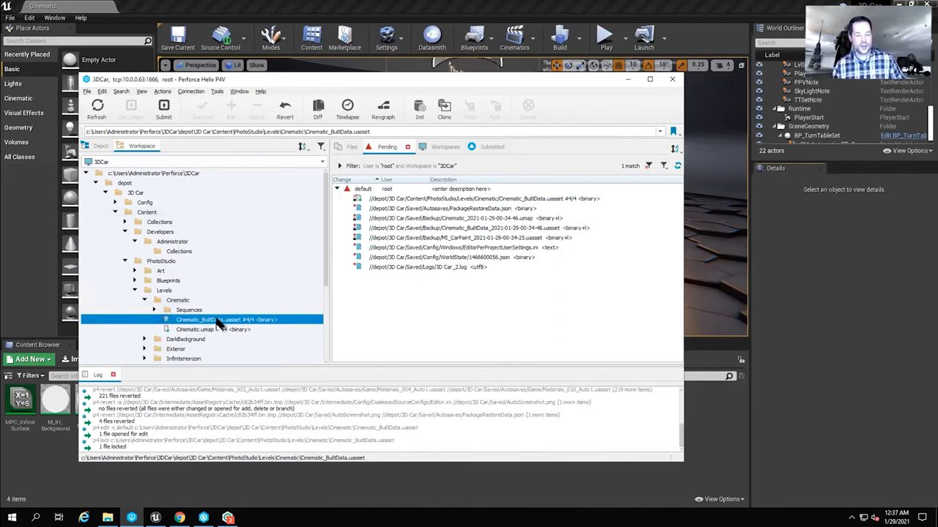
mouse_move(213, 319)
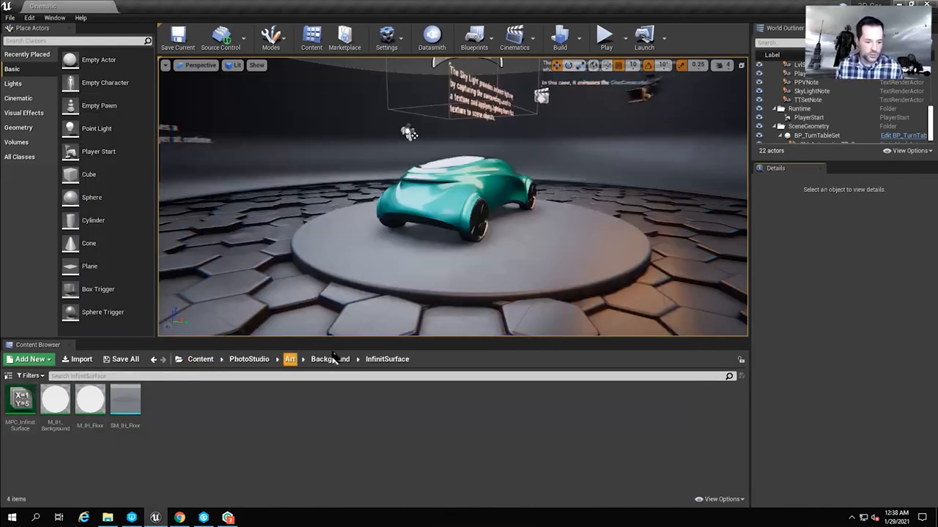
Wire Event Tick in BP_PhotoStageGameMode to an Add Local Navigation Grid for Box node.
click(249, 359)
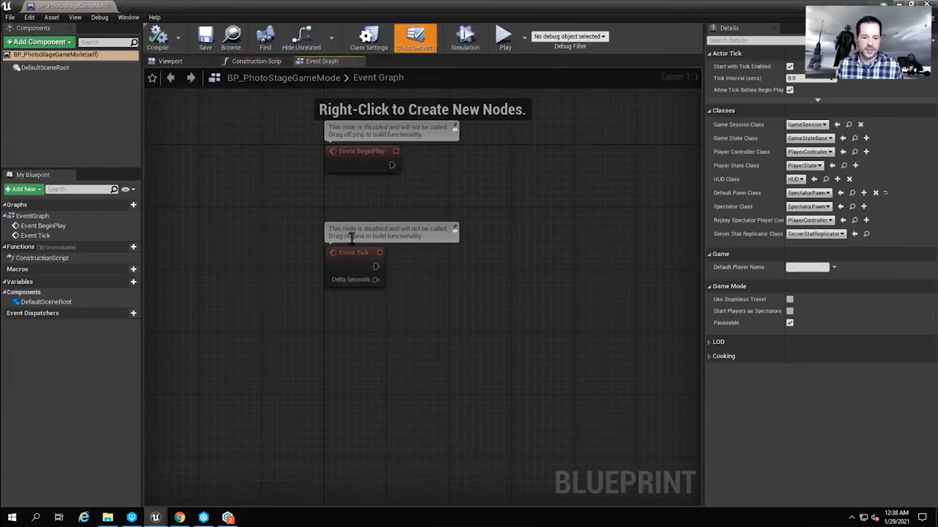
click(354, 266)
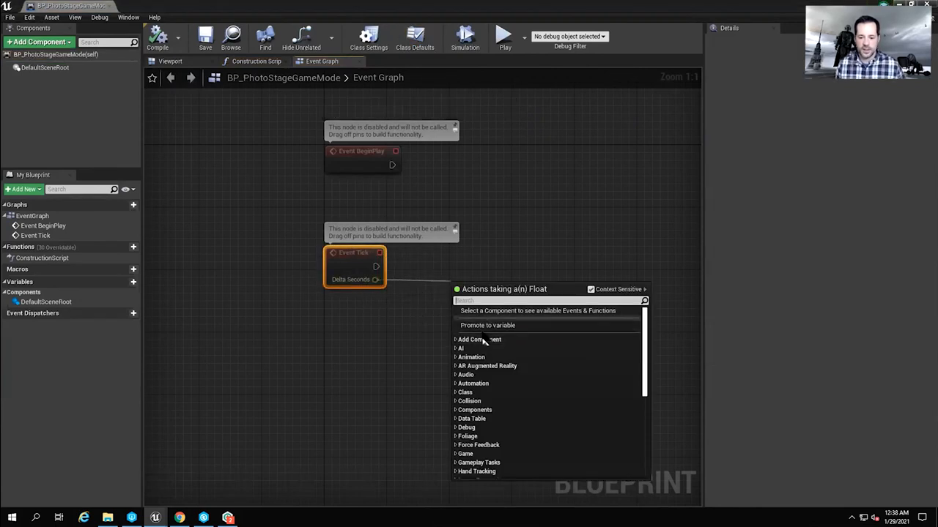
click(460, 348)
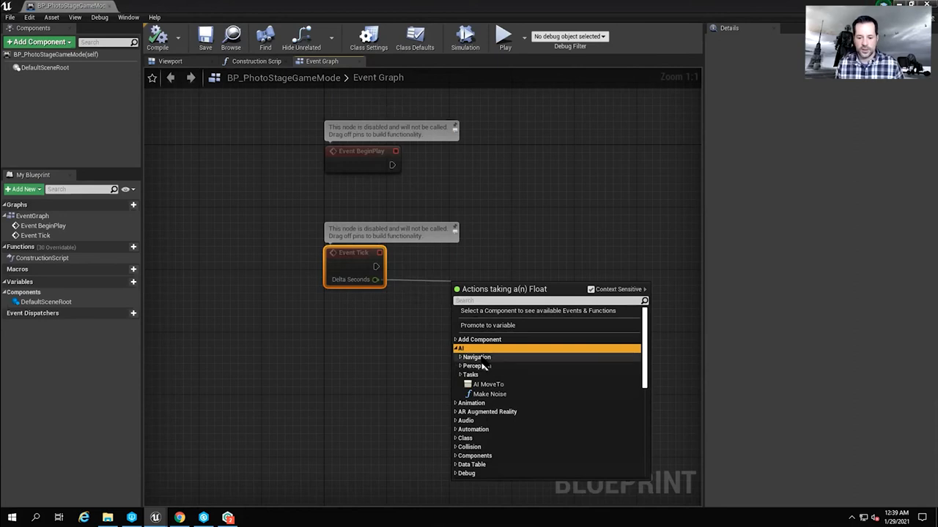
click(489, 384)
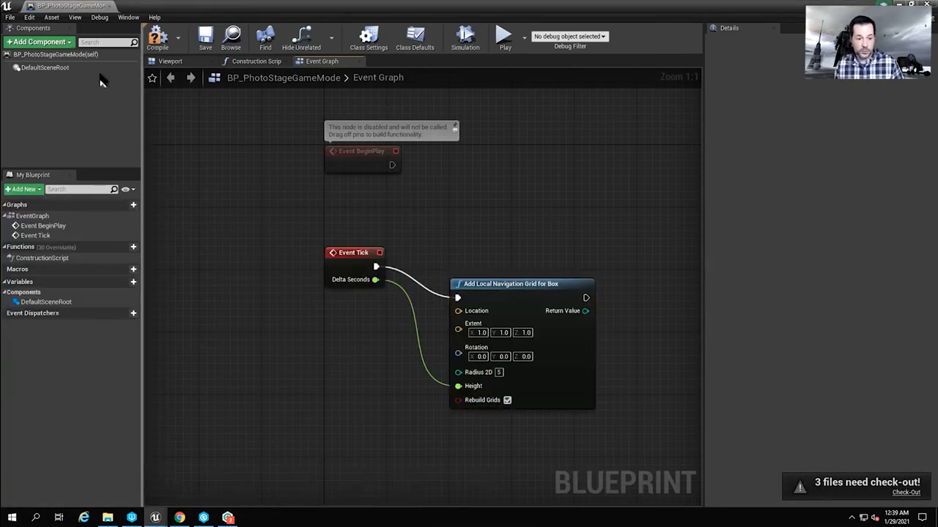
click(205, 36)
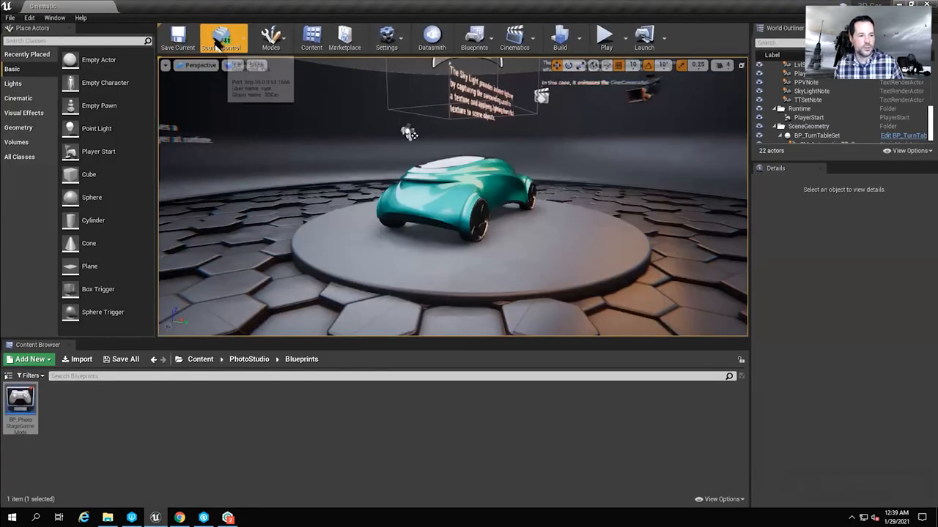
Submit Content and diff BP_PhotoStageGameMode against its depot version.
click(222, 37)
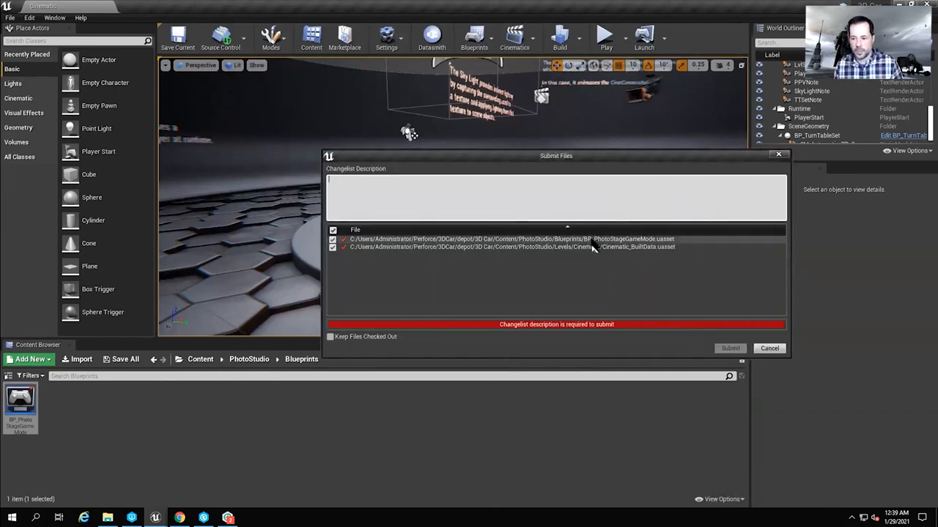
mouse_move(589, 246)
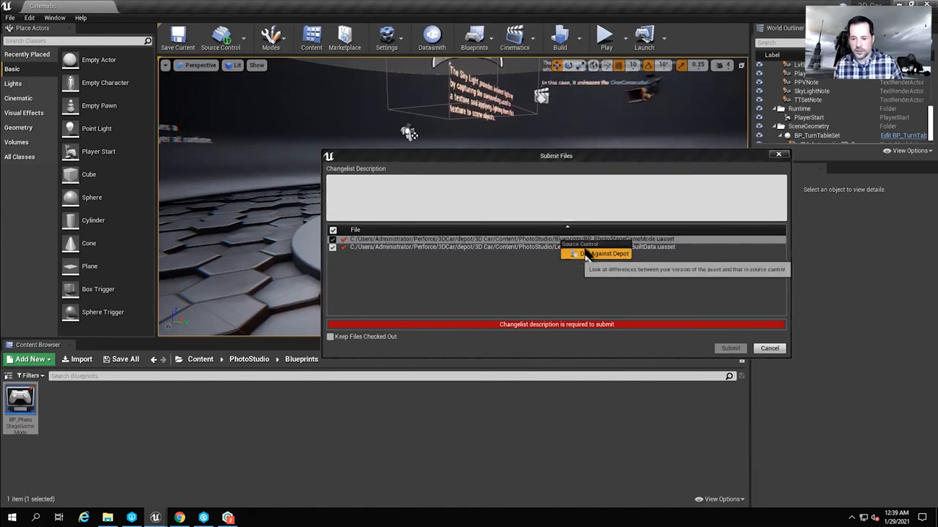
click(604, 254)
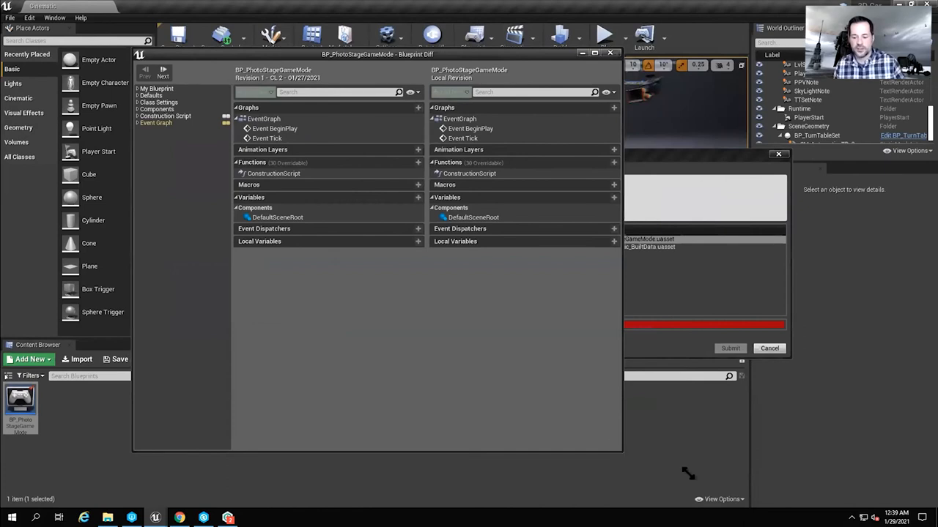
Show the Event Graphs side by side, the navigation grid node only in the local revision.
click(155, 123)
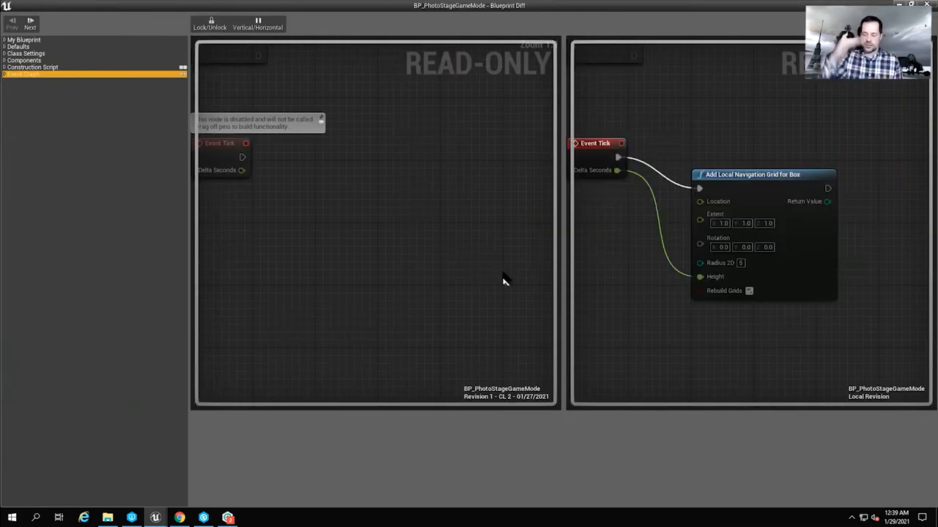
mouse_move(681, 269)
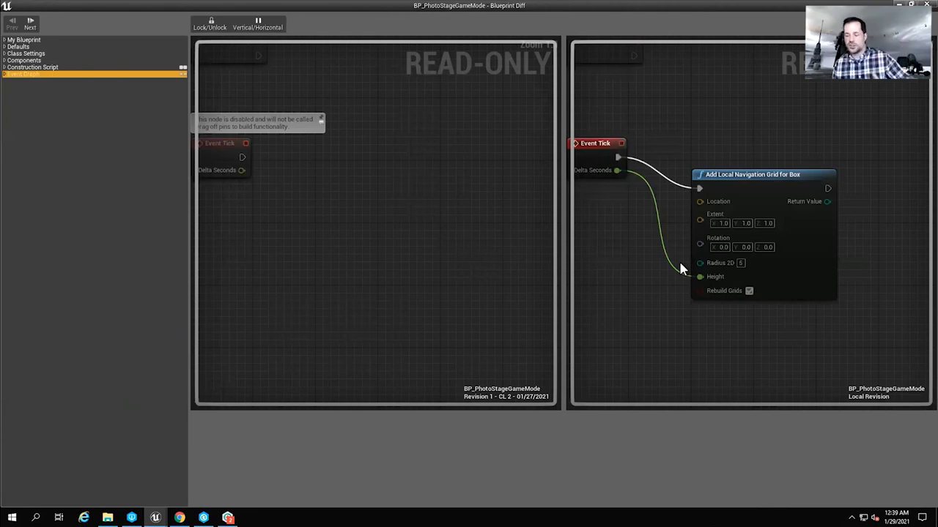
mouse_move(662, 277)
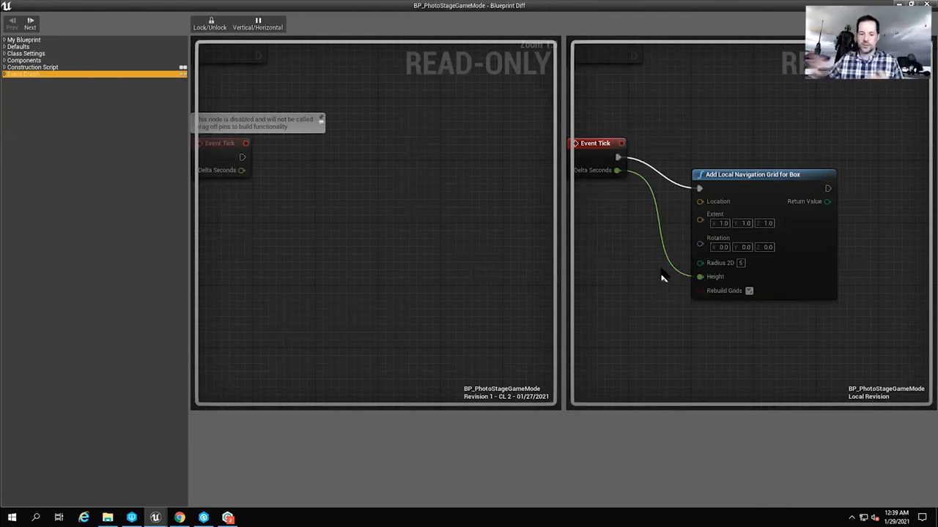
scroll(down, 3)
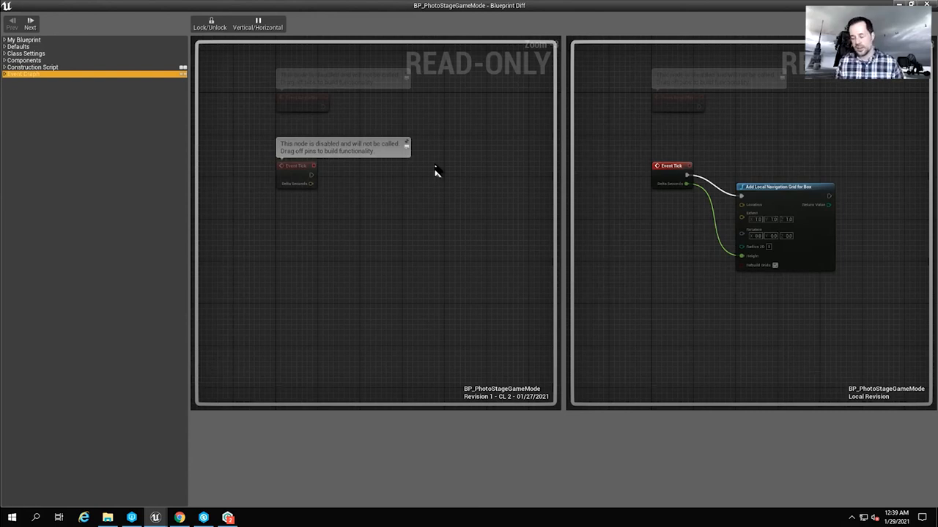
mouse_move(252, 76)
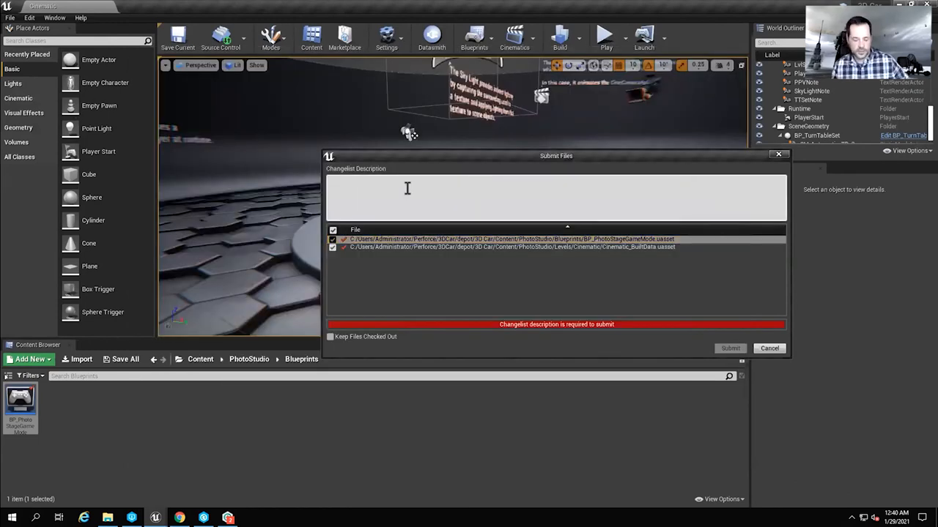
Submit both files to Perforce with description 'CHange dblu', creating changelist 7.
text(CHange dblu)
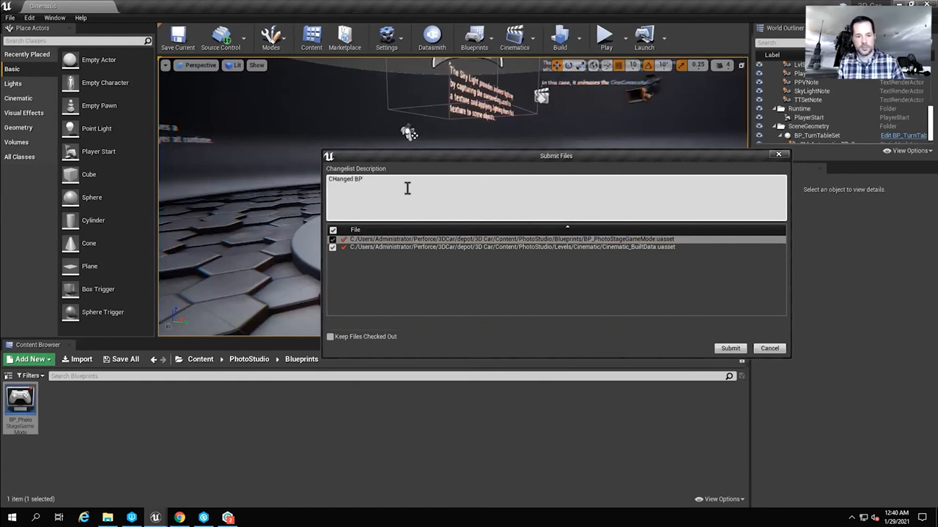
click(730, 349)
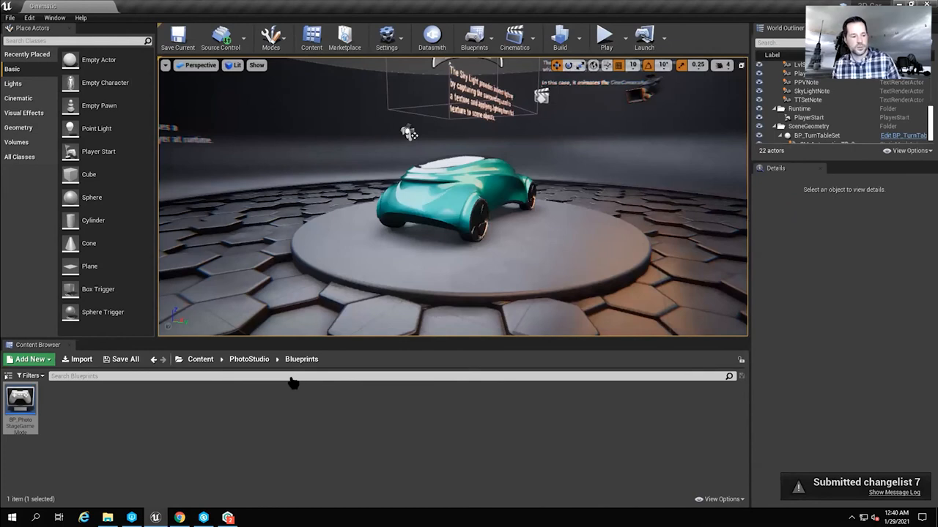
click(277, 423)
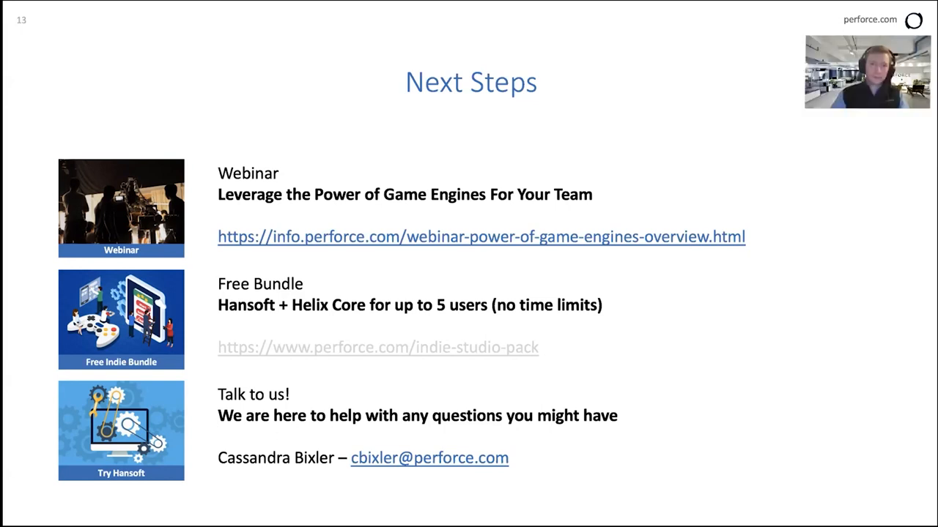
mouse_move(504, 7)
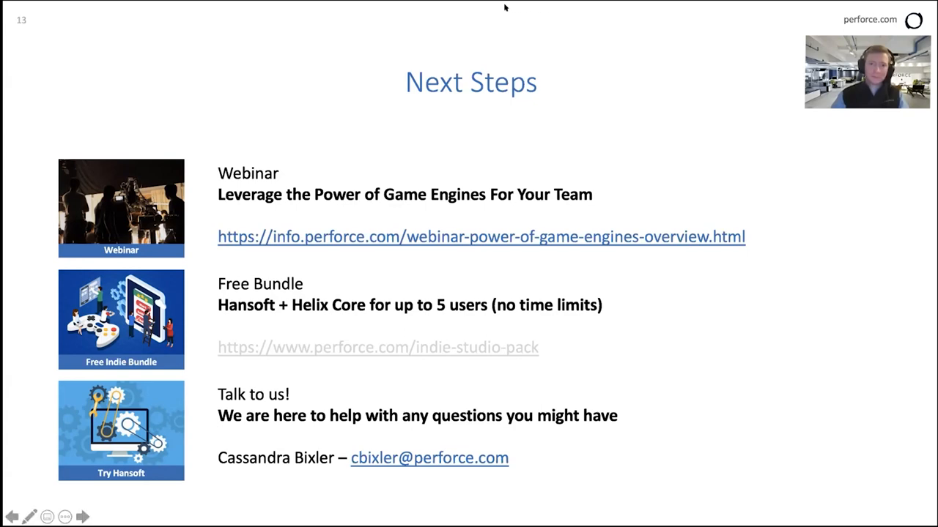